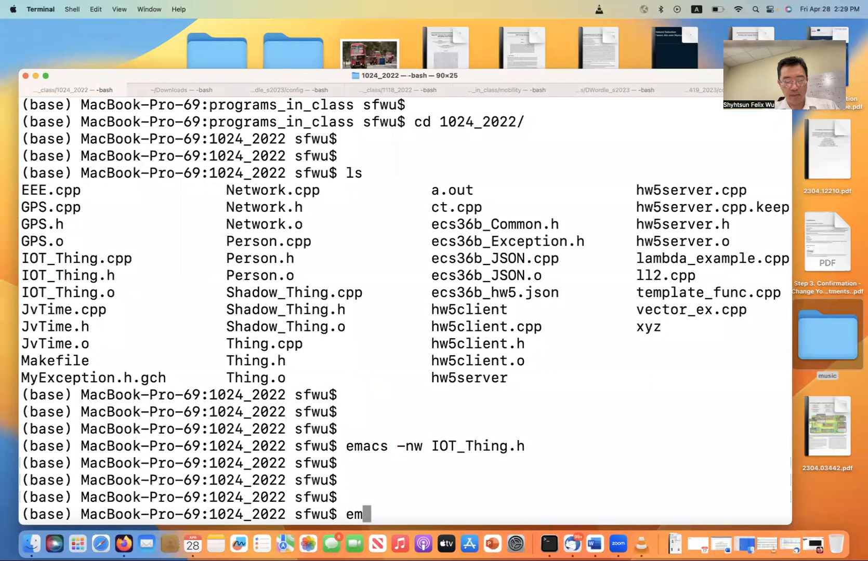
# Launch Emacs from bash on a new, empty file named WHO_WHAT.txt
pyautogui.write('acs')
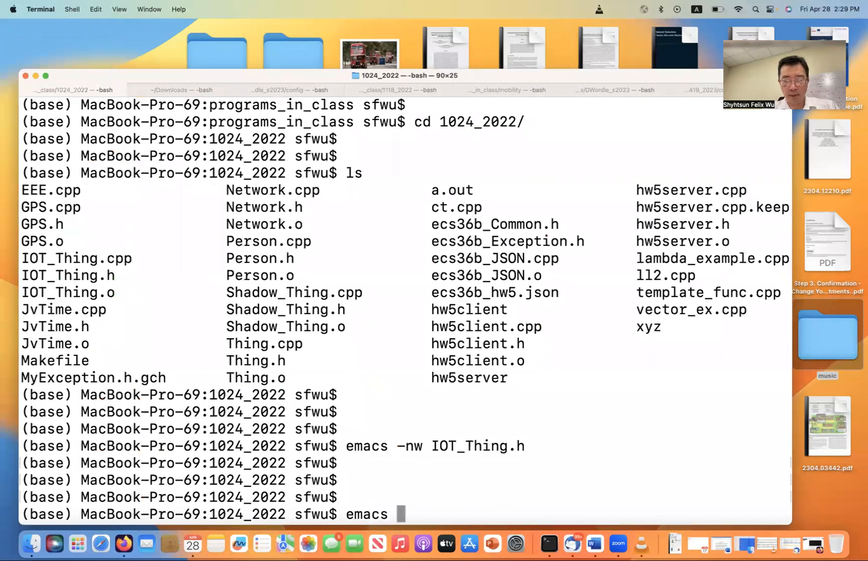
pyautogui.write('-nw')
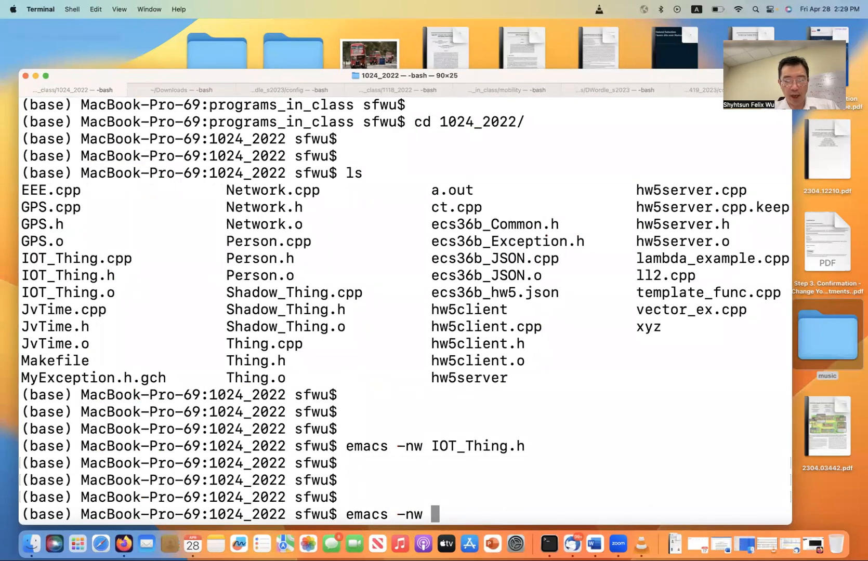
pyautogui.write('WHO_')
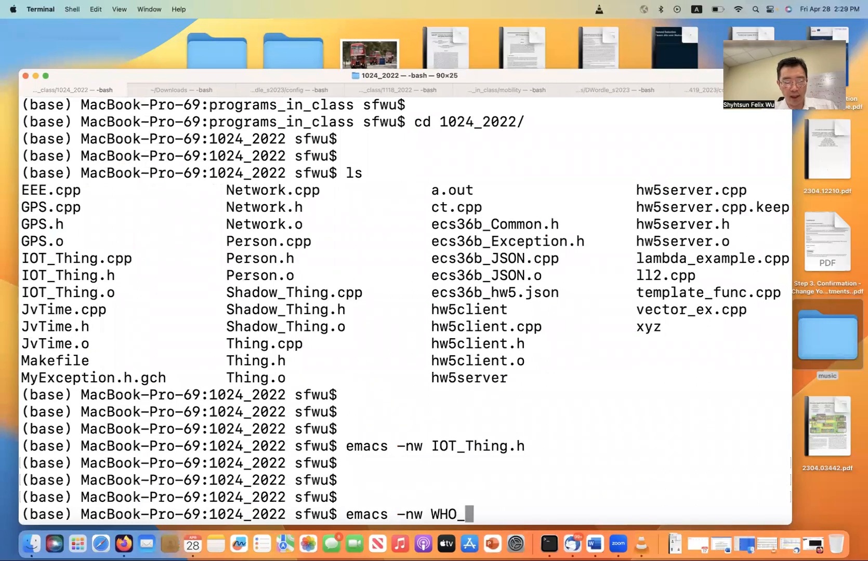
pyautogui.write('WHAT.')
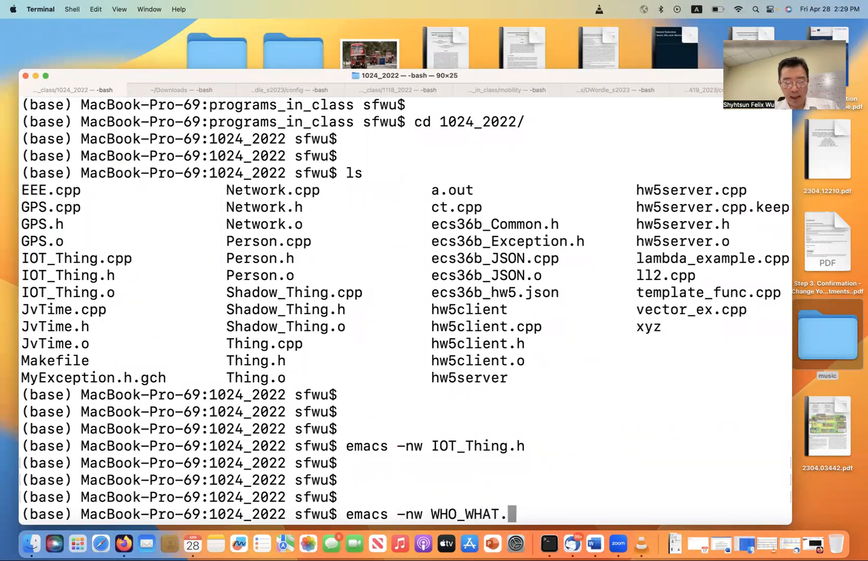
pyautogui.press('Enter')
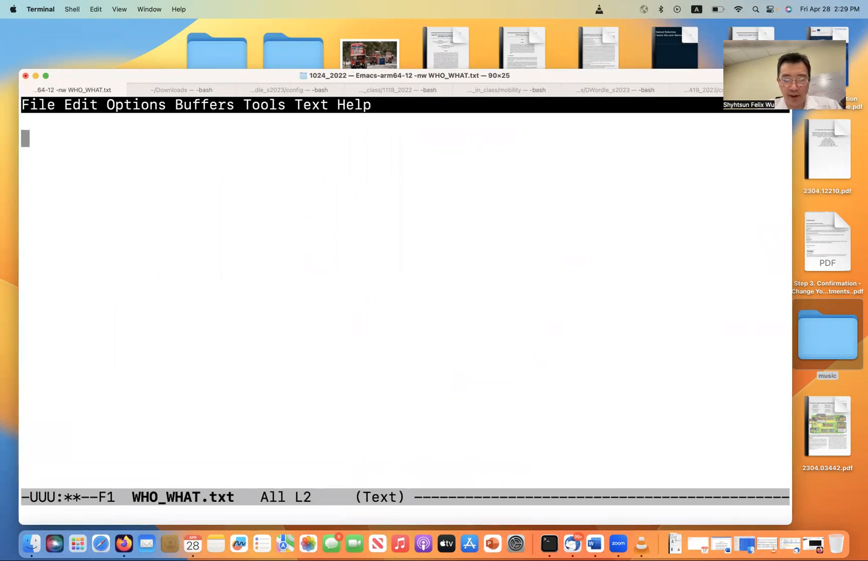
# Write a '3 Persons' heading followed by Tiffany, Felix and John, one name per line
pyautogui.write('Person')
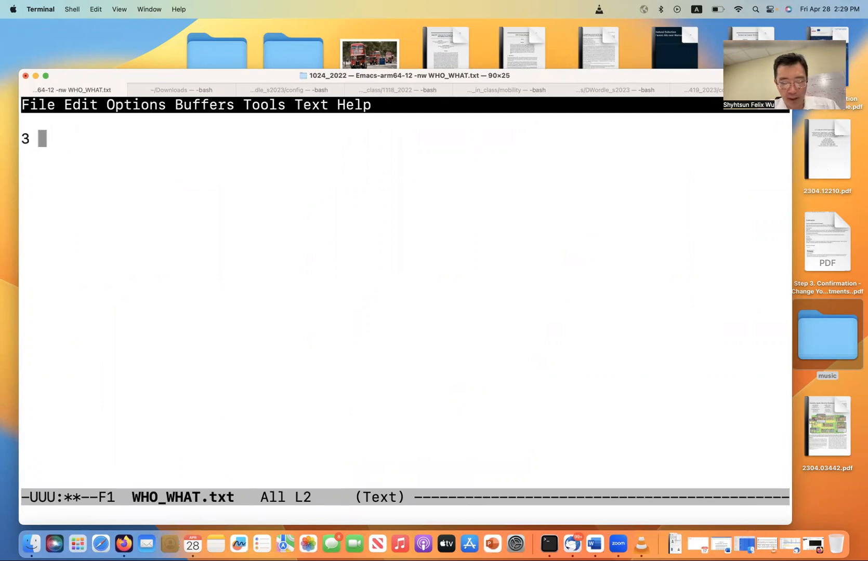
pyautogui.write('Persons')
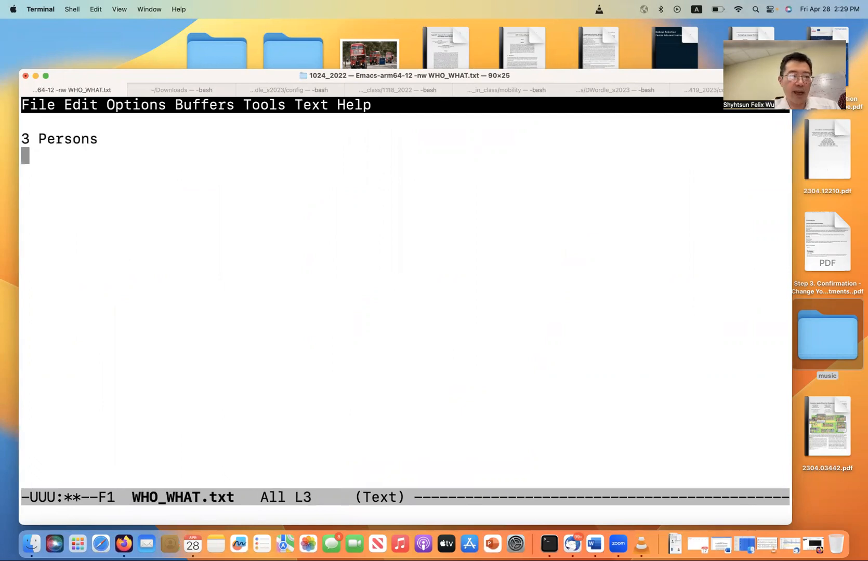
pyautogui.write('Tiff')
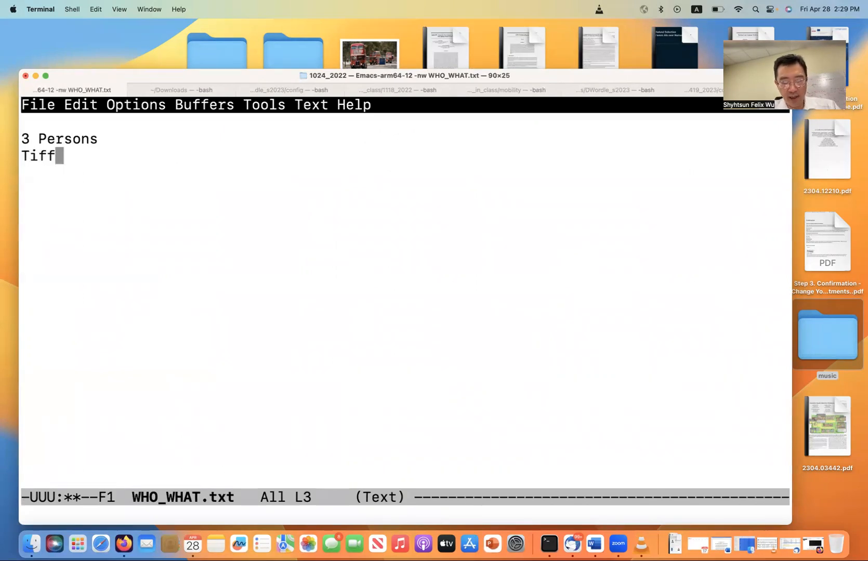
pyautogui.write('any')
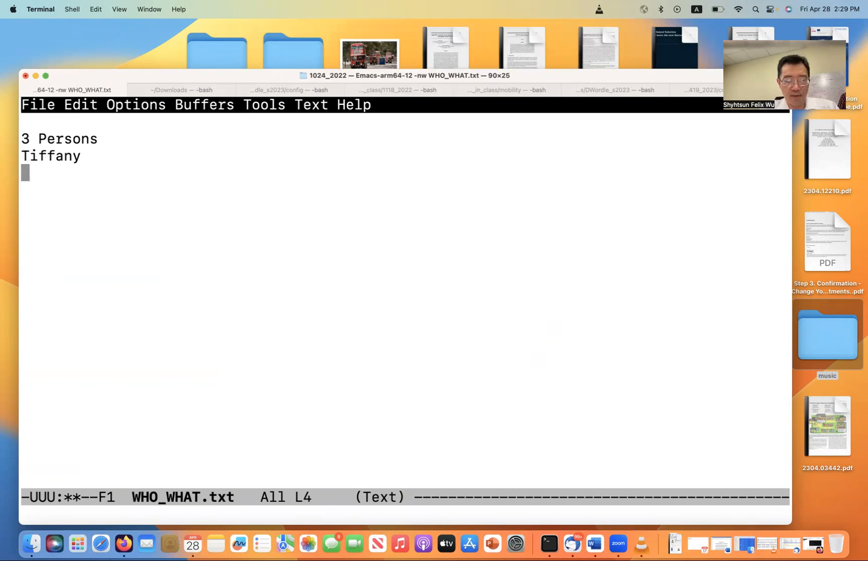
pyautogui.write('Felix')
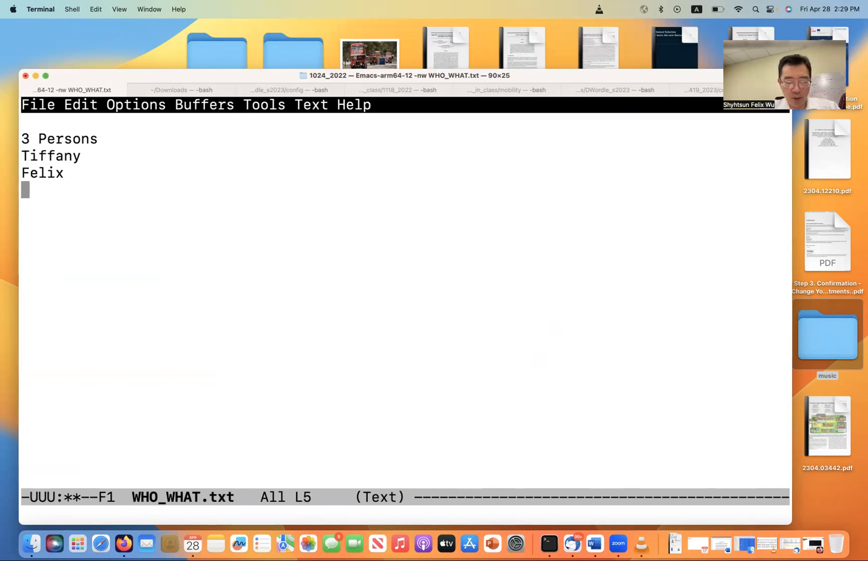
pyautogui.write('John')
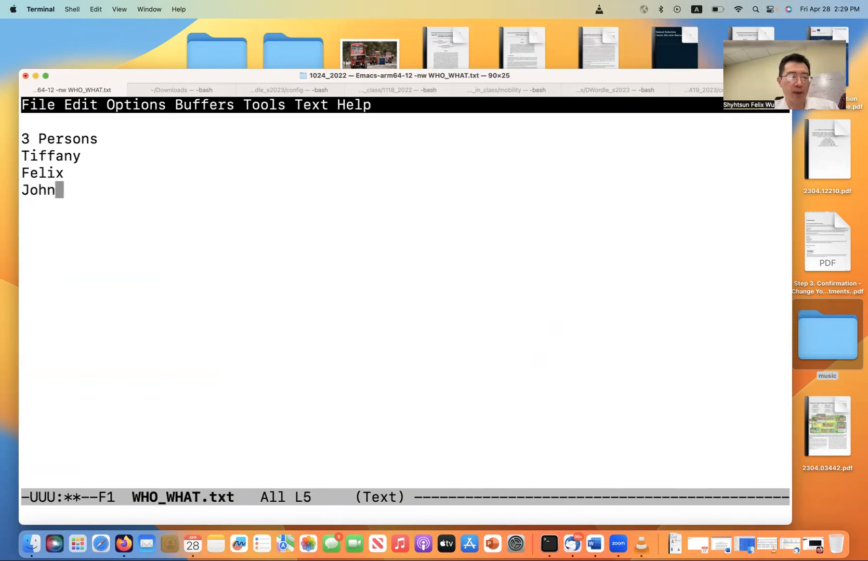
pyautogui.press('Return')
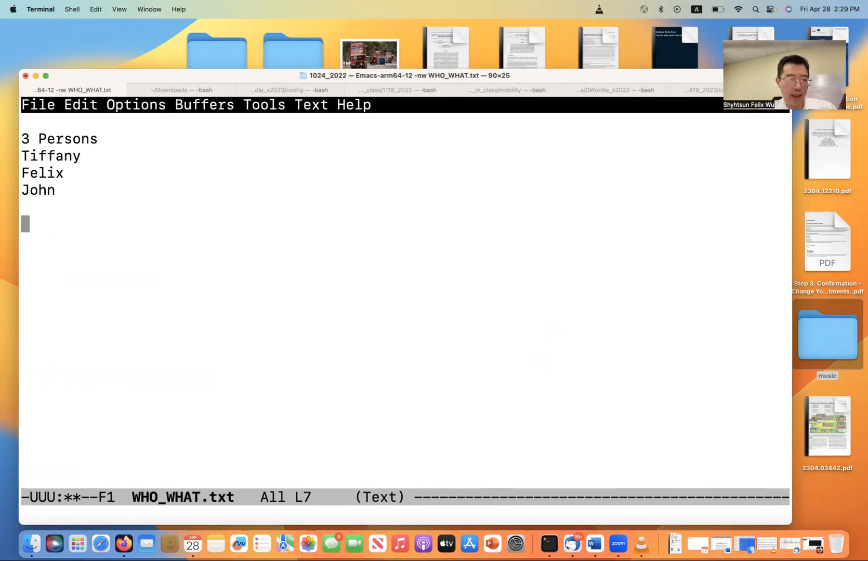
# Write that Record::dump2JSON() returns Json::Value toStyledString() output
pyautogui.write('{')
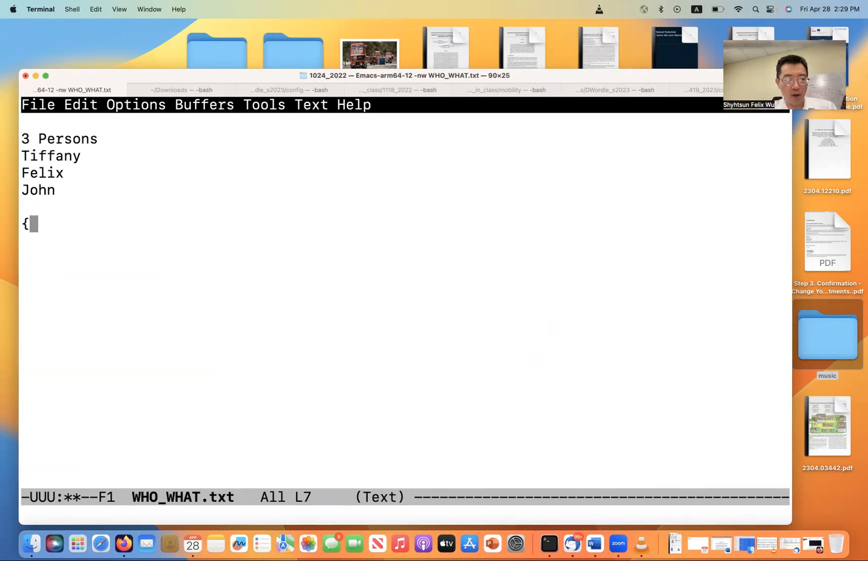
pyautogui.write('The following is the output from')
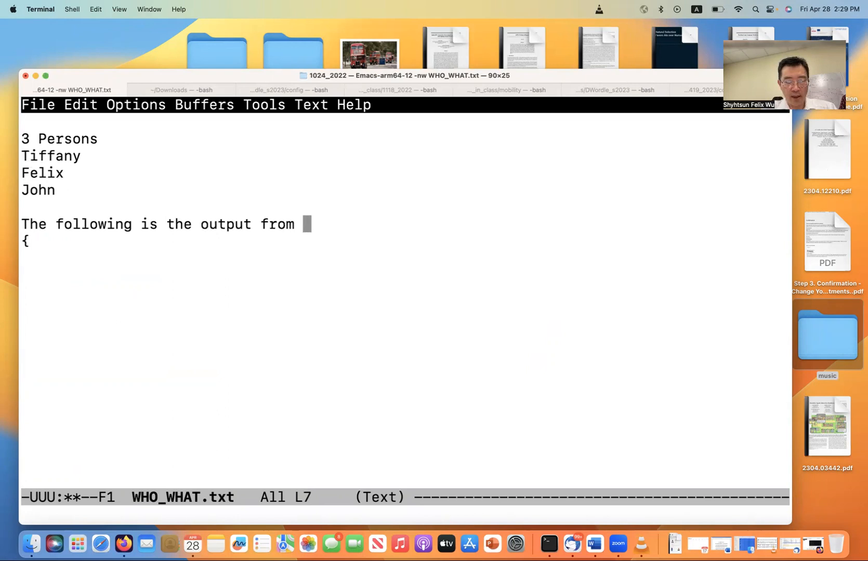
pyautogui.write('Record::')
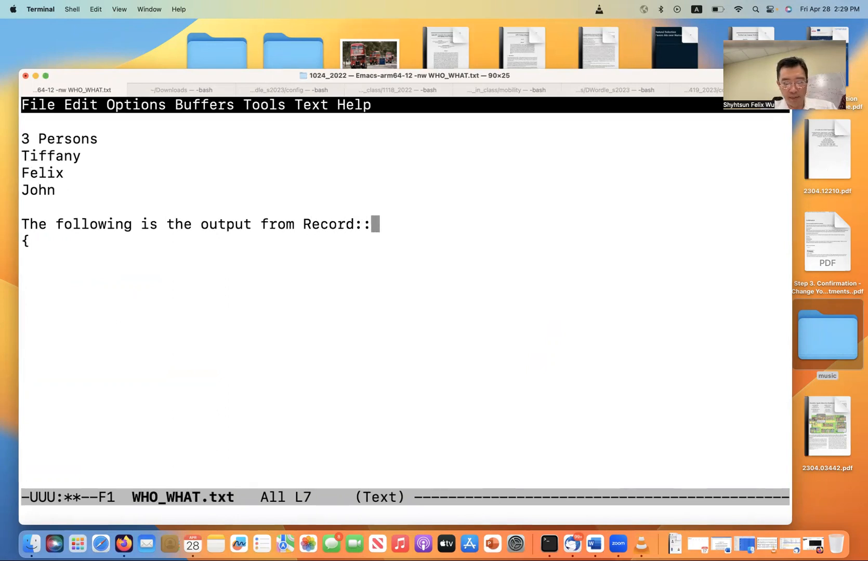
pyautogui.write('dump2')
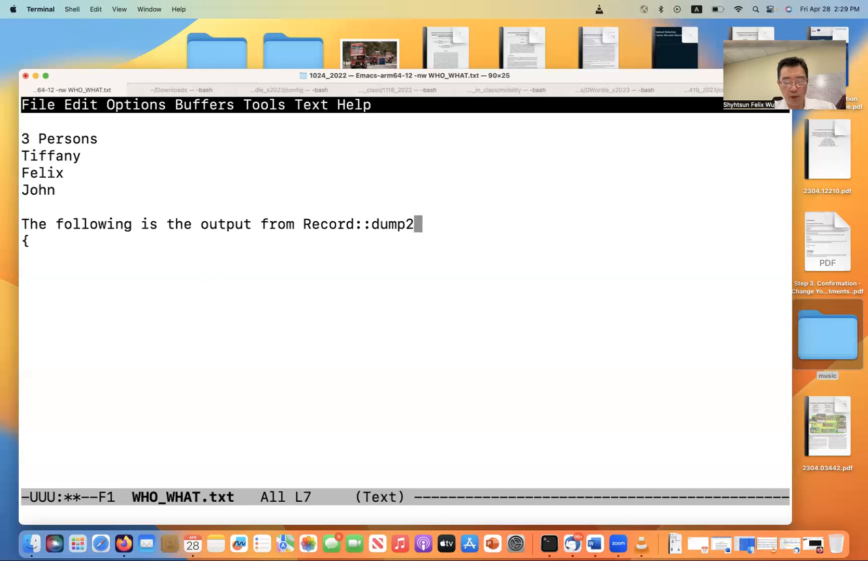
pyautogui.write('JSON')
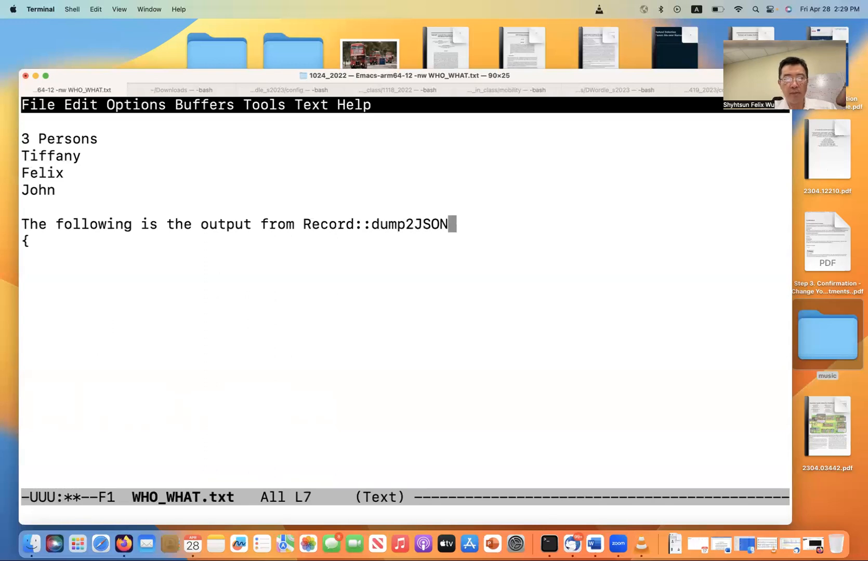
pyautogui.write('() -- r')
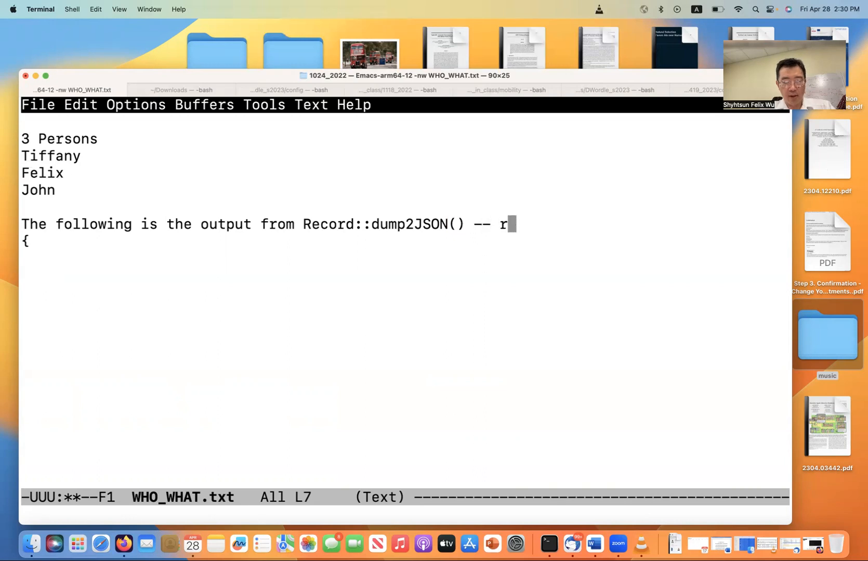
pyautogui.write('eturn')
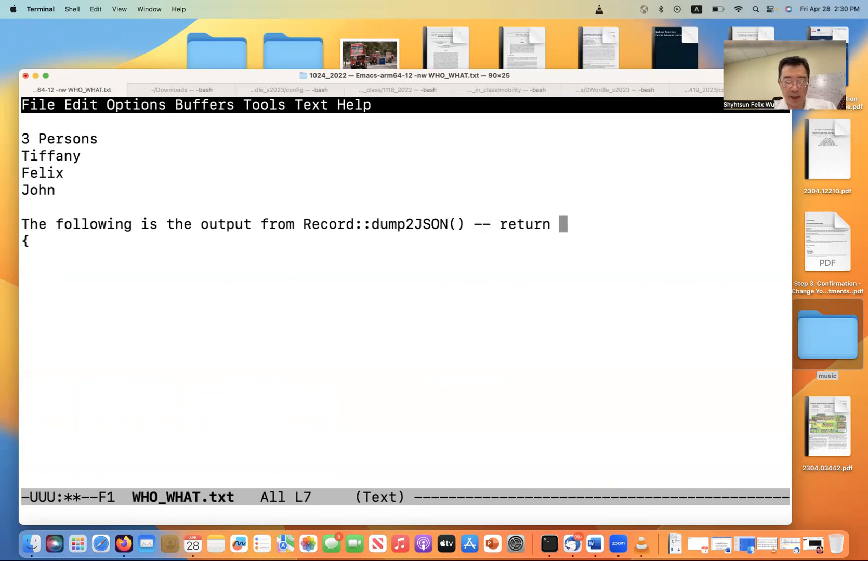
pyautogui.write('Json::Value')
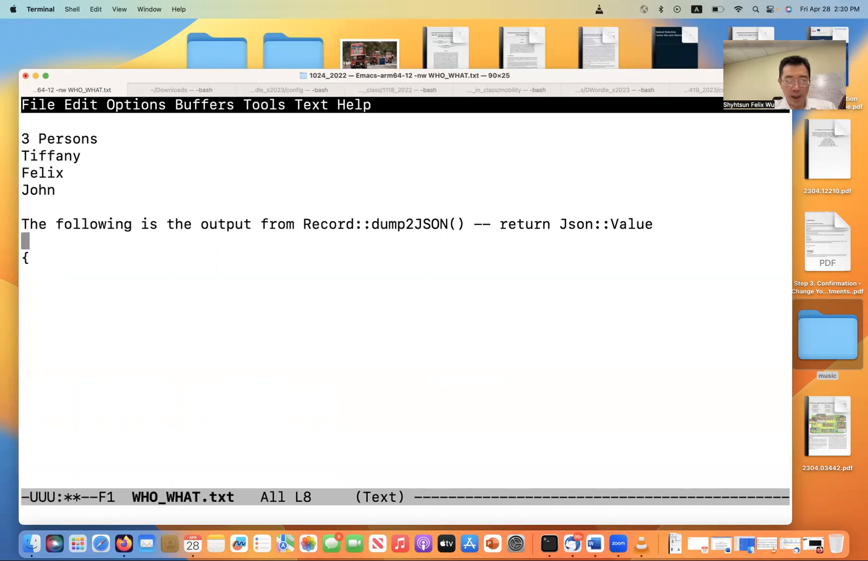
pyautogui.write('toSTy')
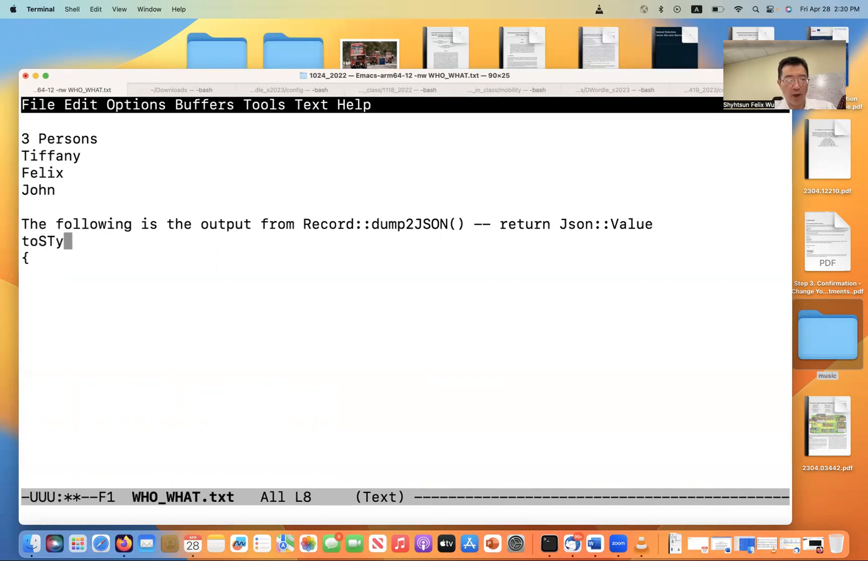
pyautogui.press('BackSpace')
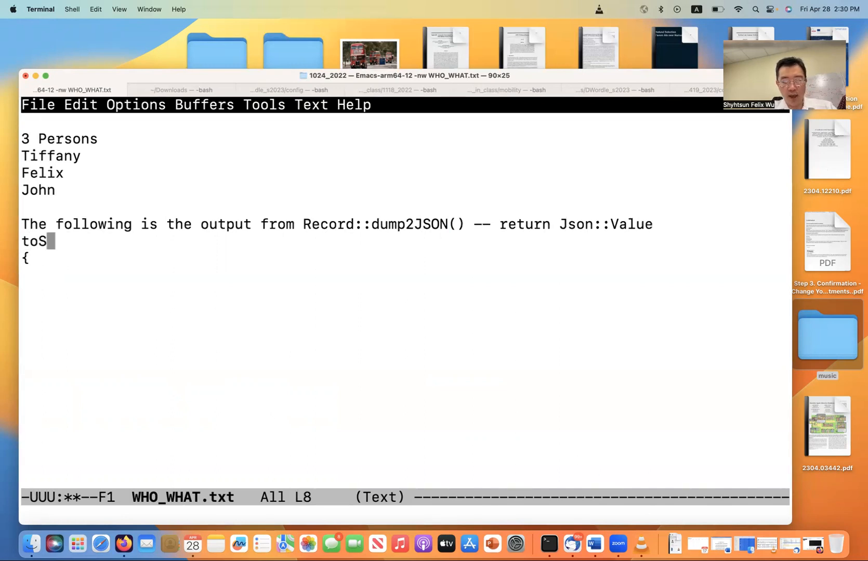
pyautogui.write('tyledSt')
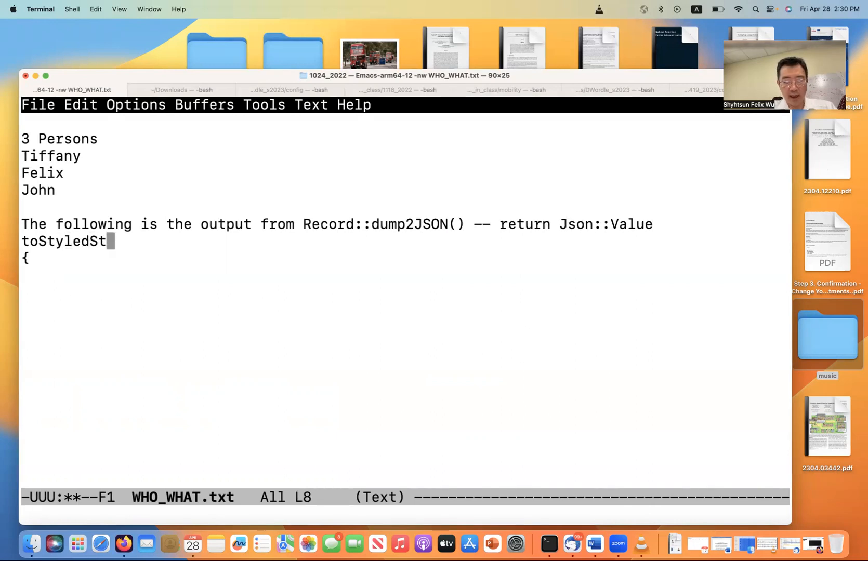
pyautogui.write('ring()')
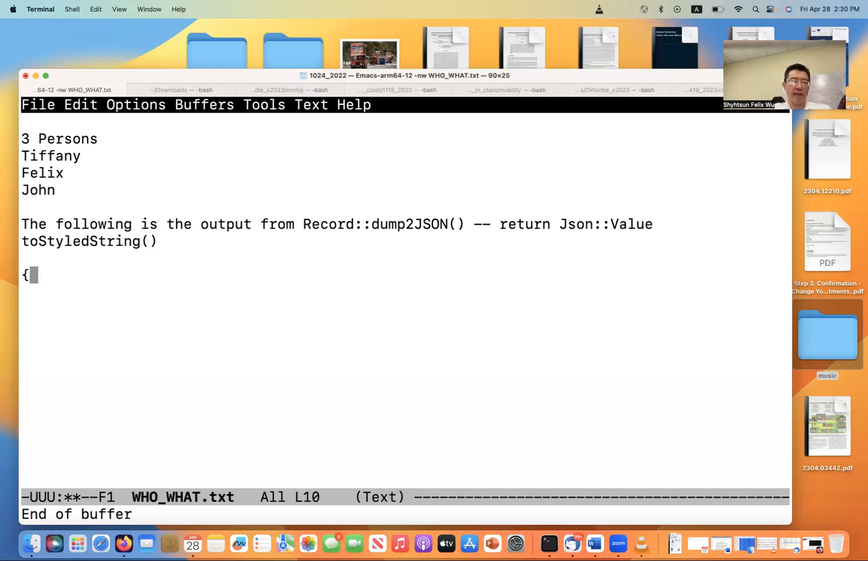
# Sketch a { "who" : ... } object skeleton below that line
pyautogui.press('Return')
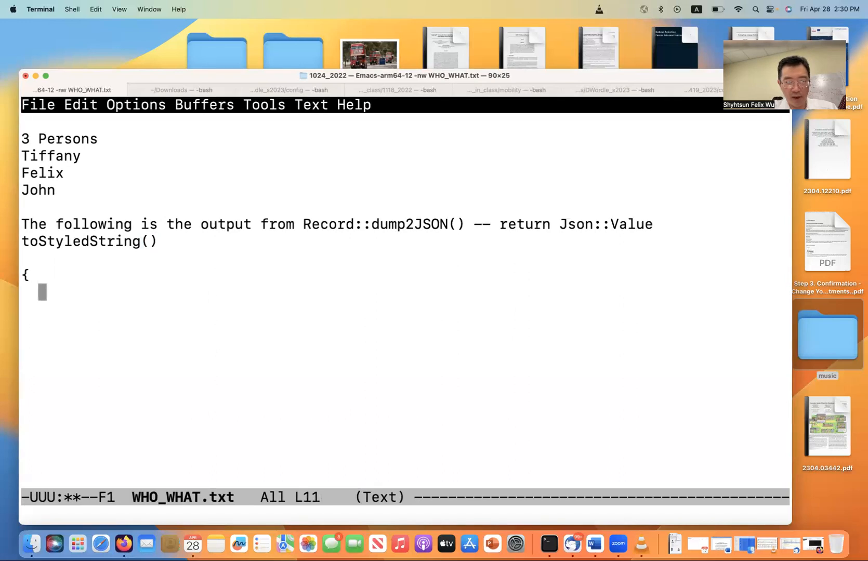
pyautogui.write('"who" :')
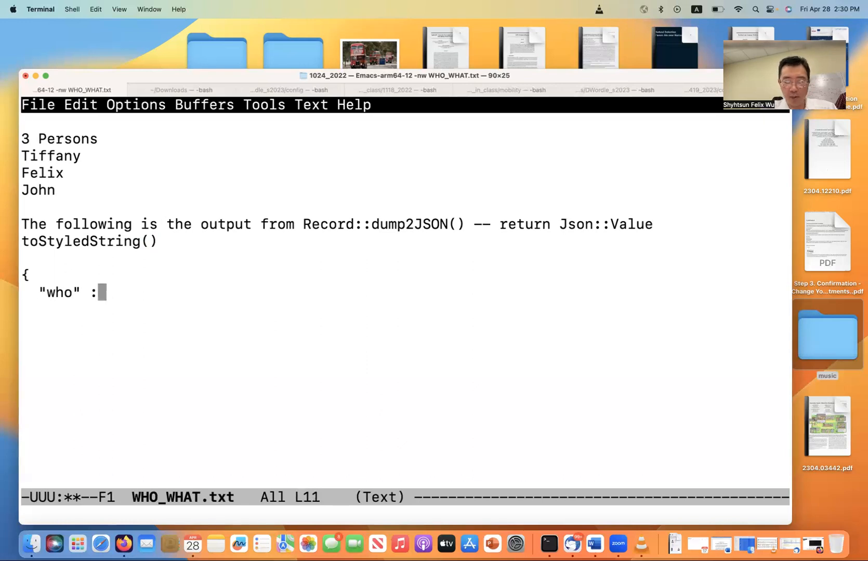
pyautogui.write('...')
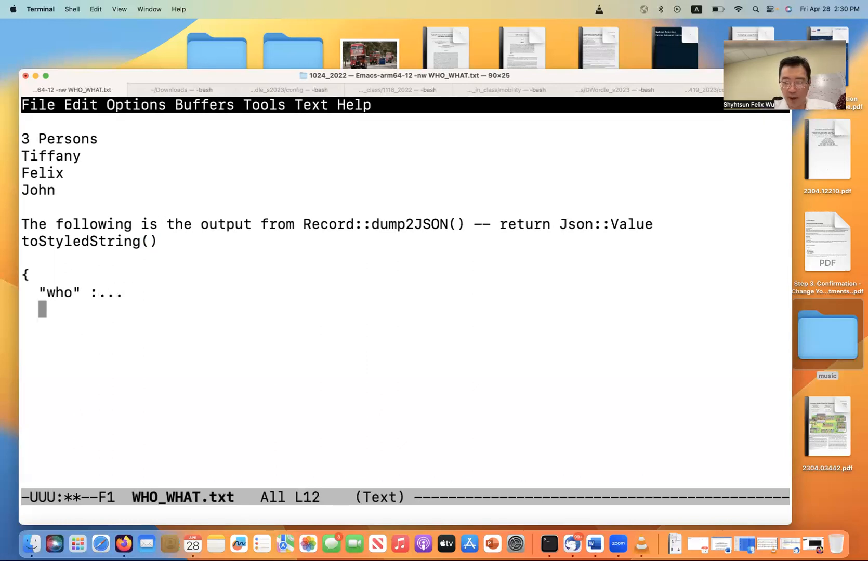
pyautogui.write('}')
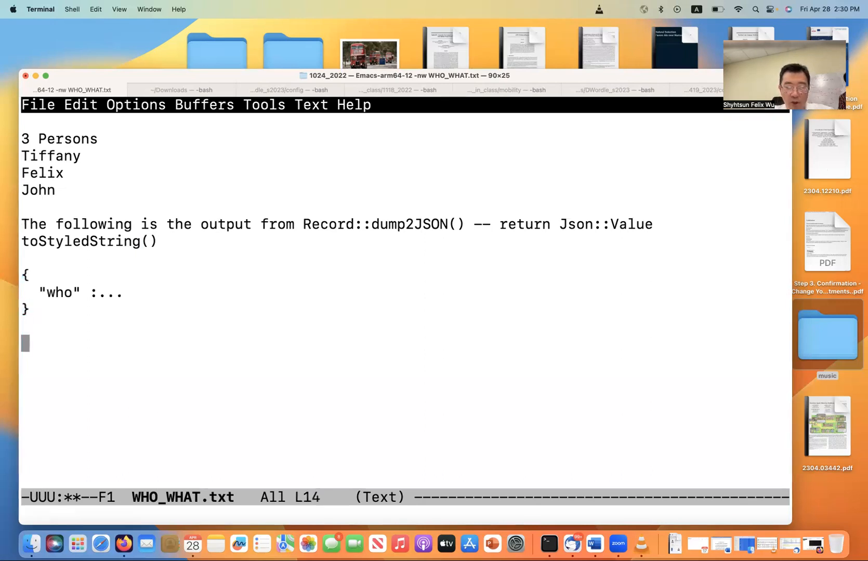
# Add an 'Option 1:' heading with a { "who" : [ ] } block beneath it
pyautogui.write('Option 1:')
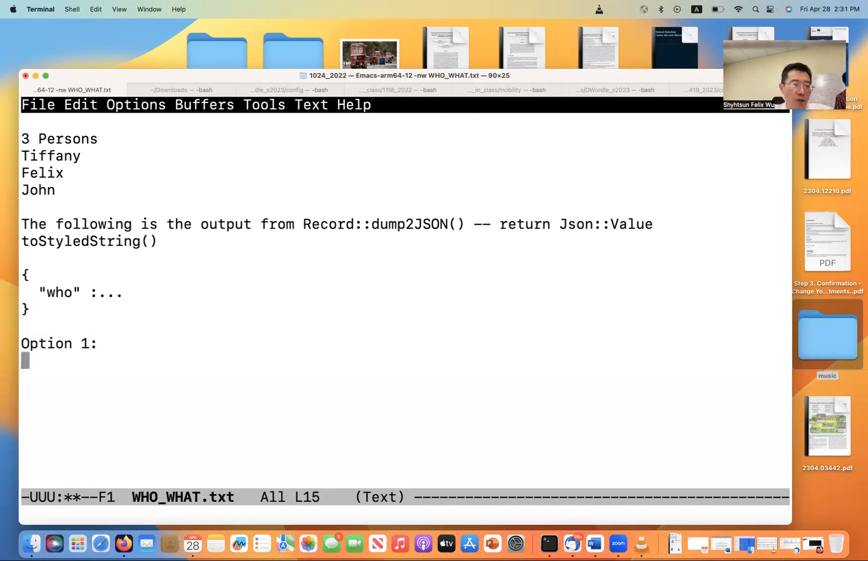
pyautogui.write('{')
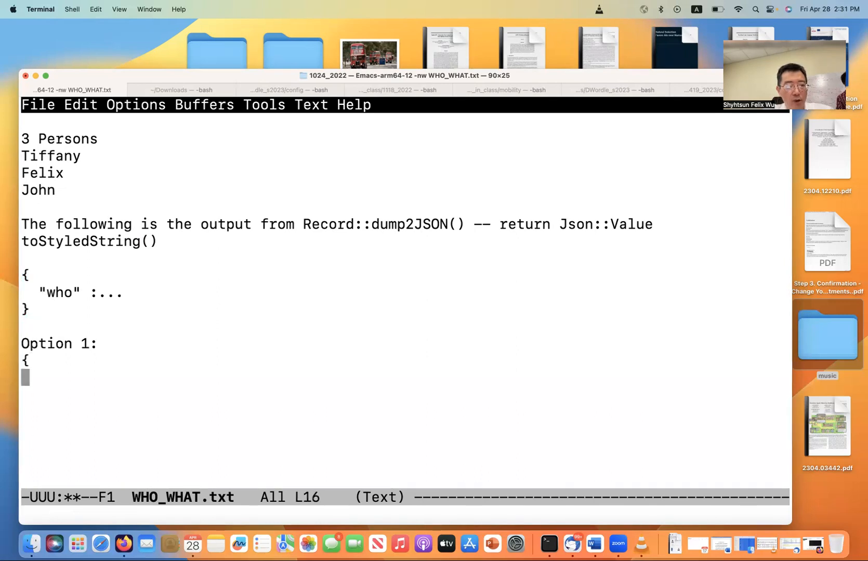
pyautogui.write('"')
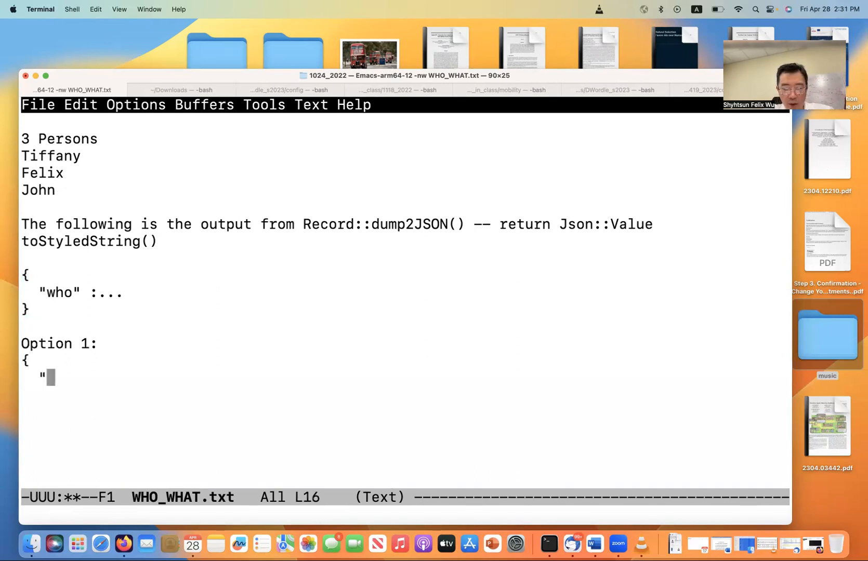
pyautogui.write('who"')
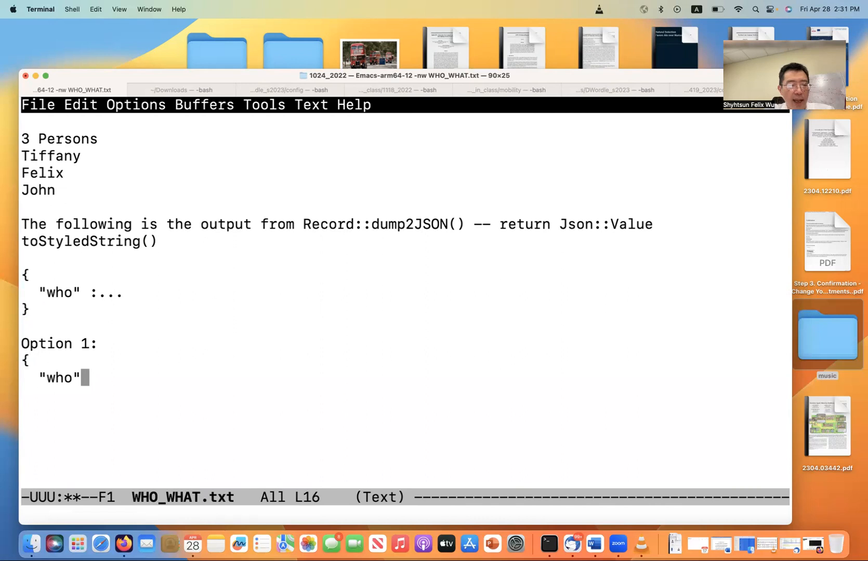
pyautogui.write(':')
pyautogui.write('[')
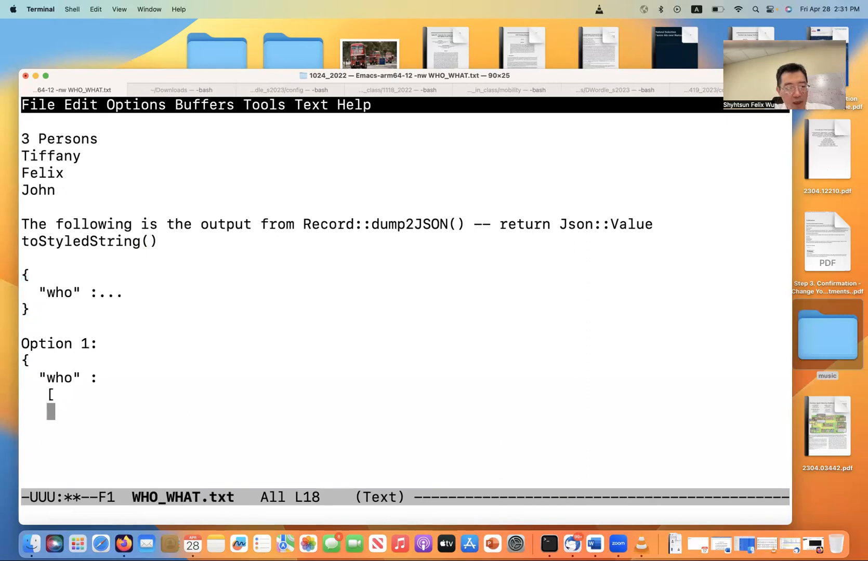
pyautogui.write(']')
pyautogui.click(405, 428)
pyautogui.write('}')
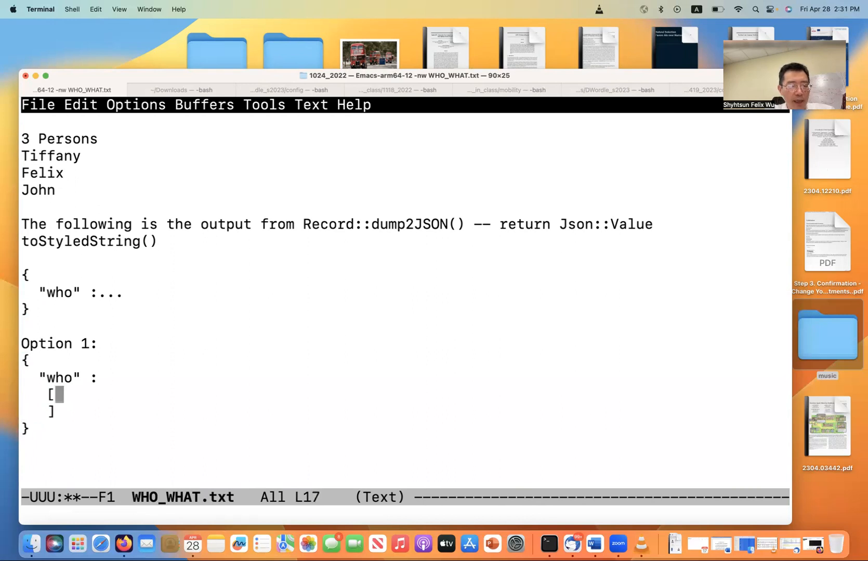
pyautogui.press('enter')
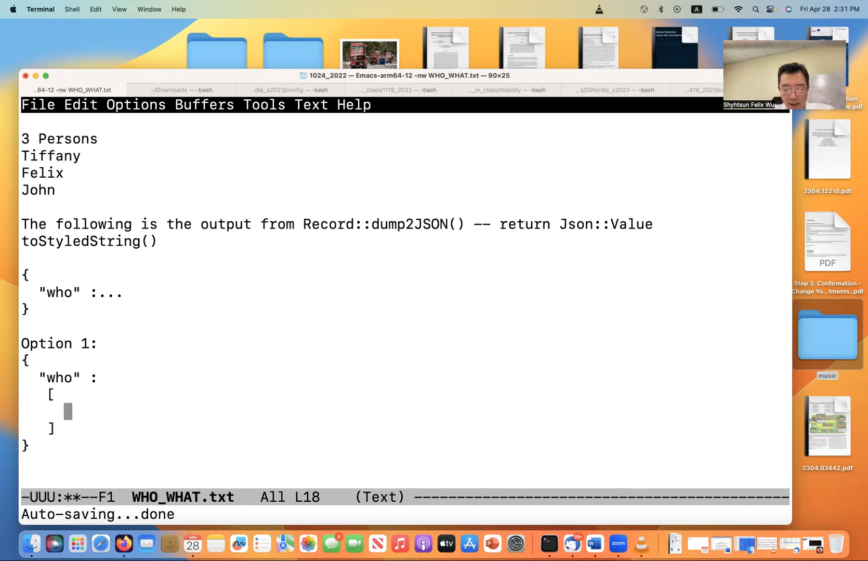
# Inside the list, note '<each of these> output from Person::dump2JSON()'
pyautogui.write('<each of')
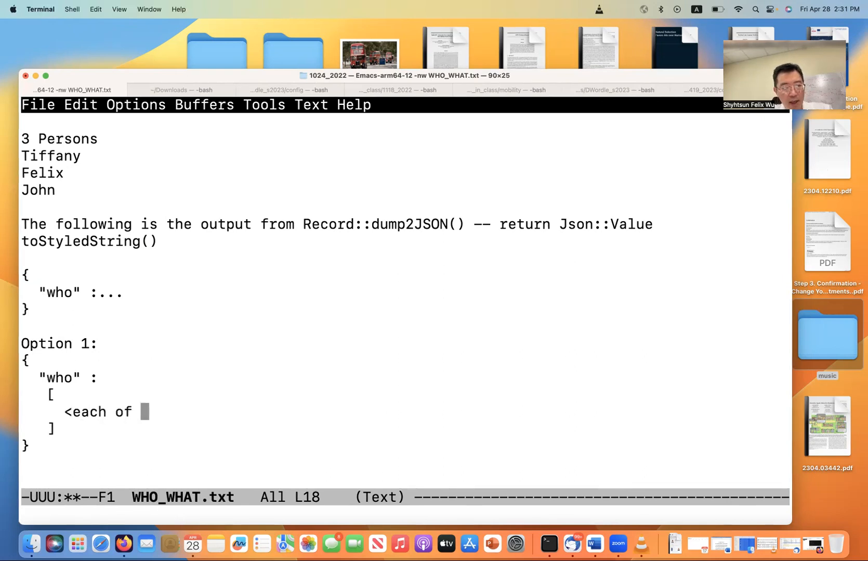
pyautogui.write('these')
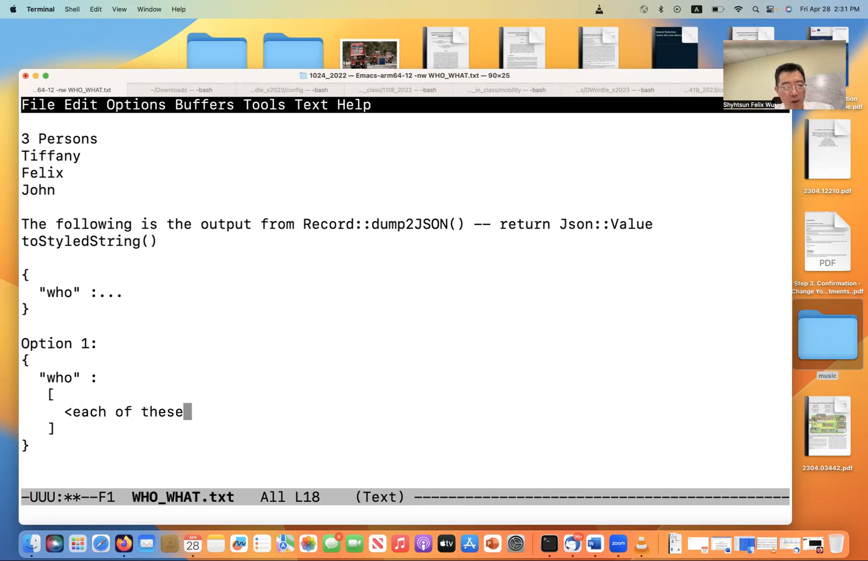
pyautogui.write('>')
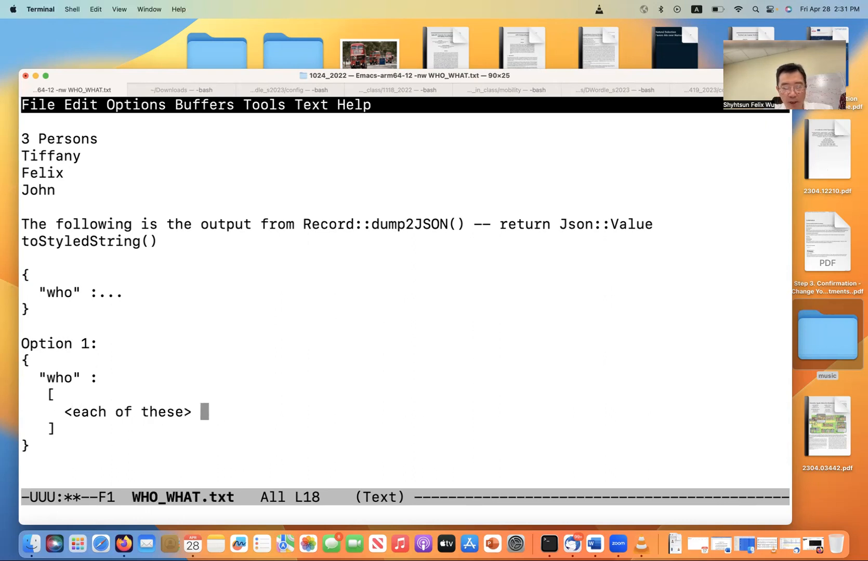
pyautogui.write('output from Person')
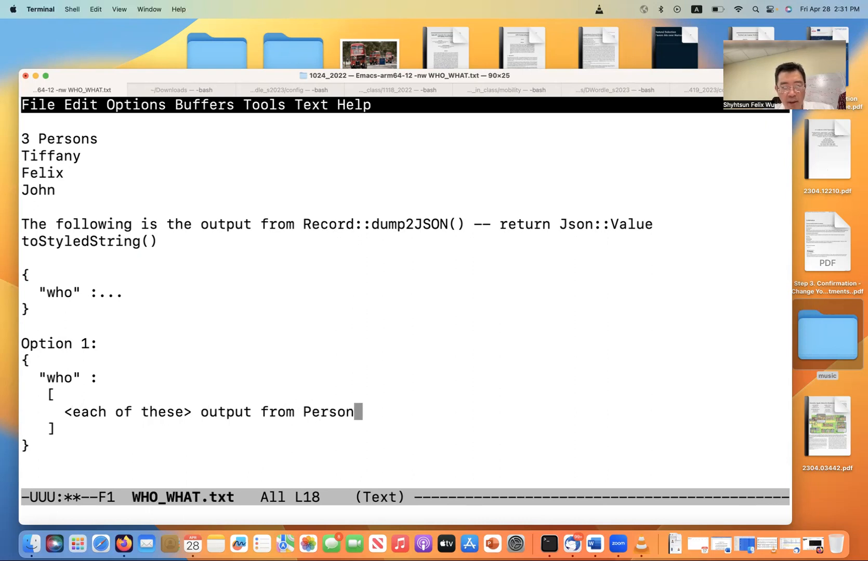
pyautogui.write('::du')
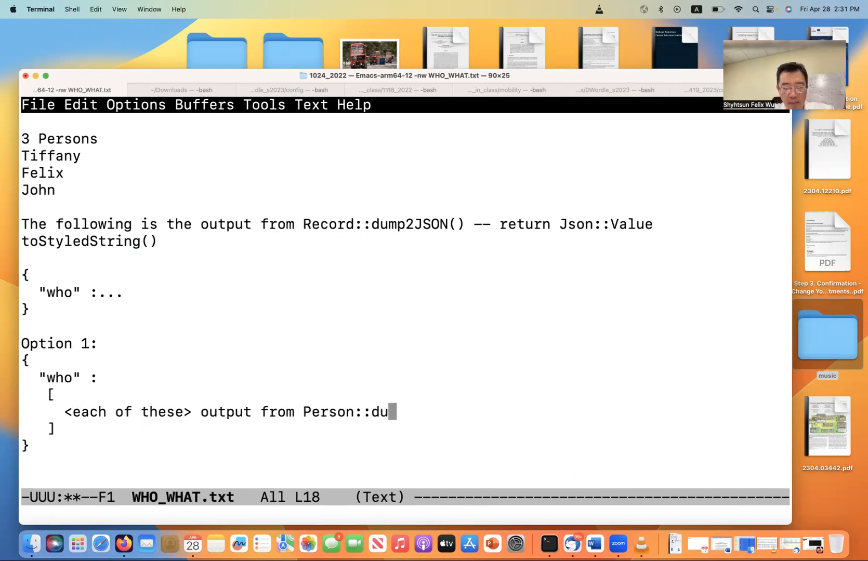
pyautogui.write('mp2JSON')
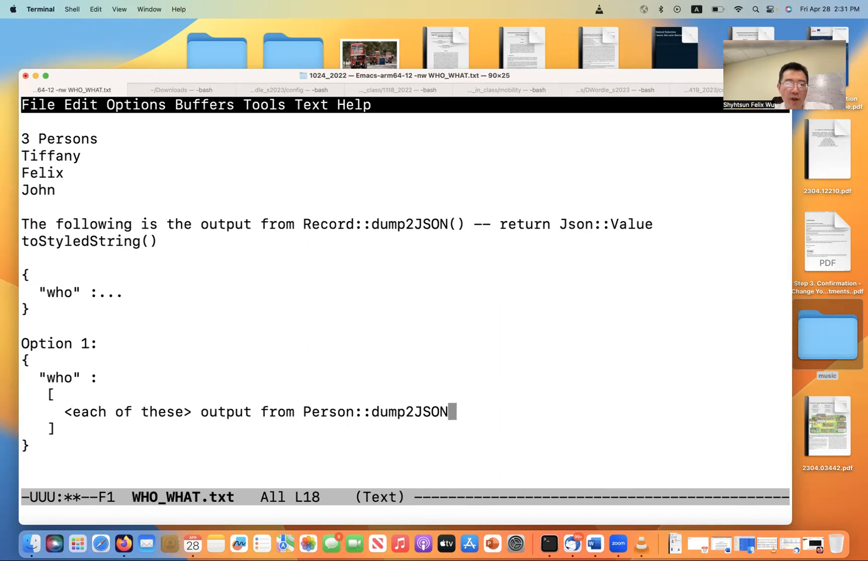
pyautogui.write('()')
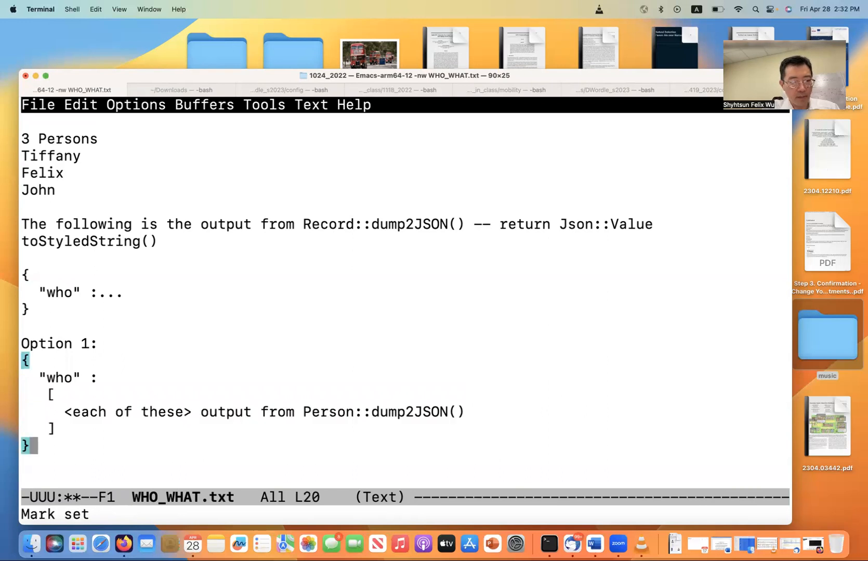
# Add a first who-list entry {"name" : "Tiffany"}, with a trailing comma
pyautogui.scroll(-3)
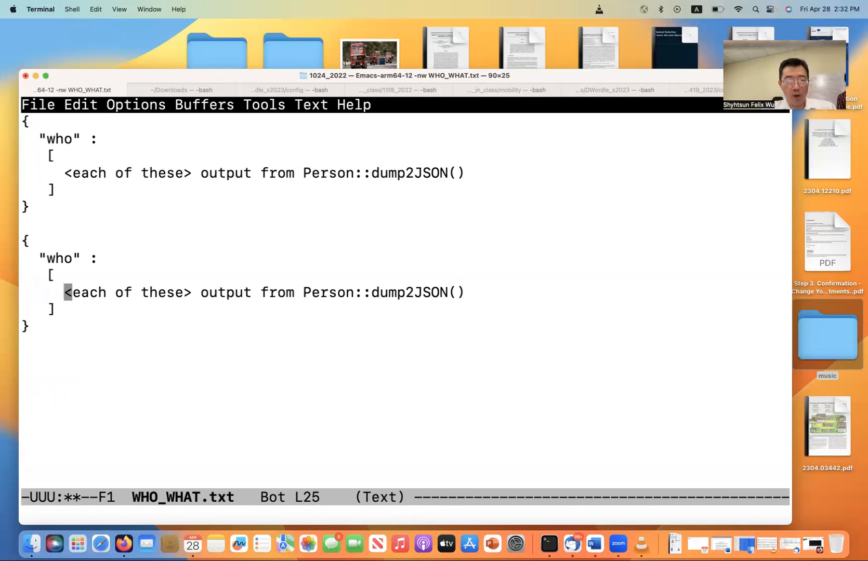
pyautogui.write('{')
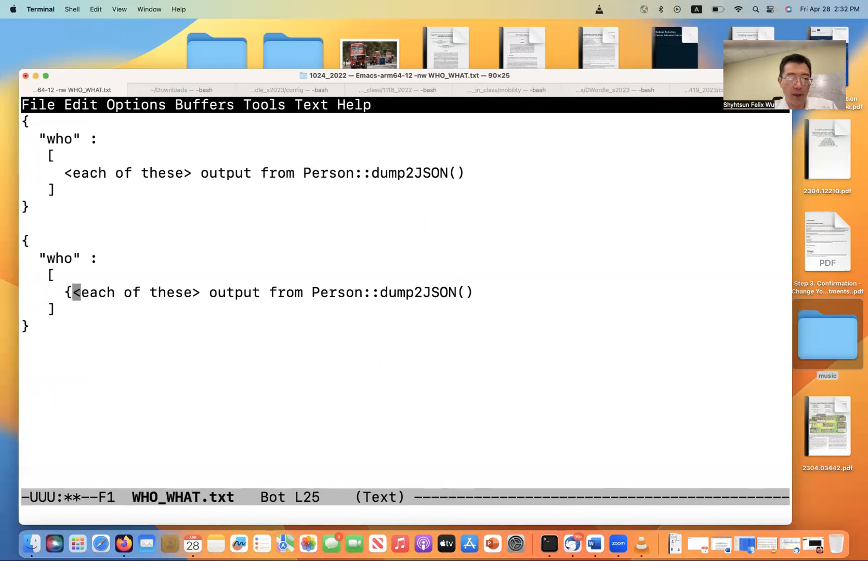
pyautogui.write('"name')
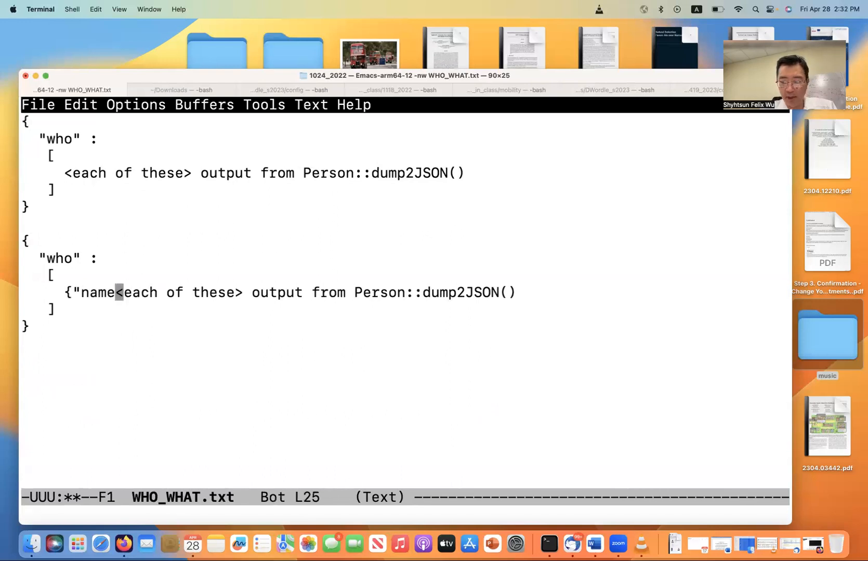
pyautogui.write('" :')
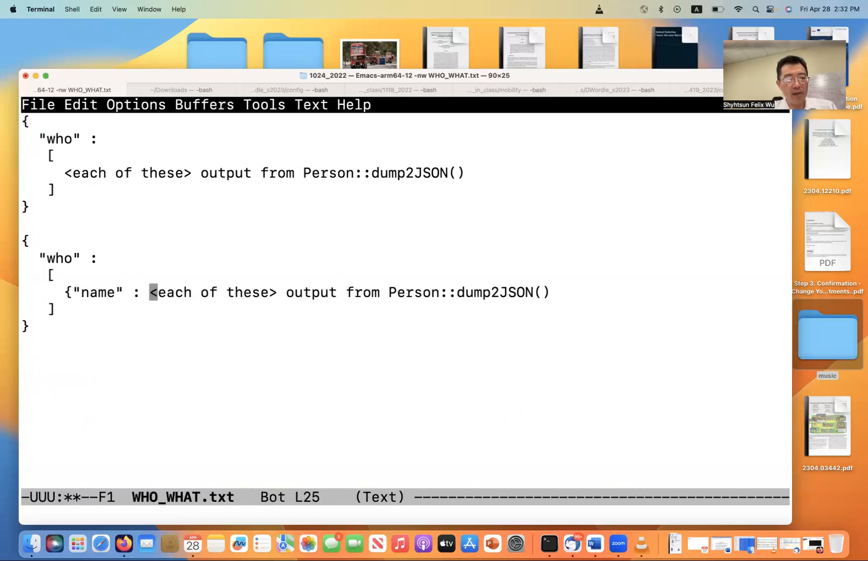
pyautogui.write('"T')
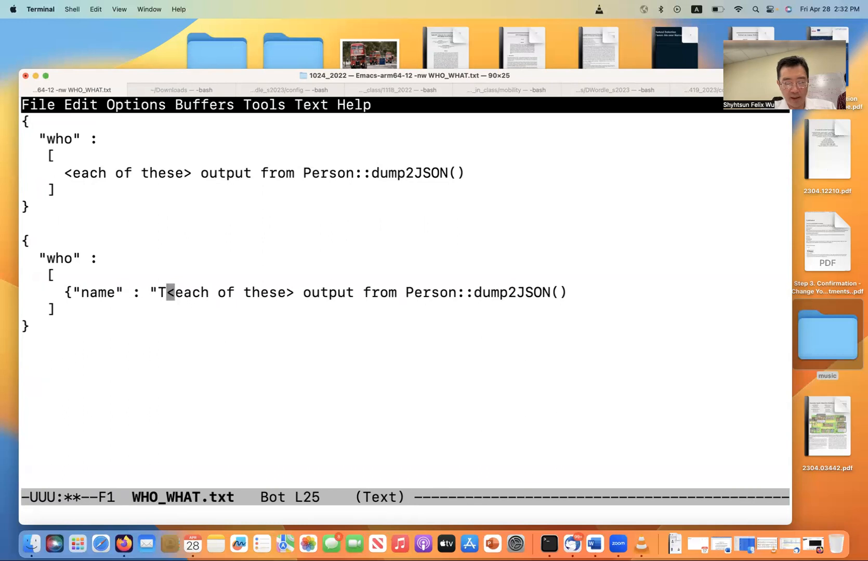
pyautogui.write('iffany"')
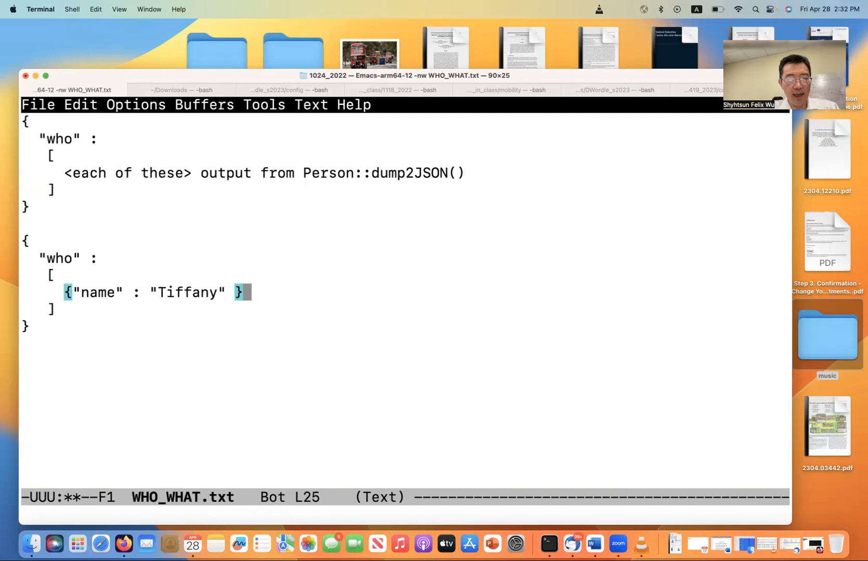
pyautogui.press('backspace')
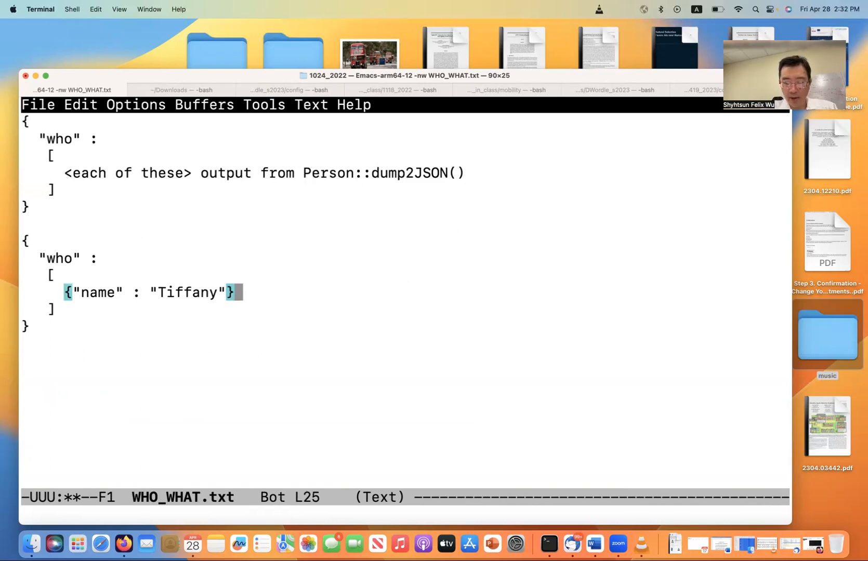
pyautogui.write(',')
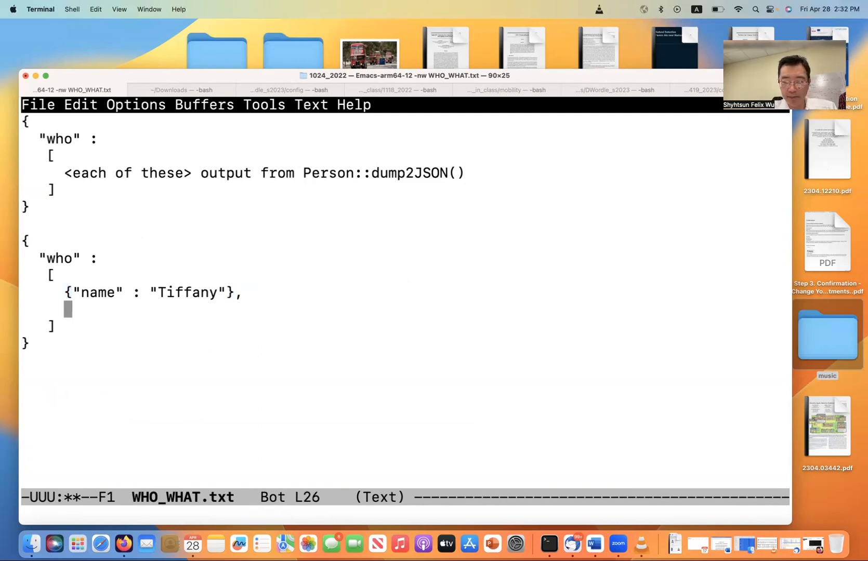
# Add two more name entries for Felix and John to the who list
pyautogui.write('{"n')
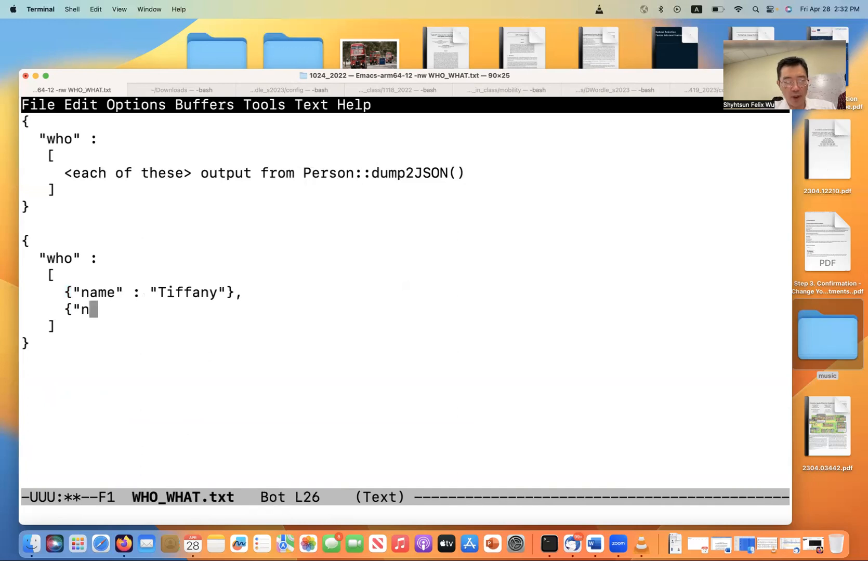
pyautogui.write('ame"')
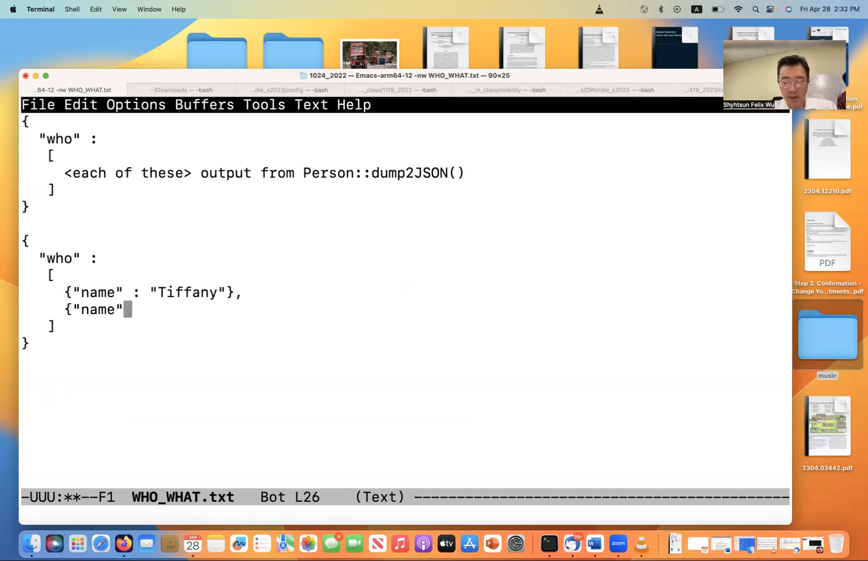
pyautogui.write(': "')
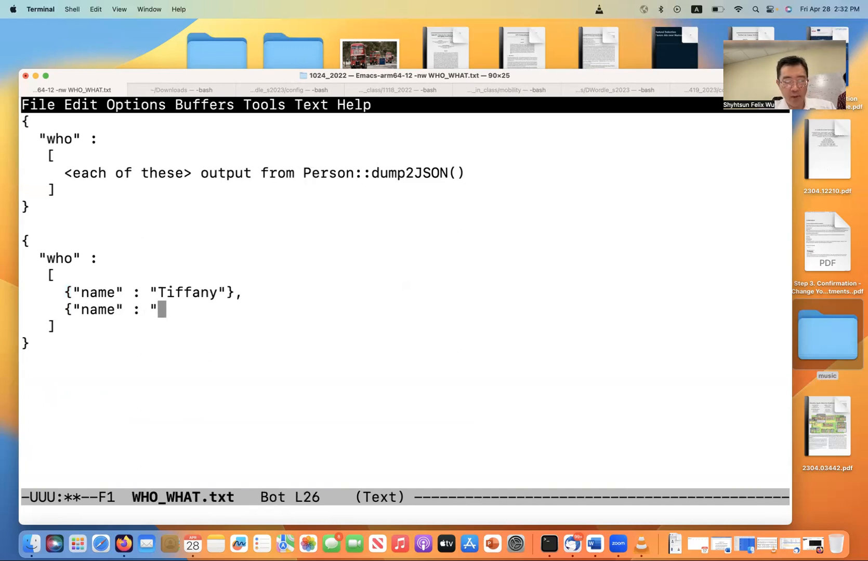
pyautogui.write('Felix"},')
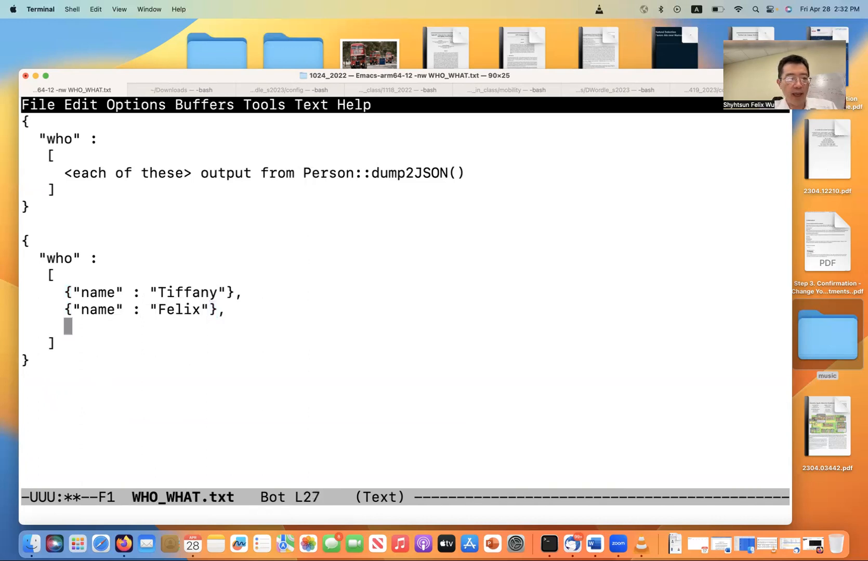
pyautogui.write('{')
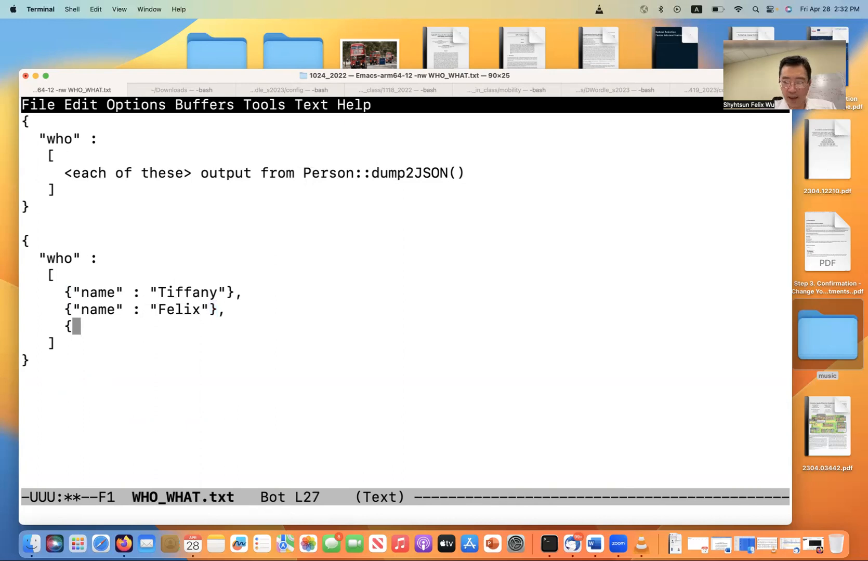
pyautogui.write('name')
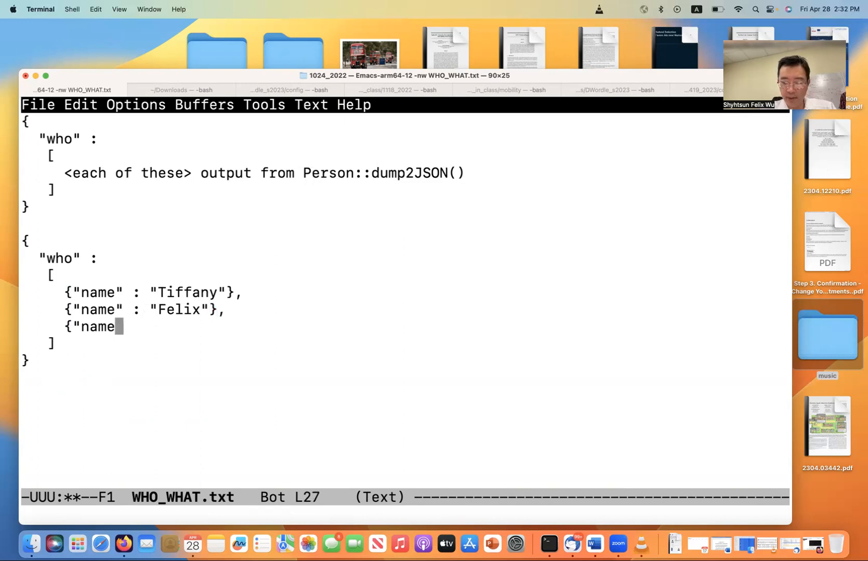
pyautogui.write('":')
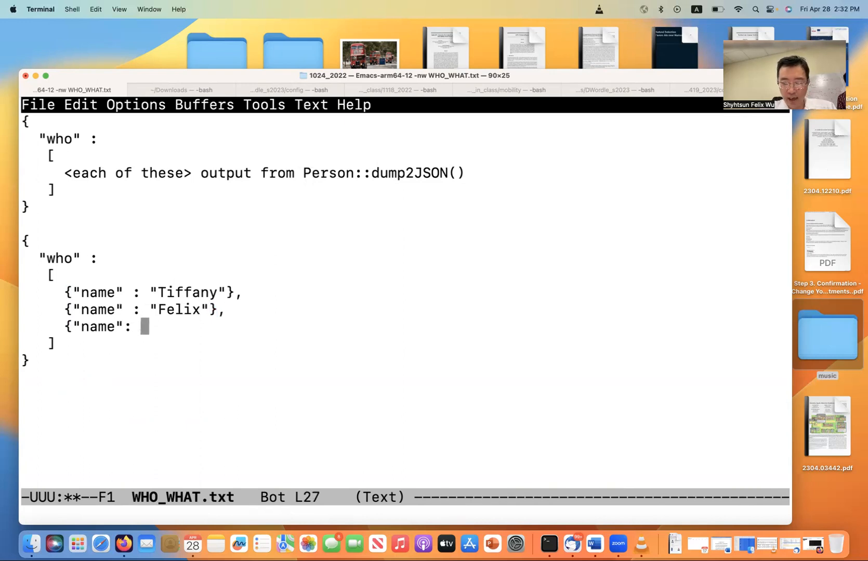
pyautogui.write('Jo')
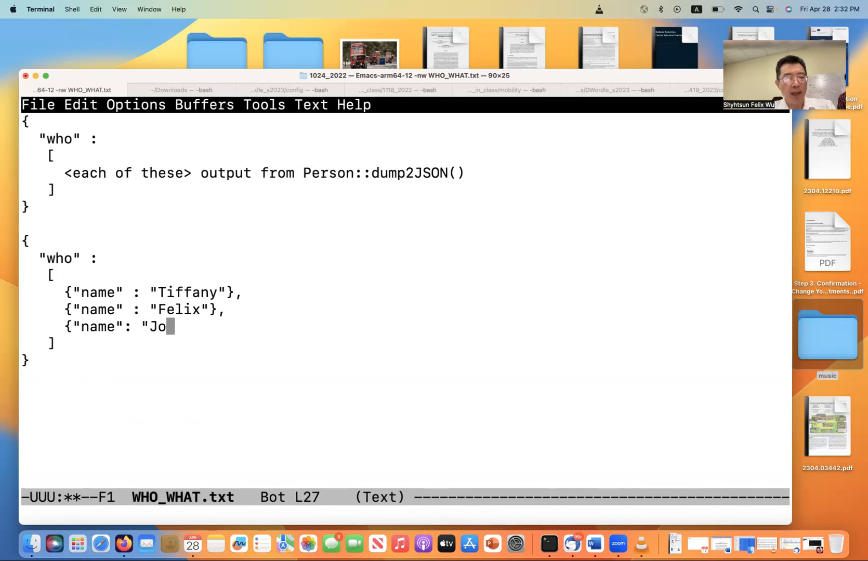
pyautogui.write('hn"')
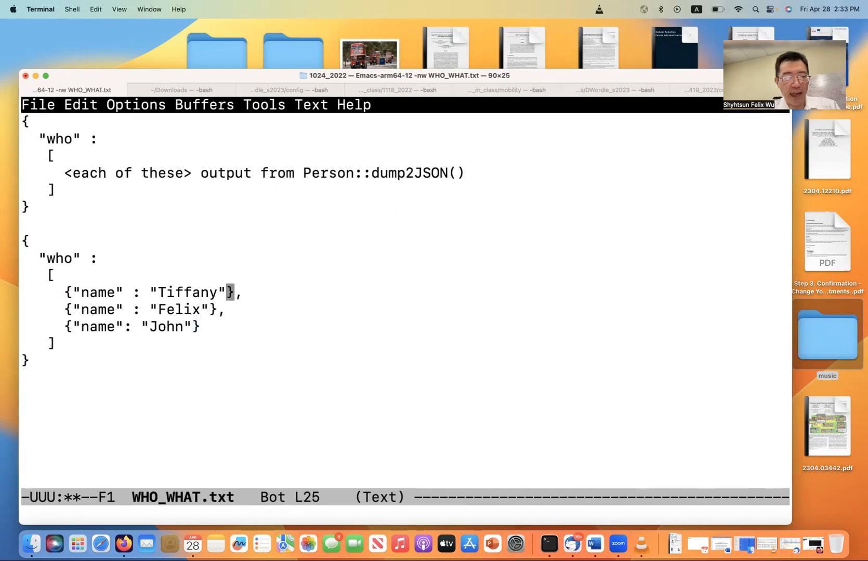
# Append "role": "driver" to Tiffany's entry and "role": "instructor" to Felix's
pyautogui.write('", "')
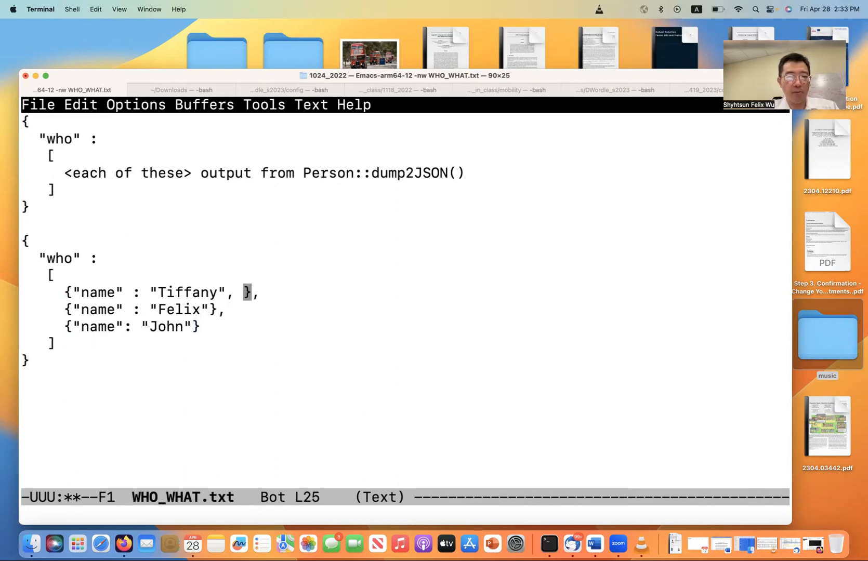
pyautogui.write('"rol')
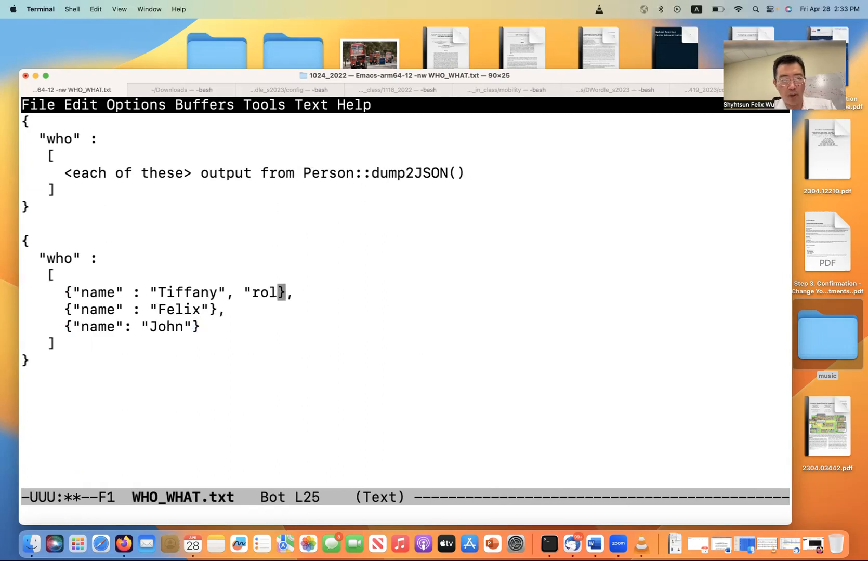
pyautogui.write('e":')
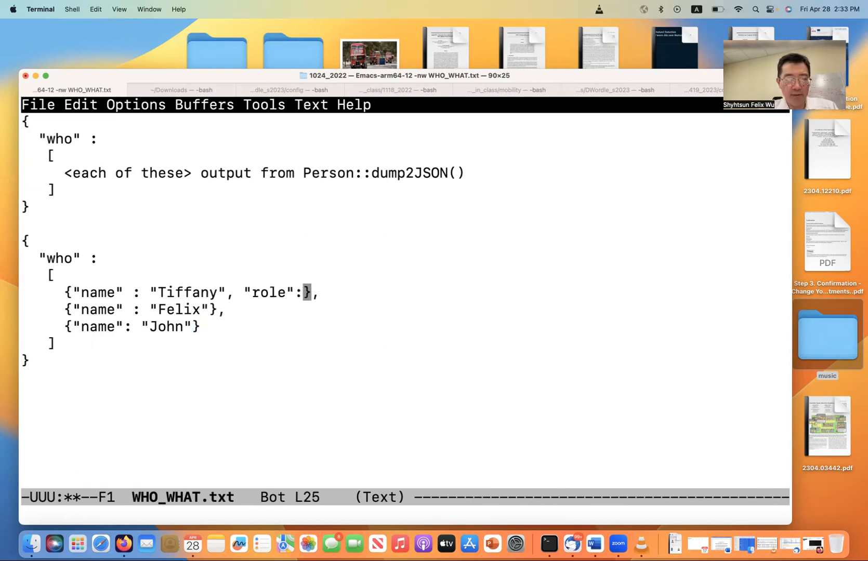
pyautogui.write('"')
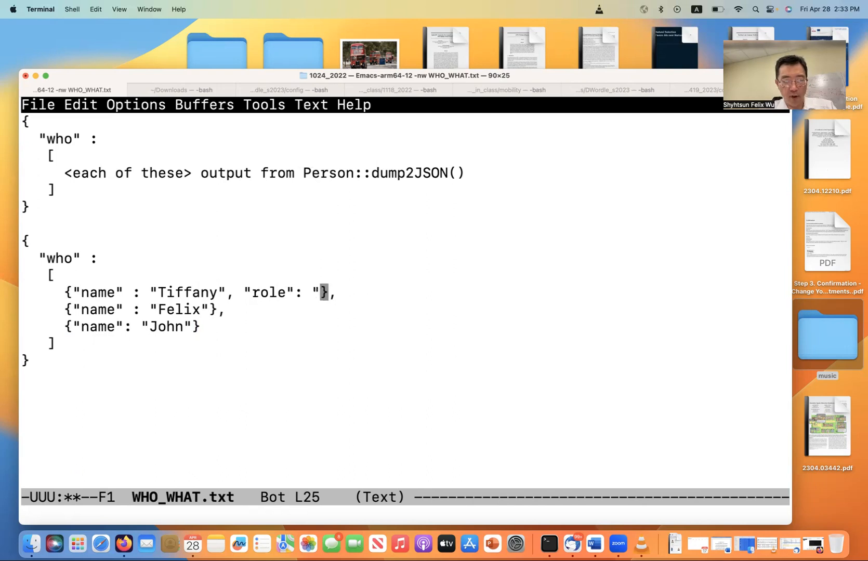
pyautogui.write('driver"')
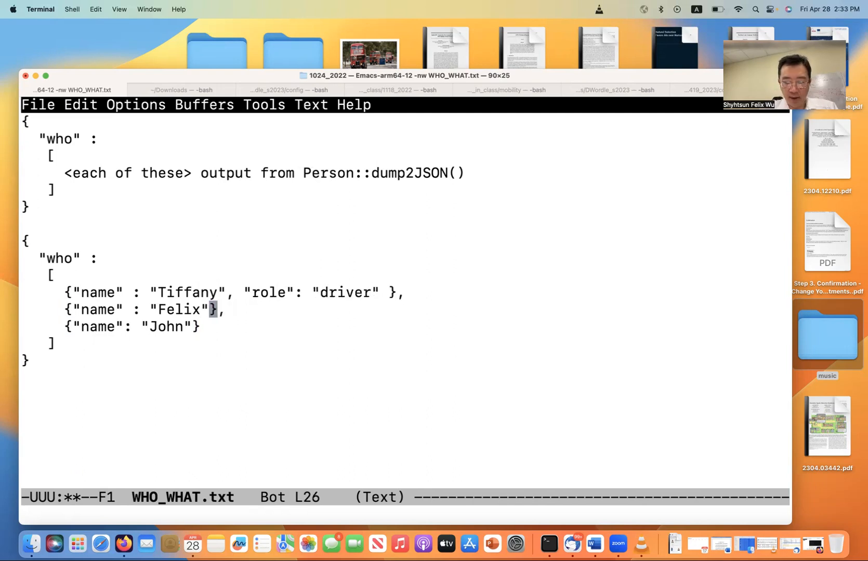
pyautogui.write(', "')
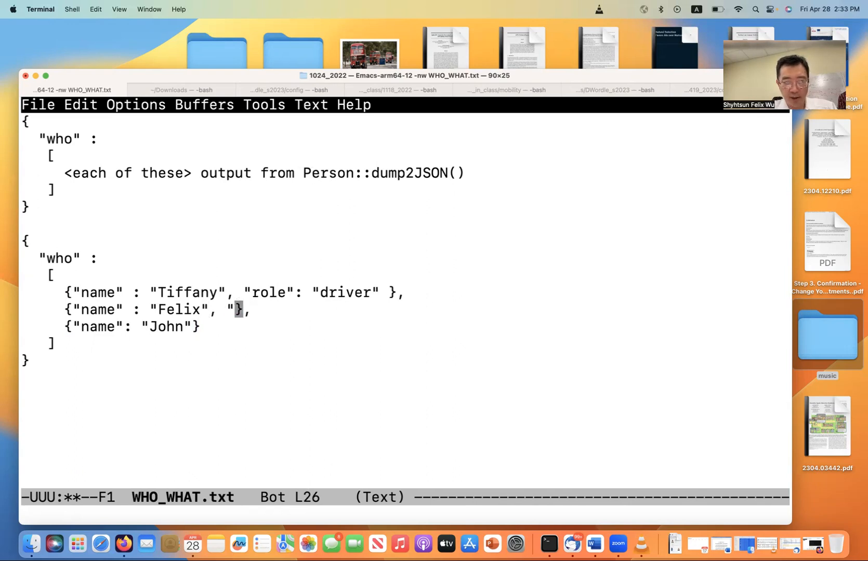
pyautogui.write('role": "')
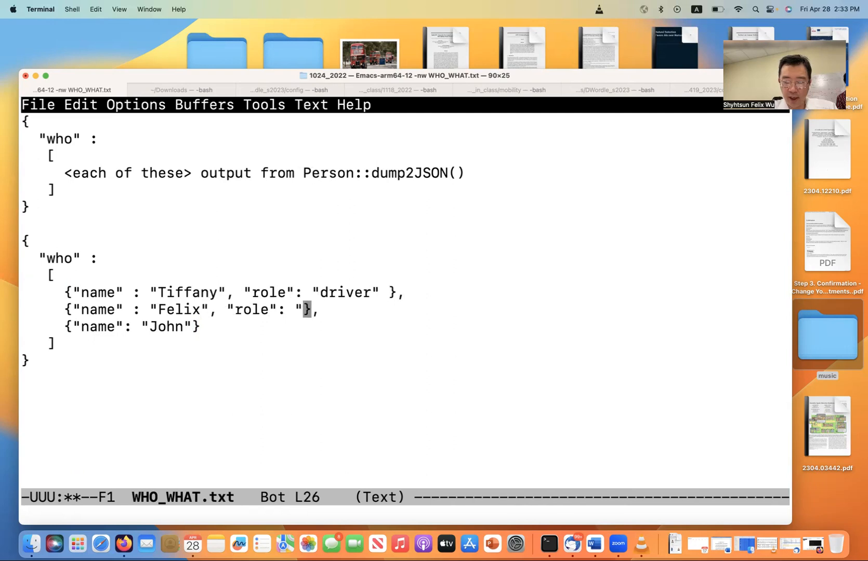
pyautogui.write('instruct')
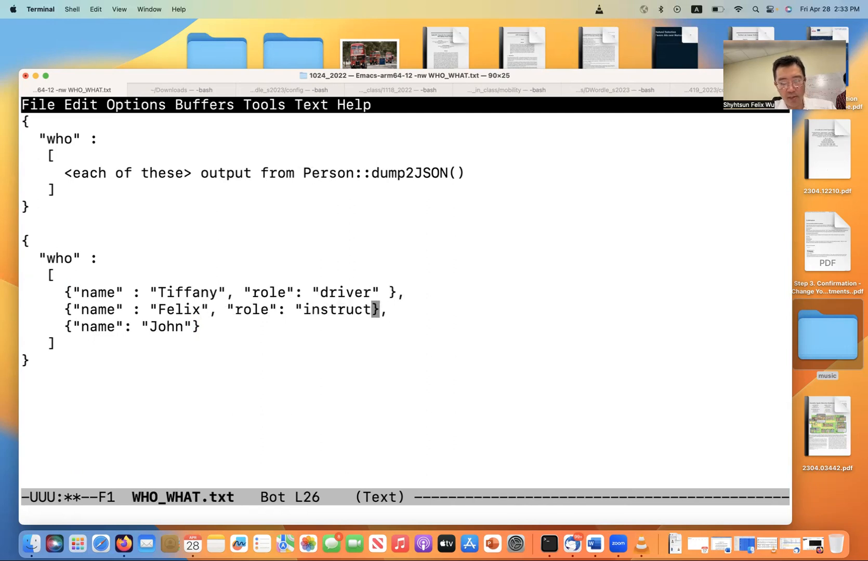
pyautogui.write('or')
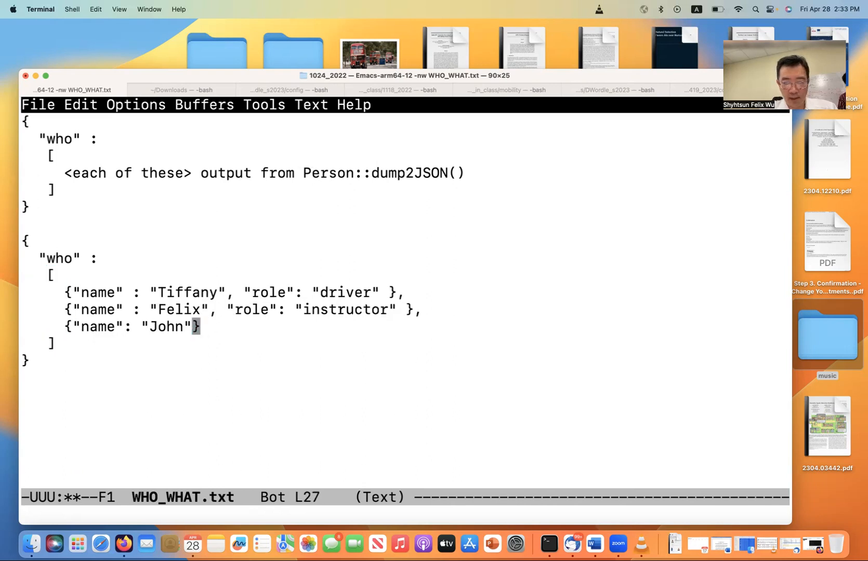
# Append "role": "student" to John's entry
pyautogui.write(', "ri')
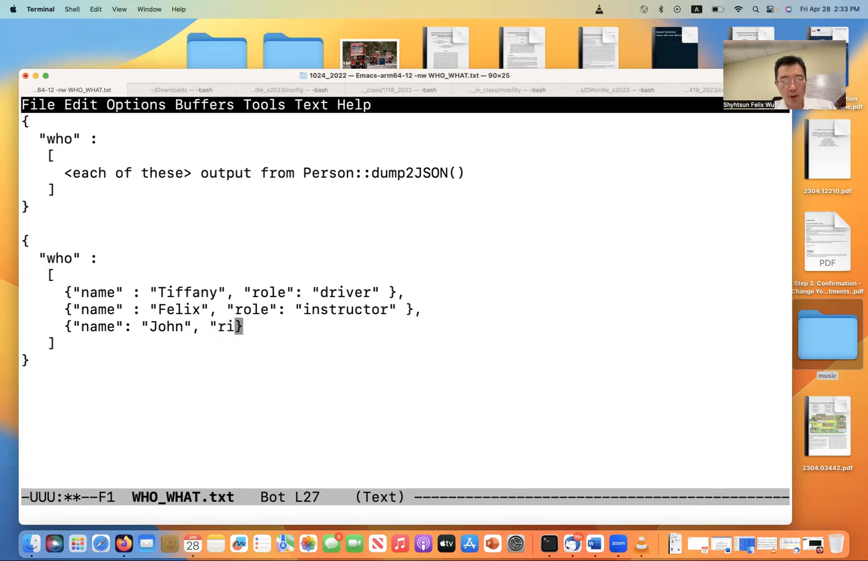
pyautogui.press('backspace')
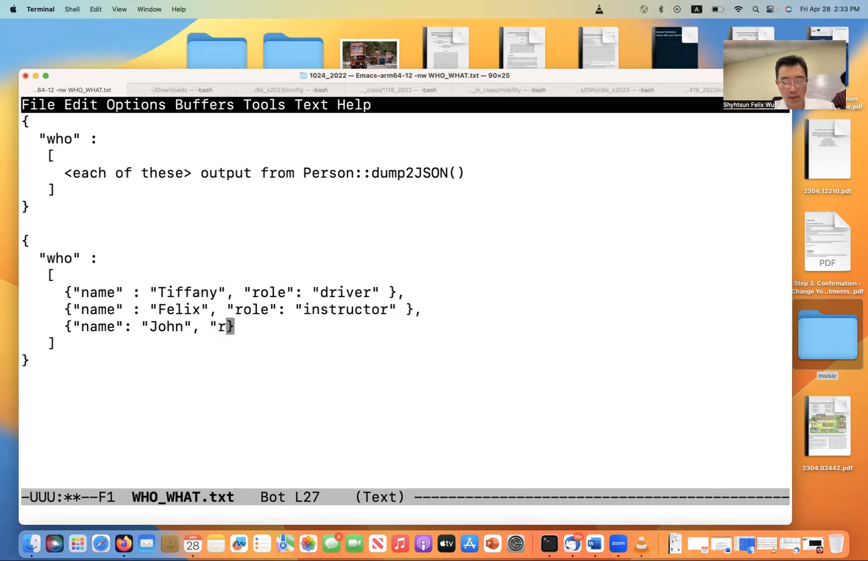
pyautogui.write('ole": "student"')
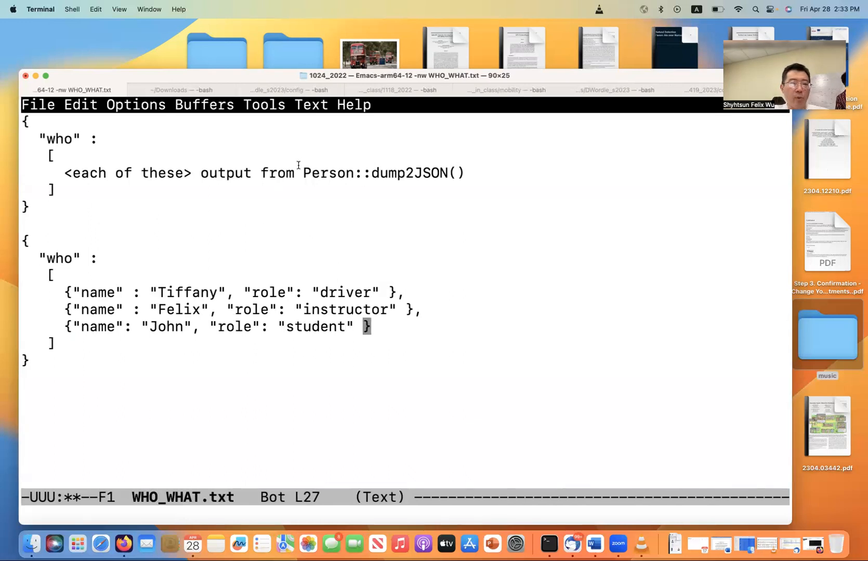
pyautogui.moveTo(415, 274)
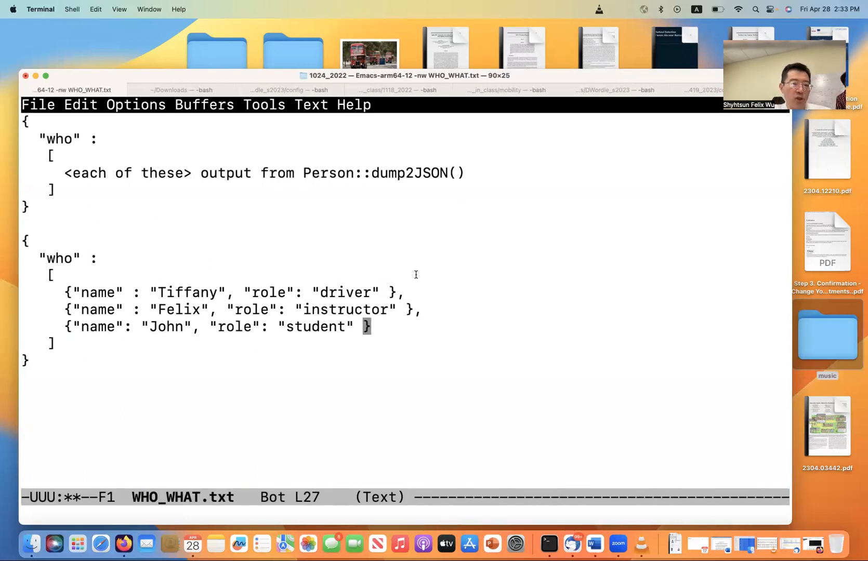
pyautogui.doubleClick(94, 292)
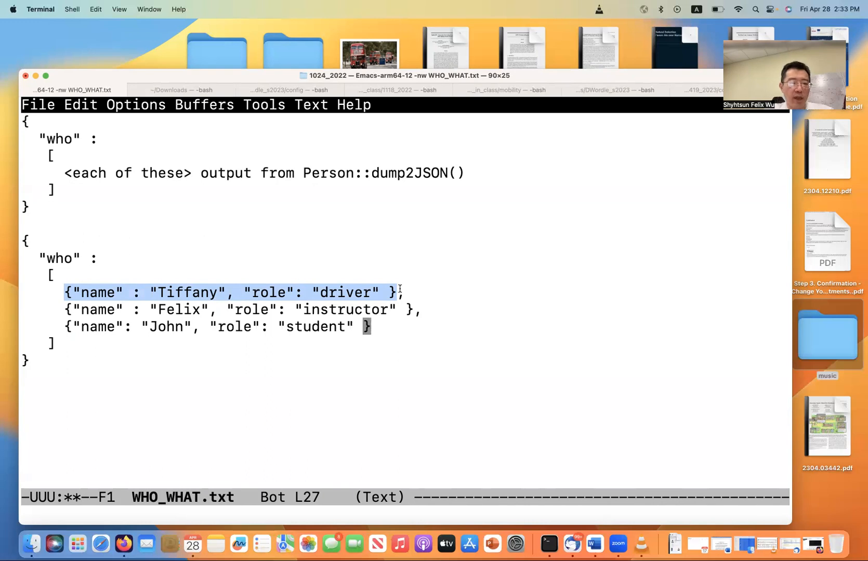
pyautogui.moveTo(312, 223)
pyautogui.write('Option 2:')
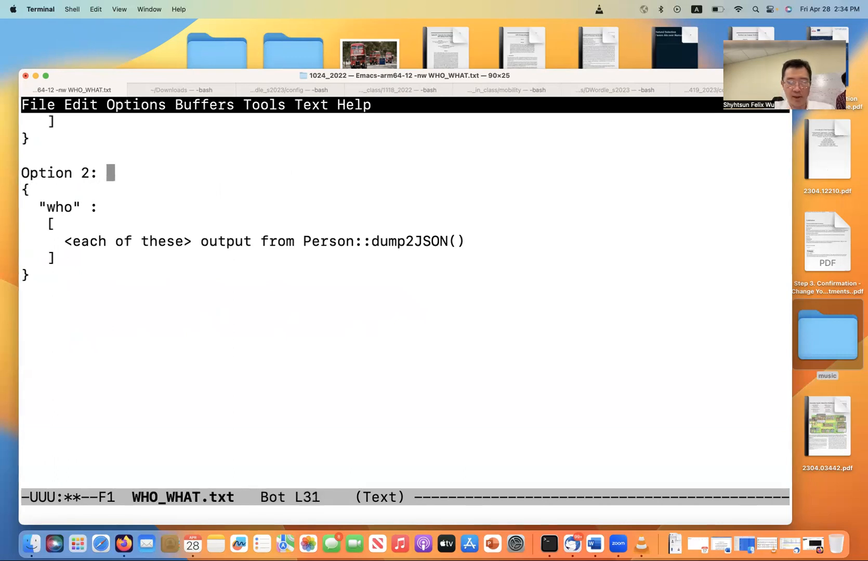
# Annotate the Option 2 heading: (assuming that role is NOT part of Person::dump2JSON())
pyautogui.write('(assuming t')
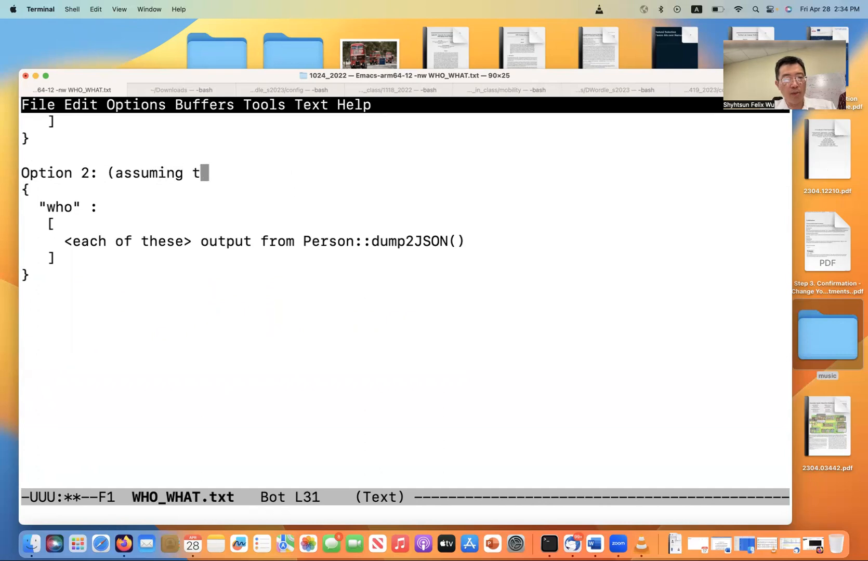
pyautogui.write('hat rol')
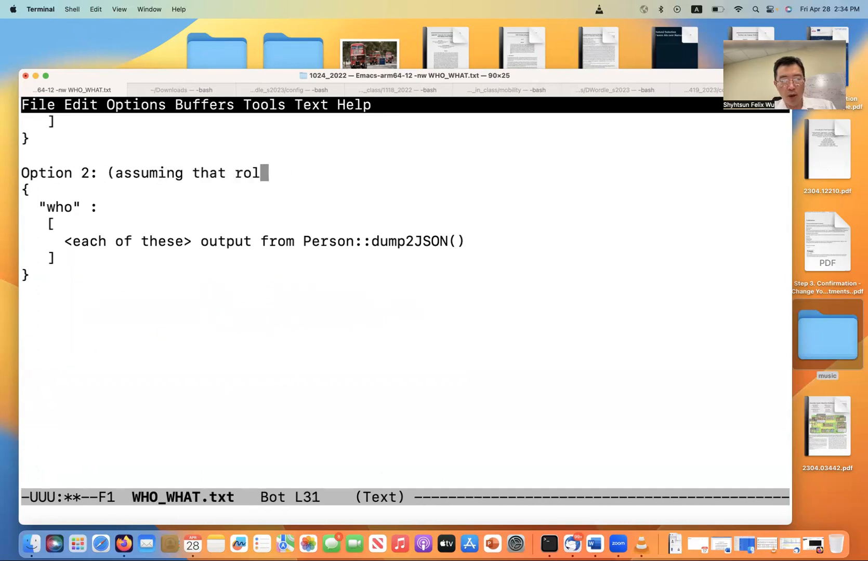
pyautogui.write('e is')
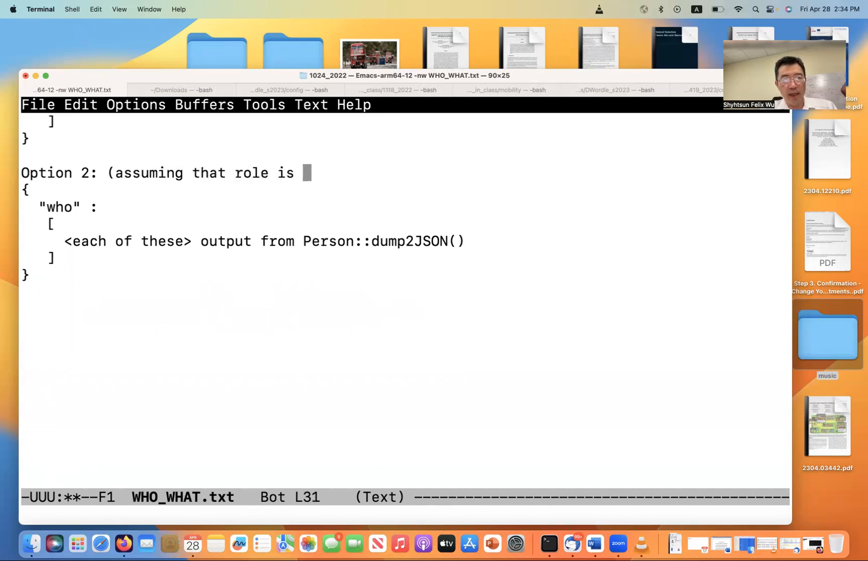
pyautogui.write('NOT pa')
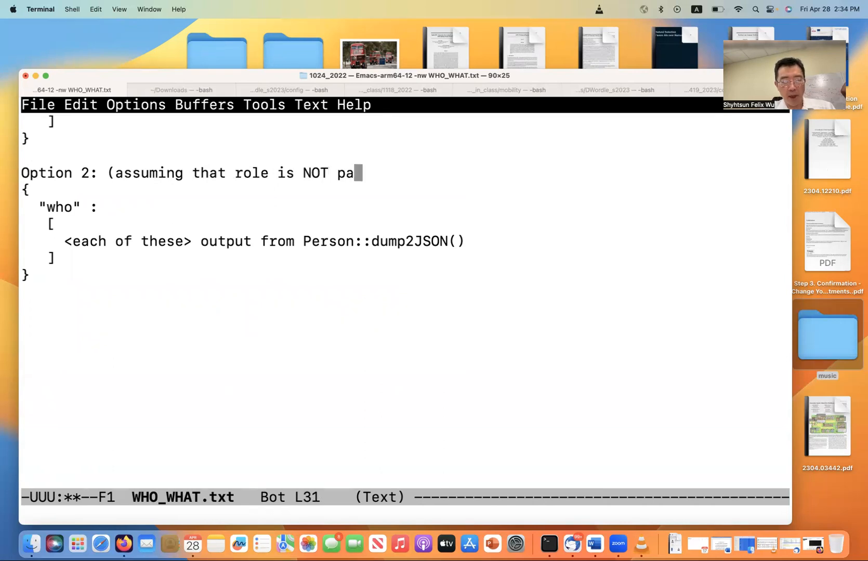
pyautogui.write('rt of')
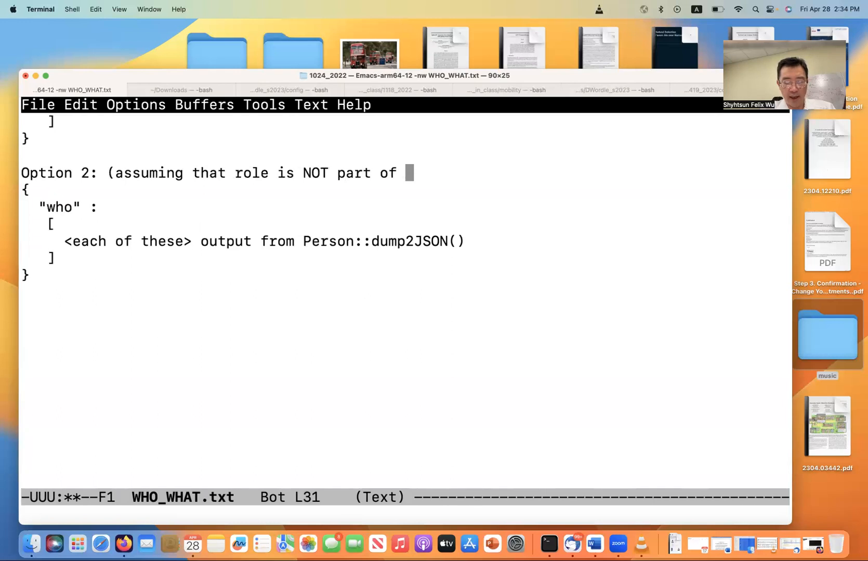
pyautogui.write('Person::dum')
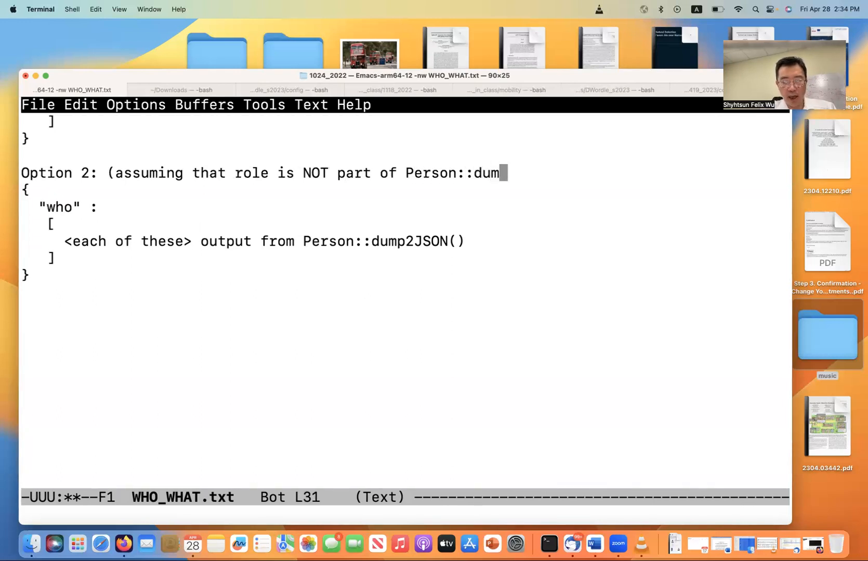
pyautogui.write('2JSON(')
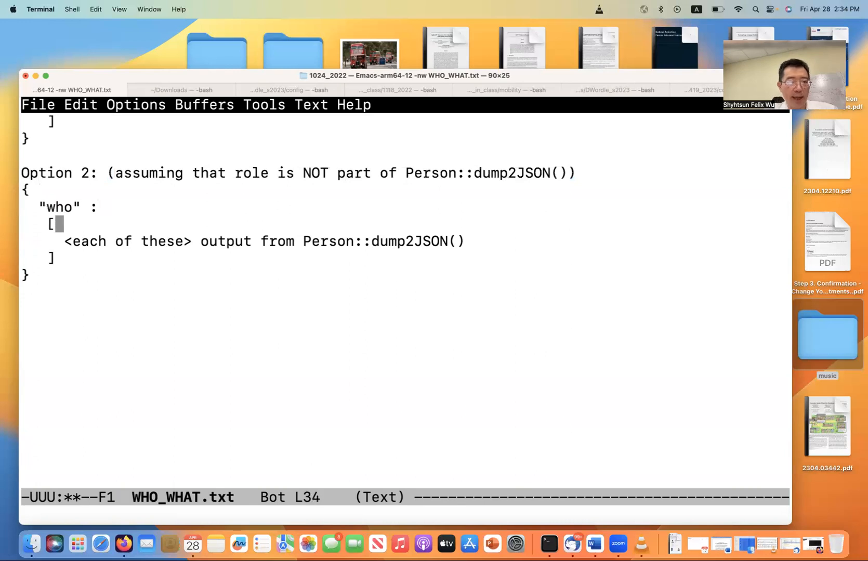
# Replace the who block's placeholder line with a "driver" key
pyautogui.write('{')
pyautogui.click(405, 258)
pyautogui.write('}')
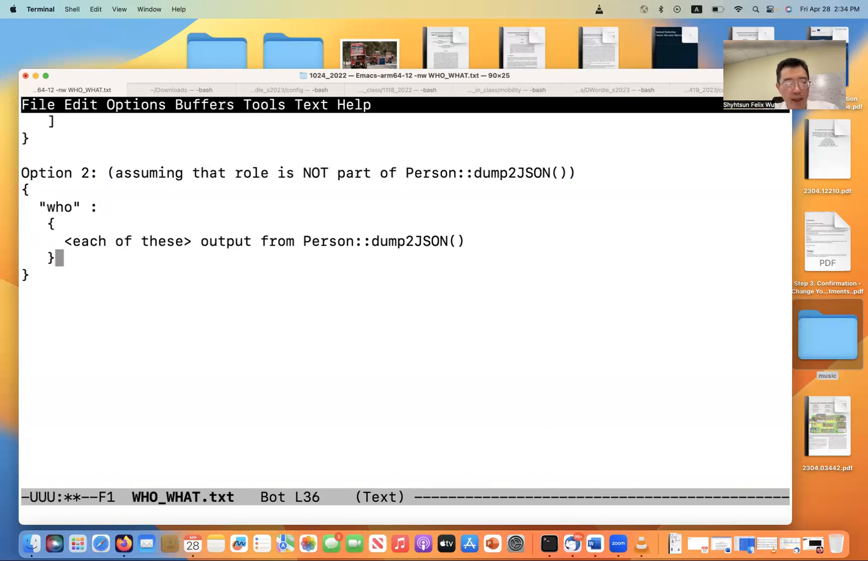
pyautogui.press('Up')
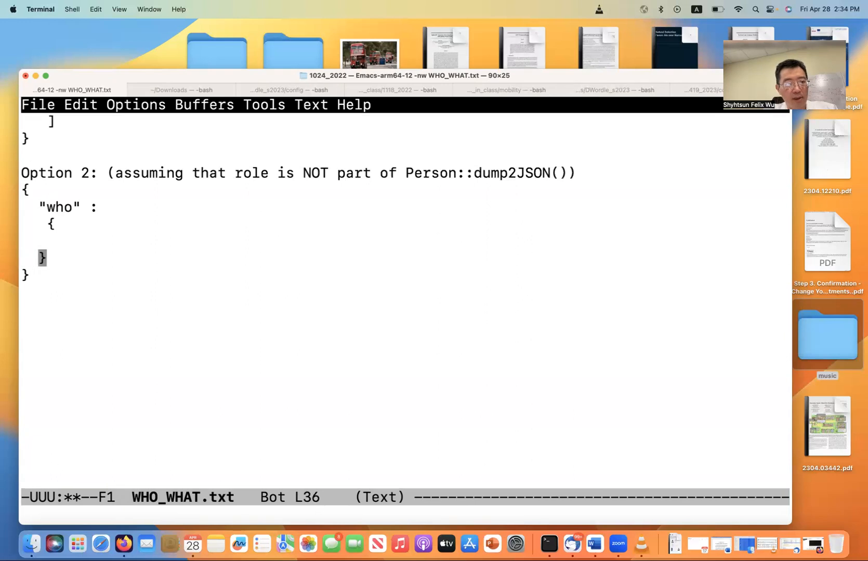
pyautogui.press('Up')
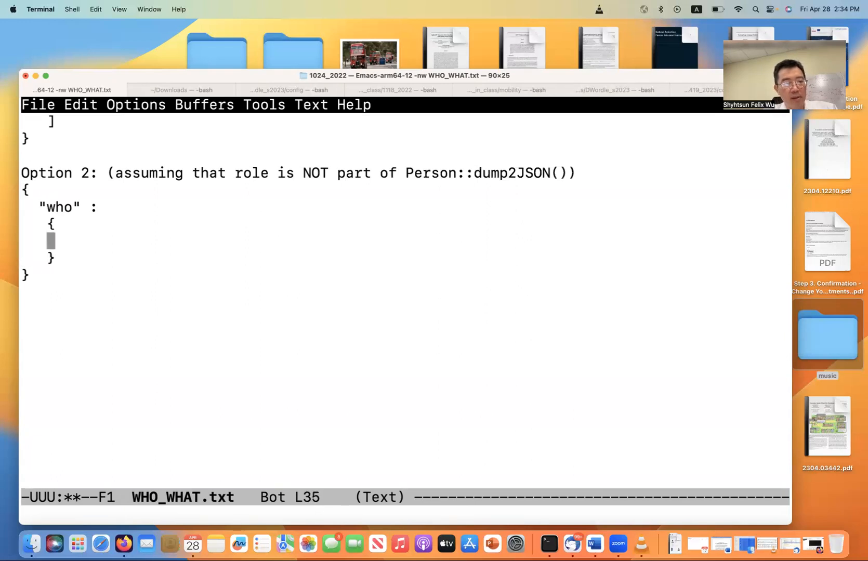
pyautogui.write('"')
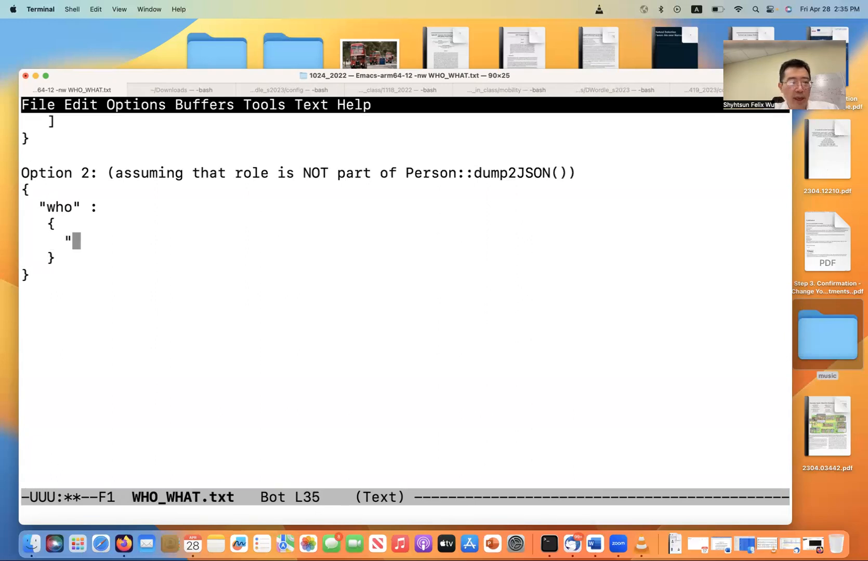
pyautogui.write('driver" :')
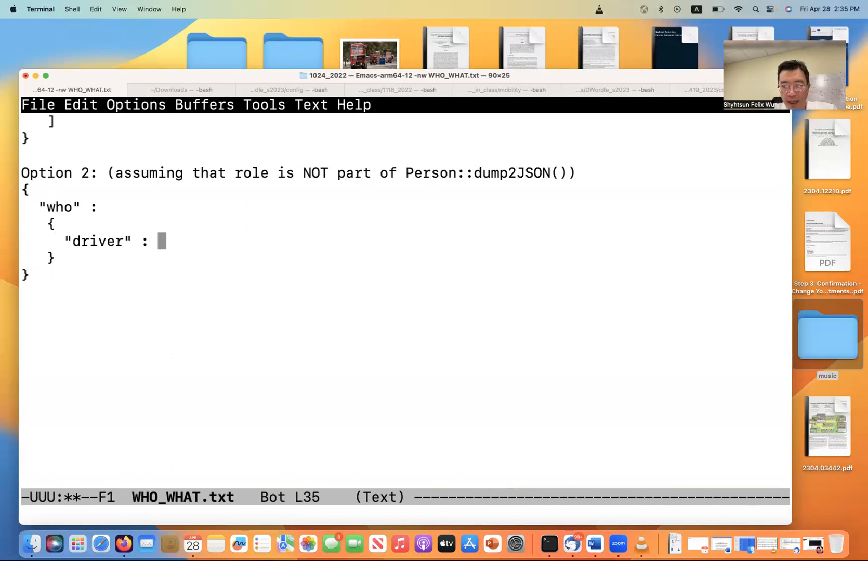
# Give the driver key the value { "name": "Tiffany" }, followed by a comma
pyautogui.write('{')
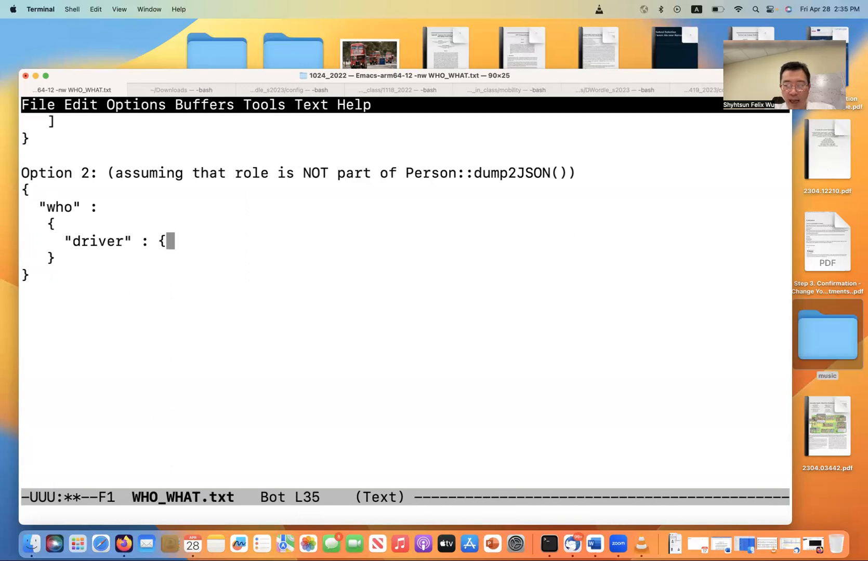
pyautogui.write('"name')
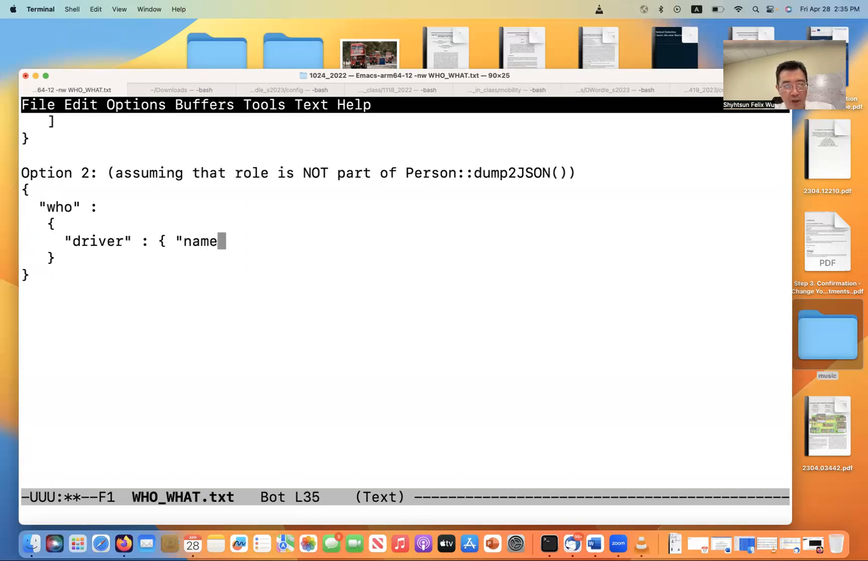
pyautogui.write('":')
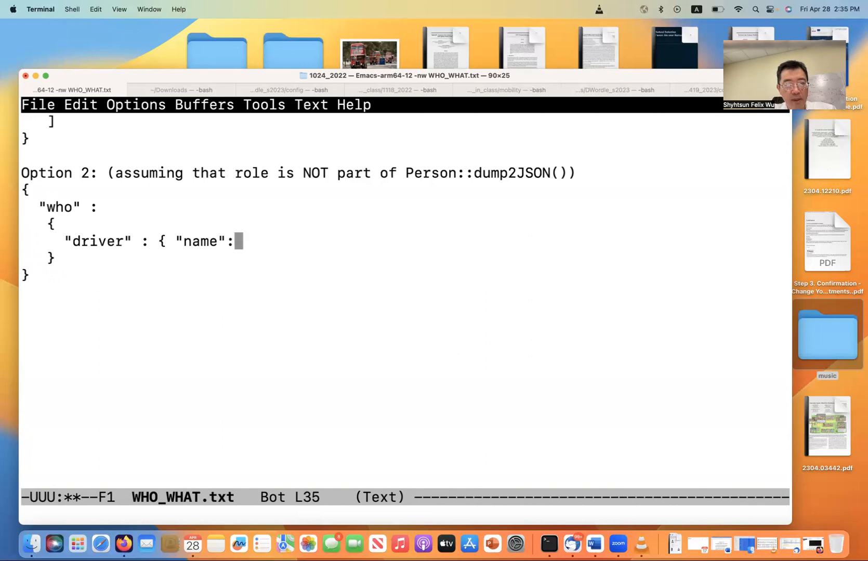
pyautogui.write('"T')
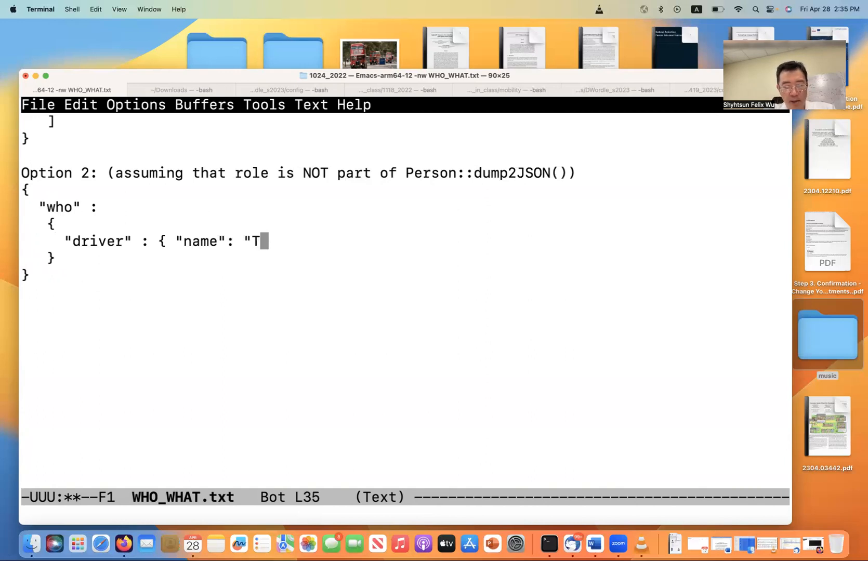
pyautogui.write('iffany"')
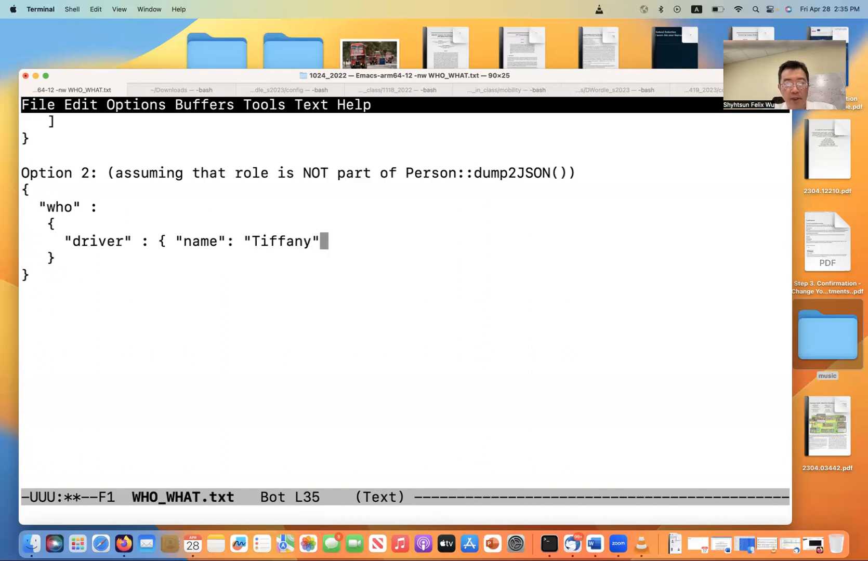
pyautogui.write('}')
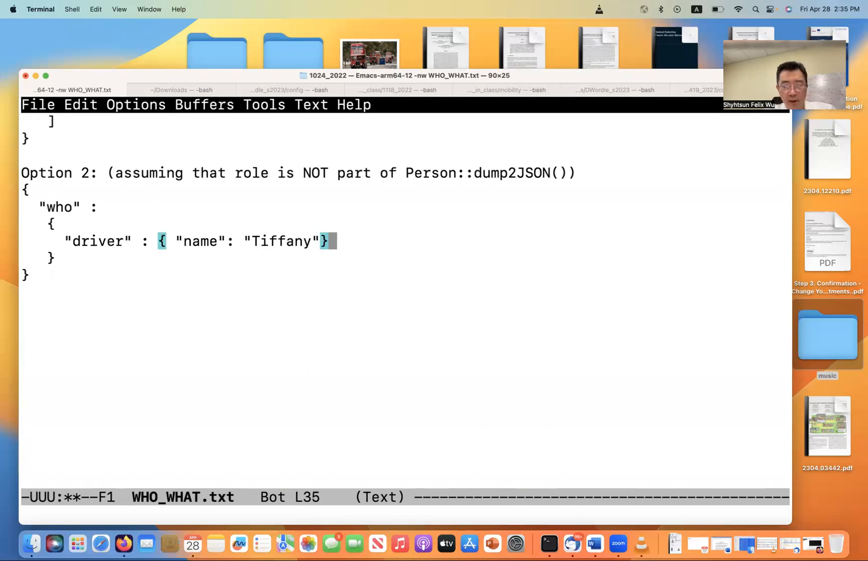
pyautogui.write(',')
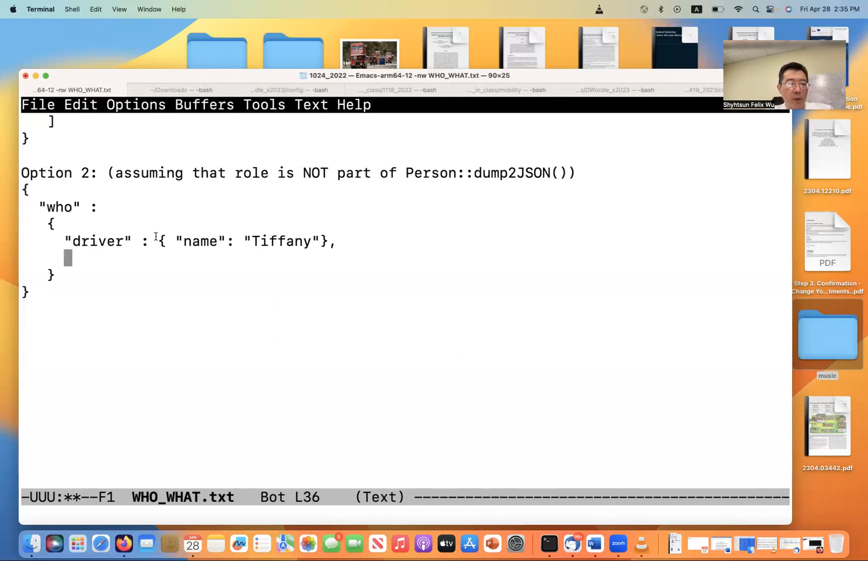
# Add an "instructor" : { "name": "Felix" } entry below the driver line
pyautogui.moveTo(159, 241); pyautogui.dragTo(316, 241)
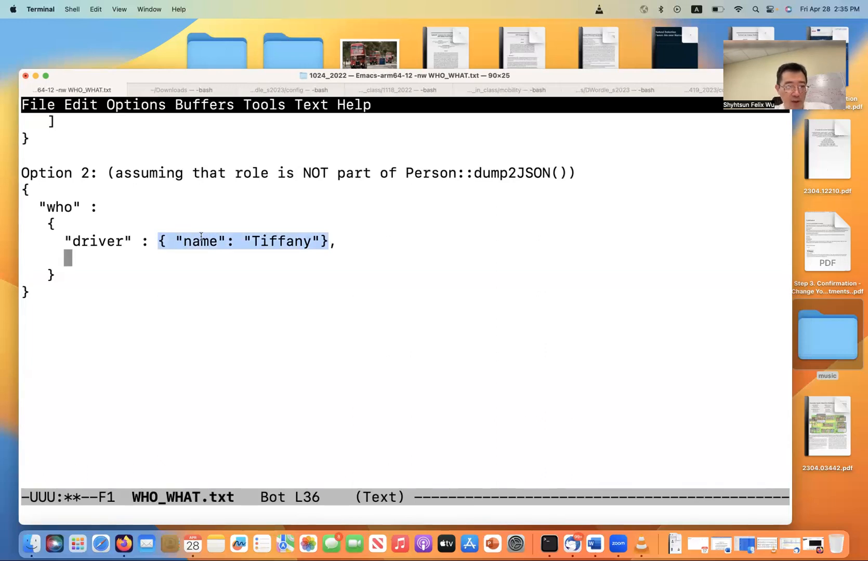
pyautogui.moveTo(250, 259)
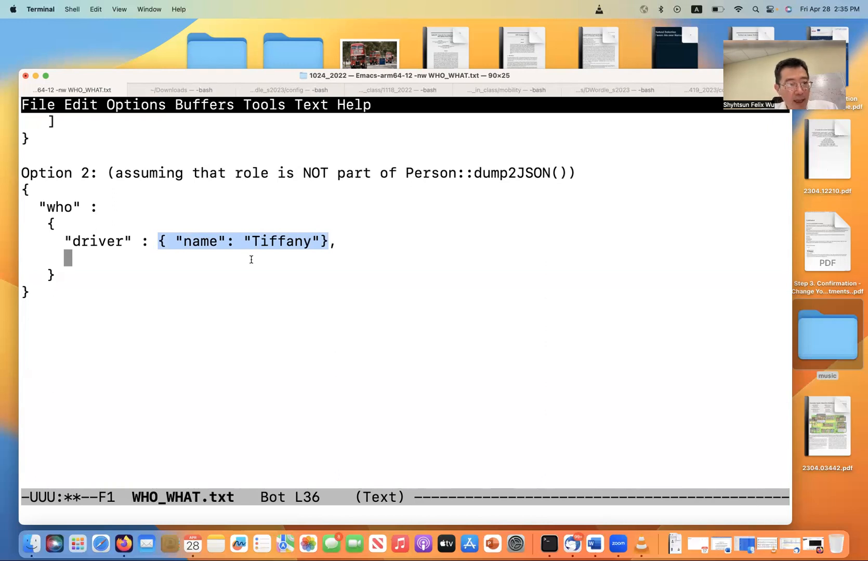
pyautogui.write('"instr')
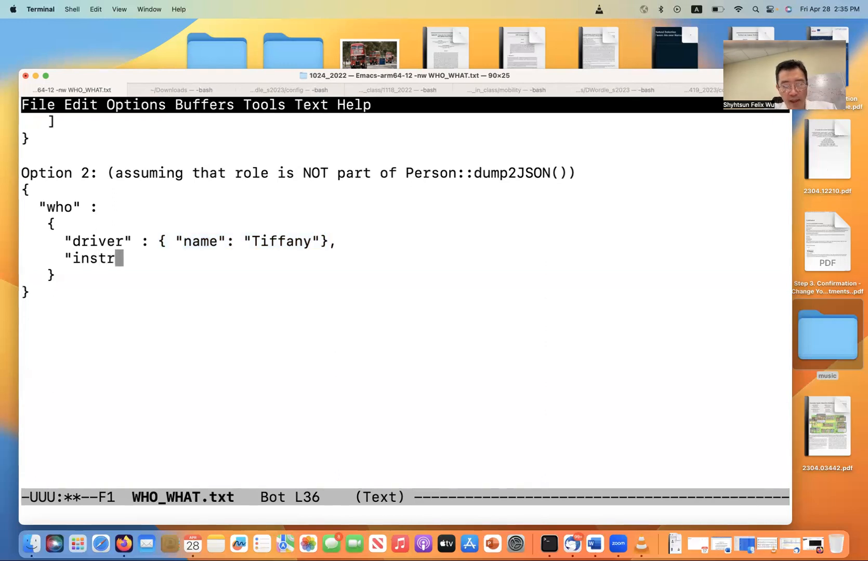
pyautogui.write('uctor')
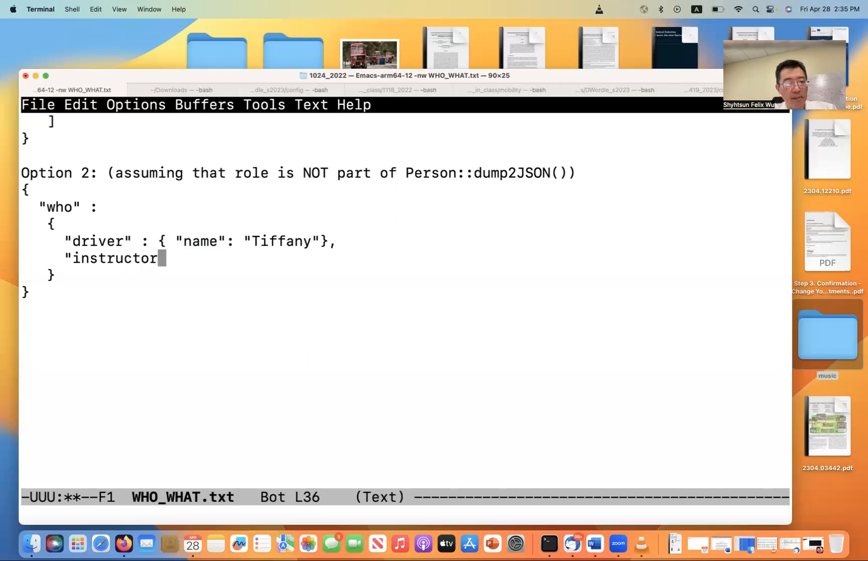
pyautogui.write('" :')
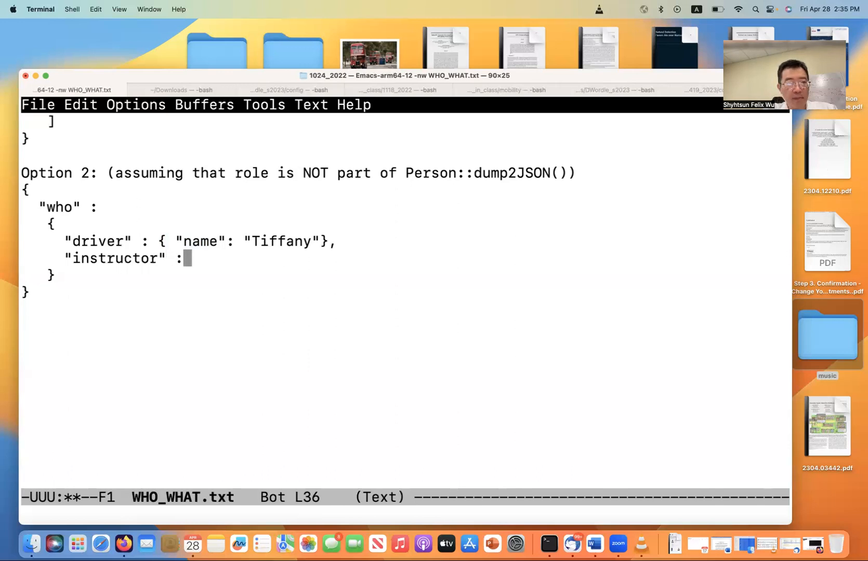
pyautogui.write('{')
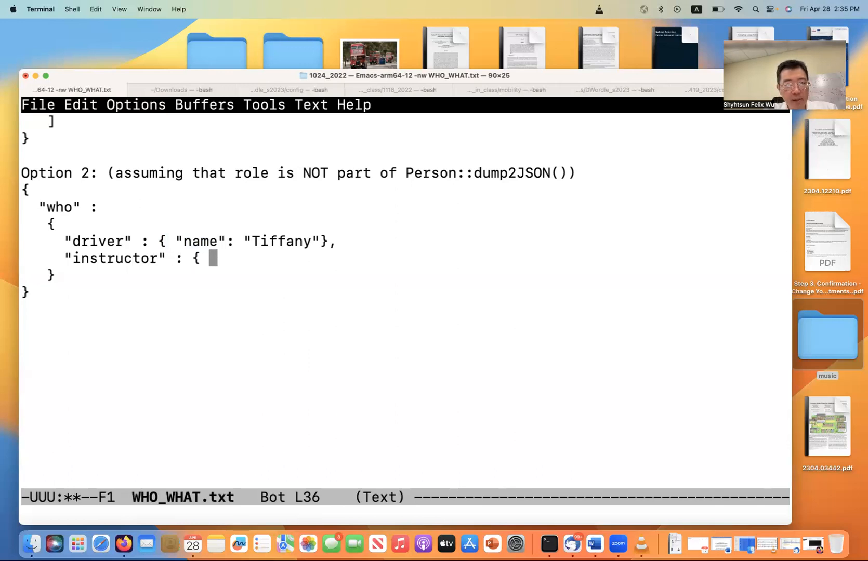
pyautogui.write('"name":')
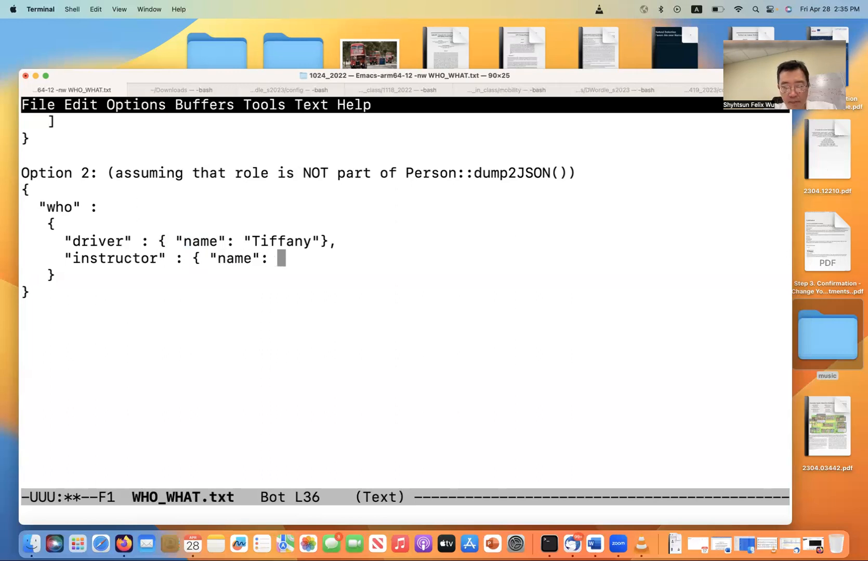
pyautogui.write('"Felix"')
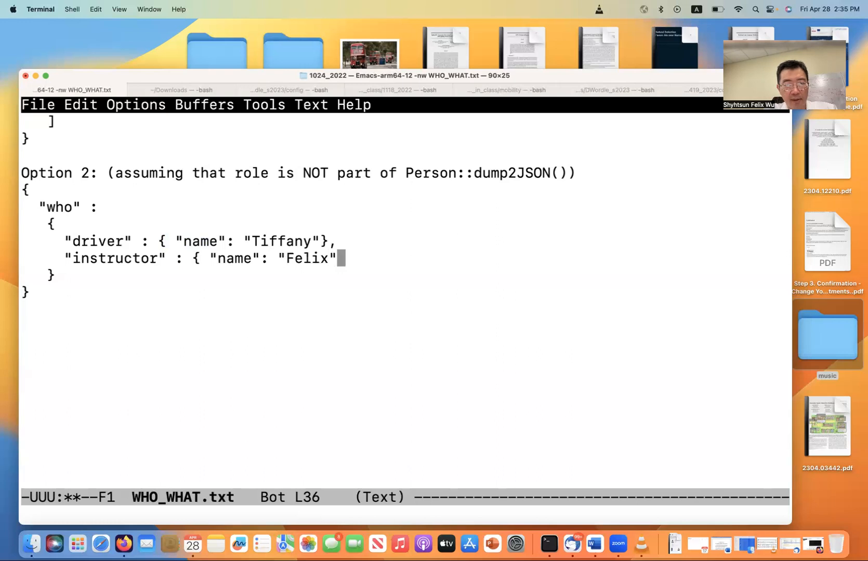
pyautogui.write('},')
pyautogui.write('"')
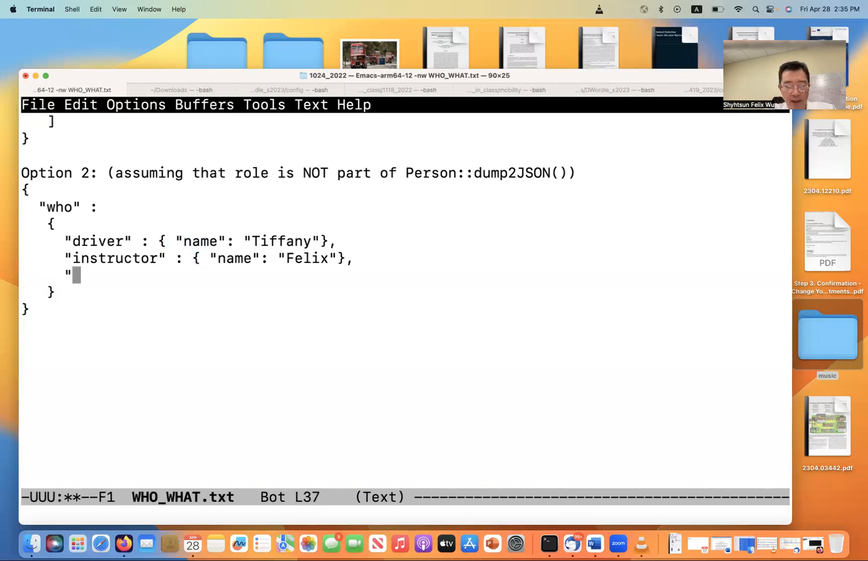
# Add a "student" : {"name": "John"} entry to complete the who object
pyautogui.write('student" :')
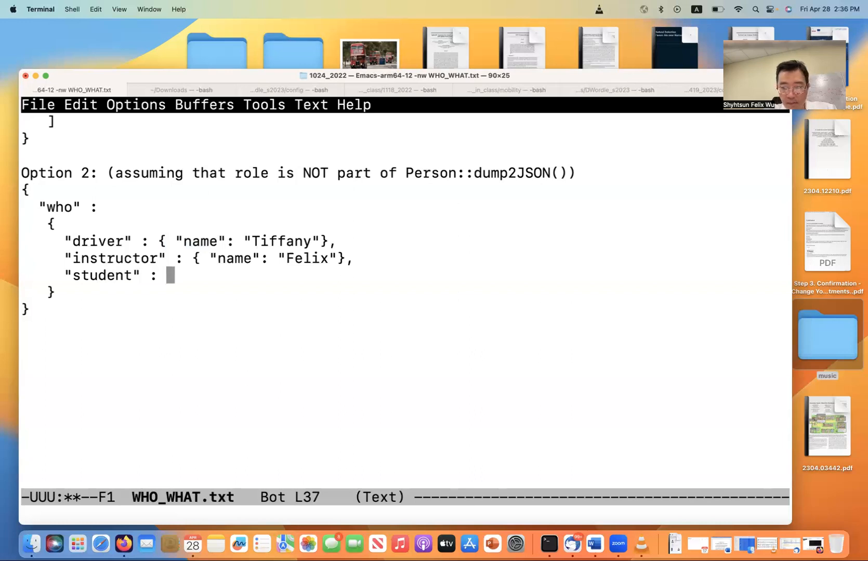
pyautogui.write('{"name":')
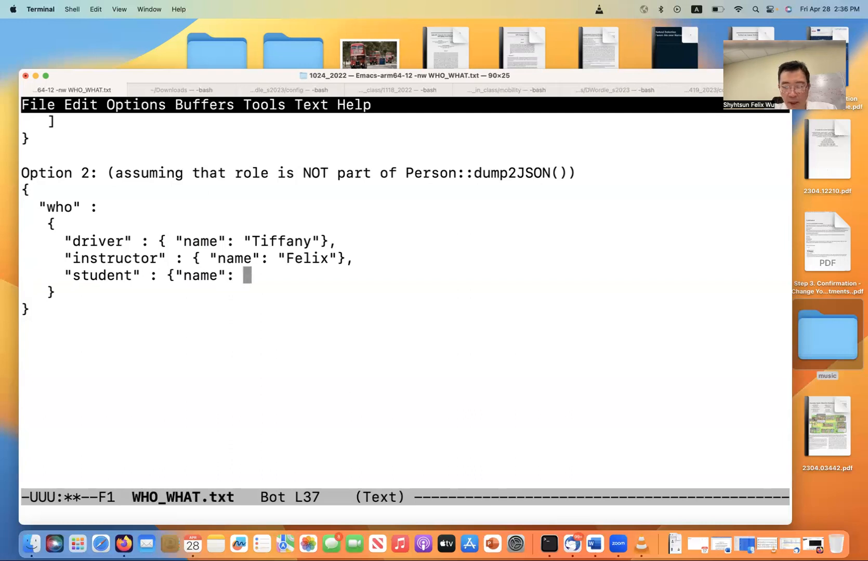
pyautogui.write('"')
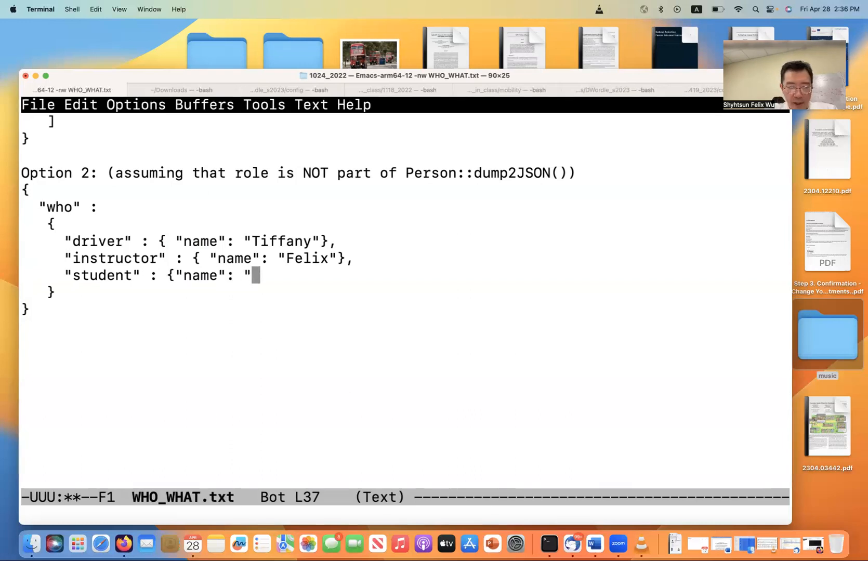
pyautogui.write('John')
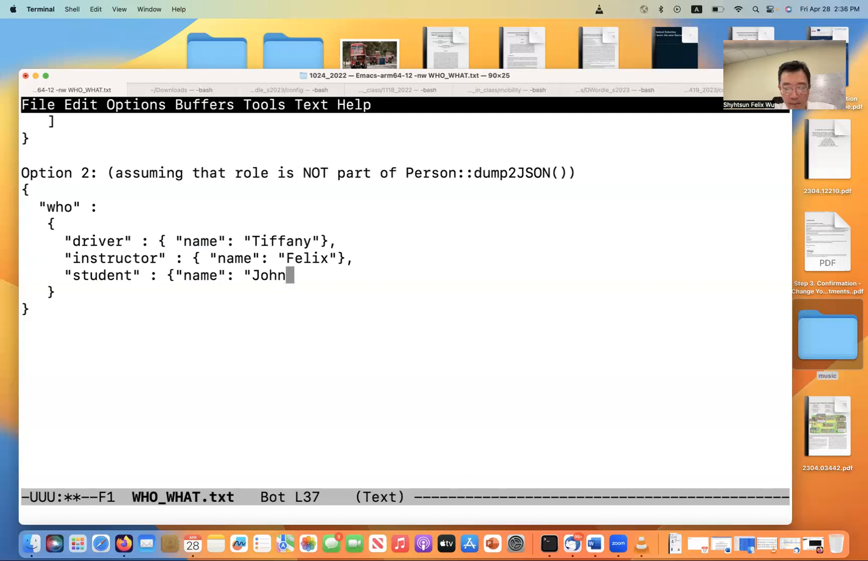
pyautogui.write('"}')
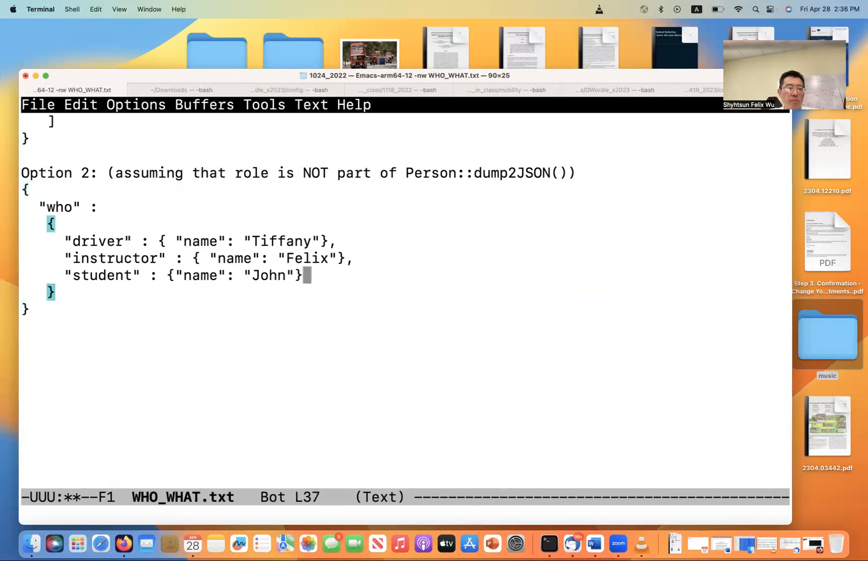
pyautogui.scroll(3)
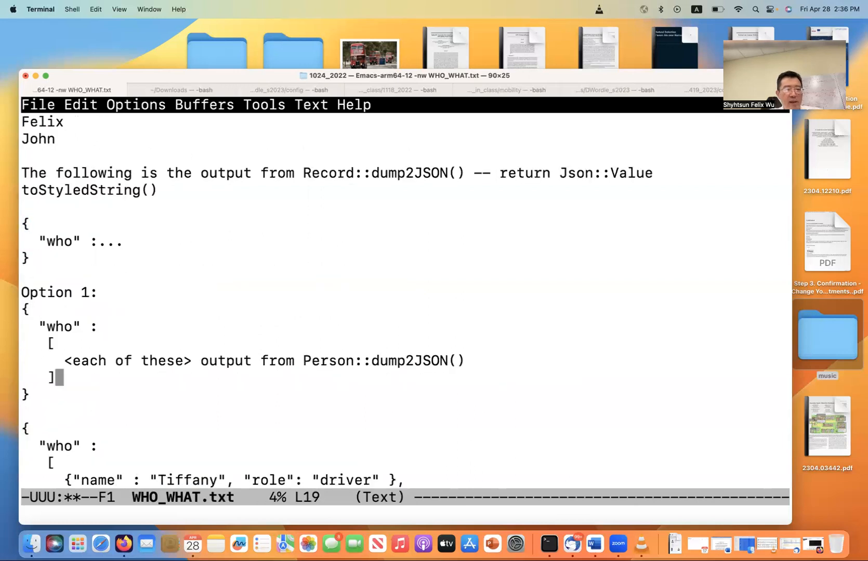
pyautogui.scroll(-3)
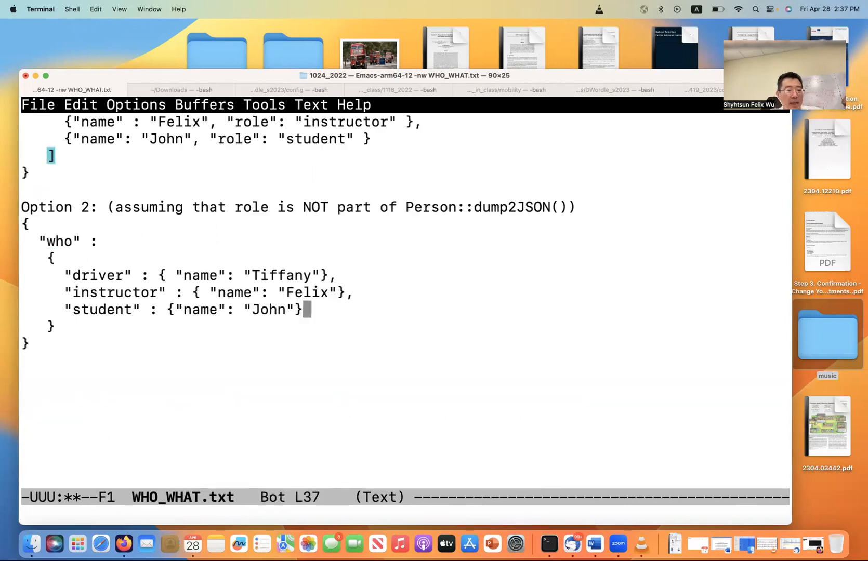
pyautogui.press('down')
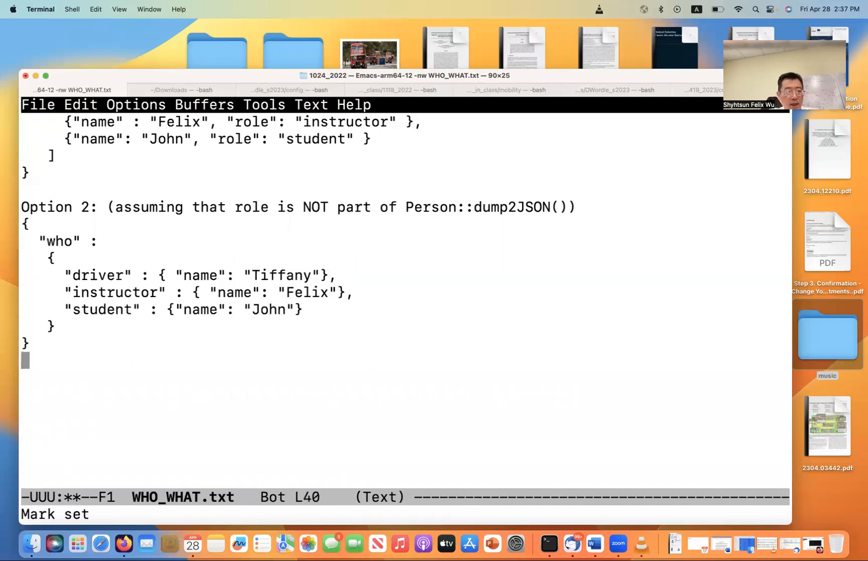
# Rename the "student" key to "students" and open its value as a [ list
pyautogui.scroll(-3)
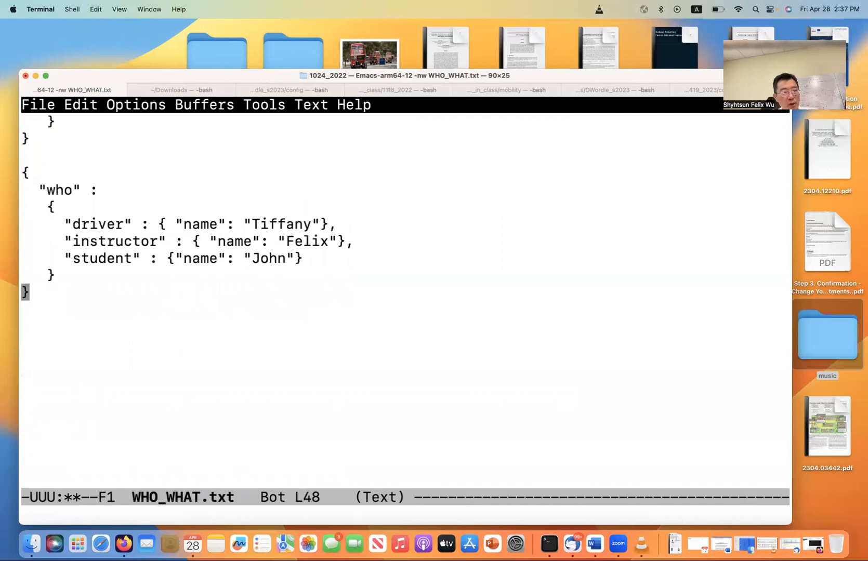
pyautogui.click(112, 259)
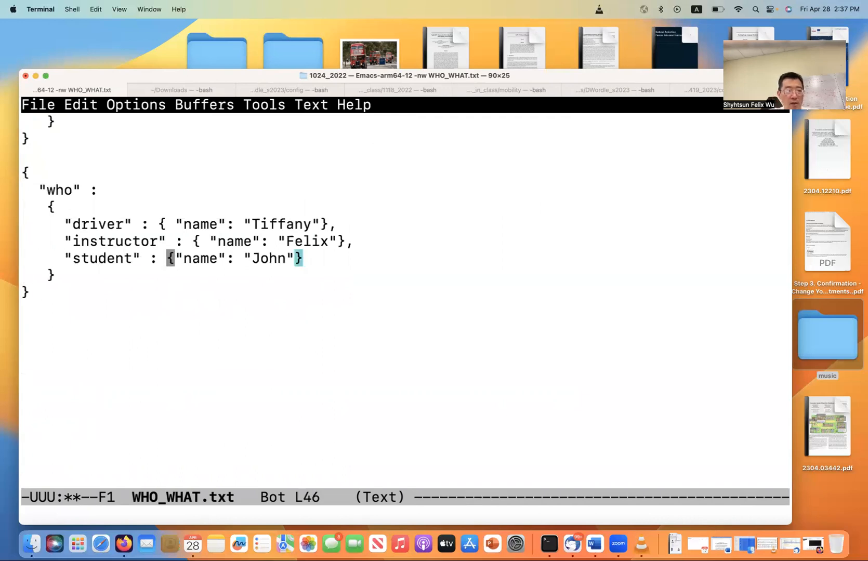
pyautogui.write('s')
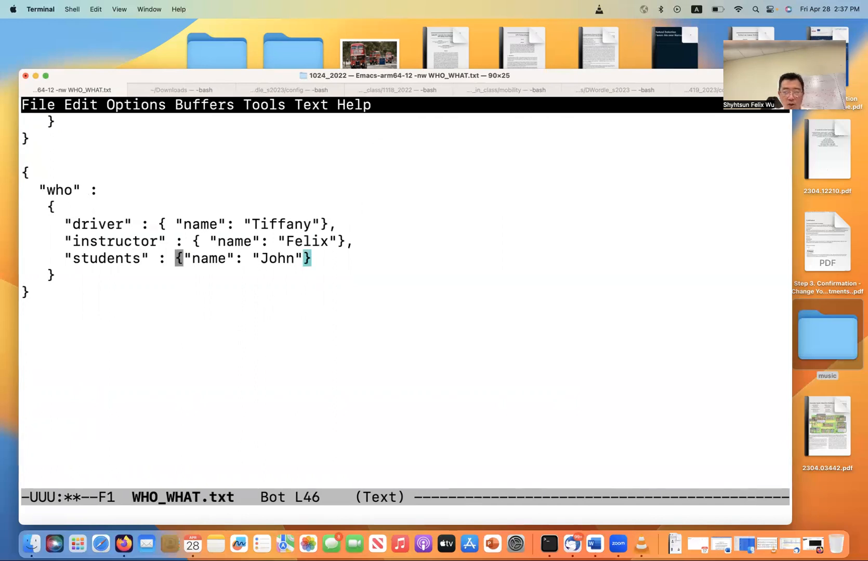
pyautogui.write('[')
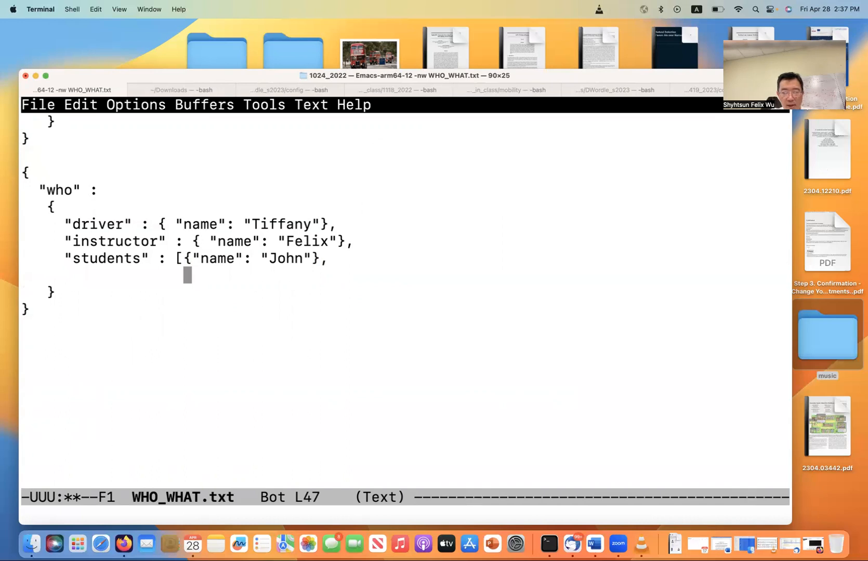
# Add {"name": "Jason"} and {"name": "Helen"} entries to the students list
pyautogui.write('{"name')
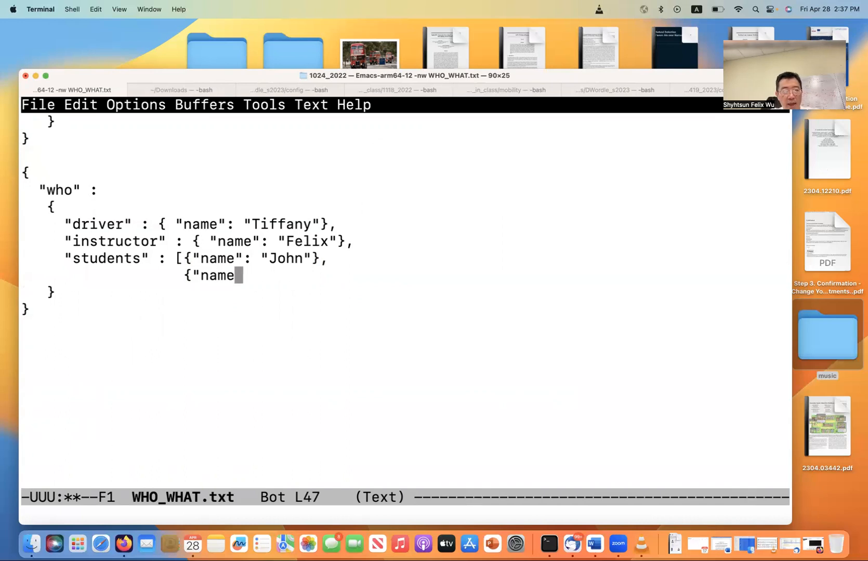
pyautogui.write('":')
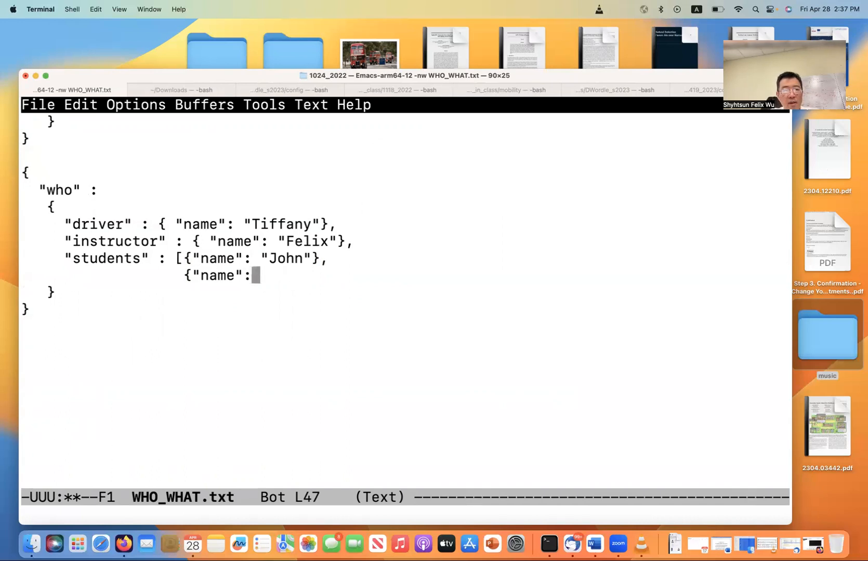
pyautogui.write('"Ja')
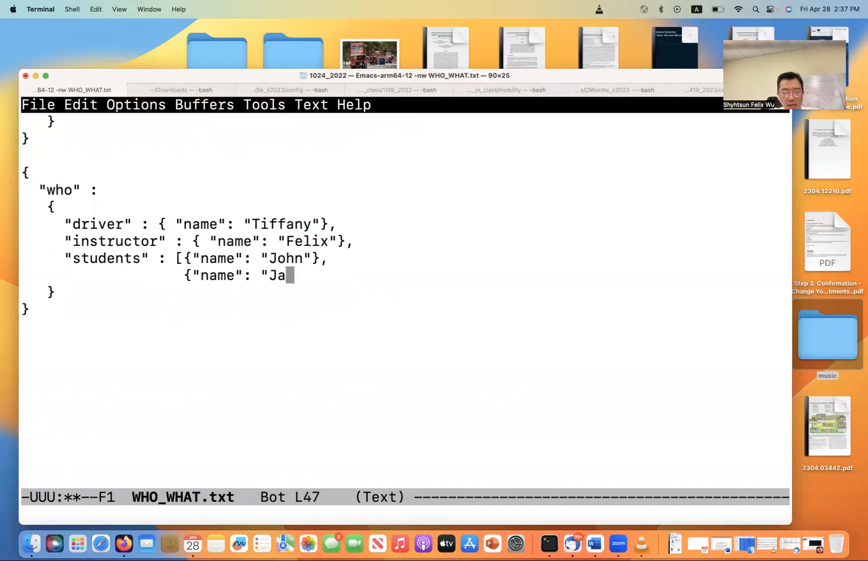
pyautogui.write('son"},')
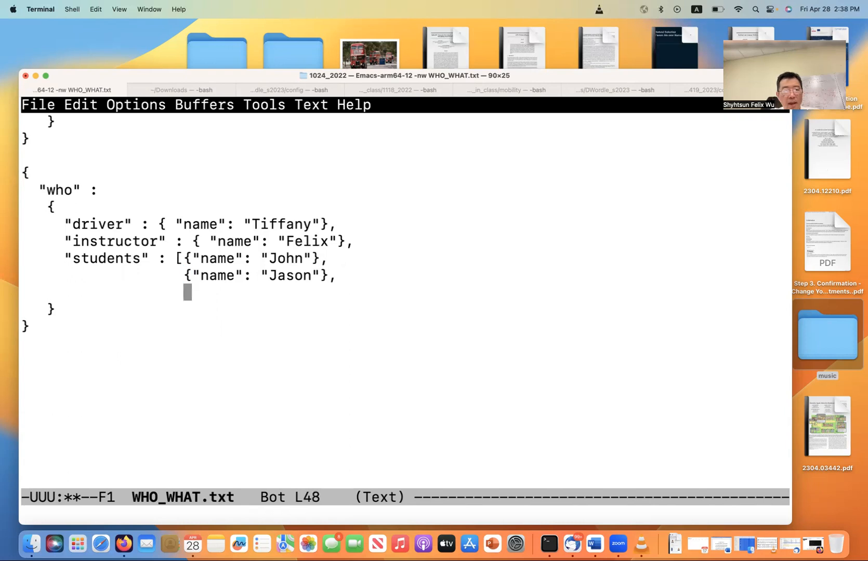
pyautogui.write('{')
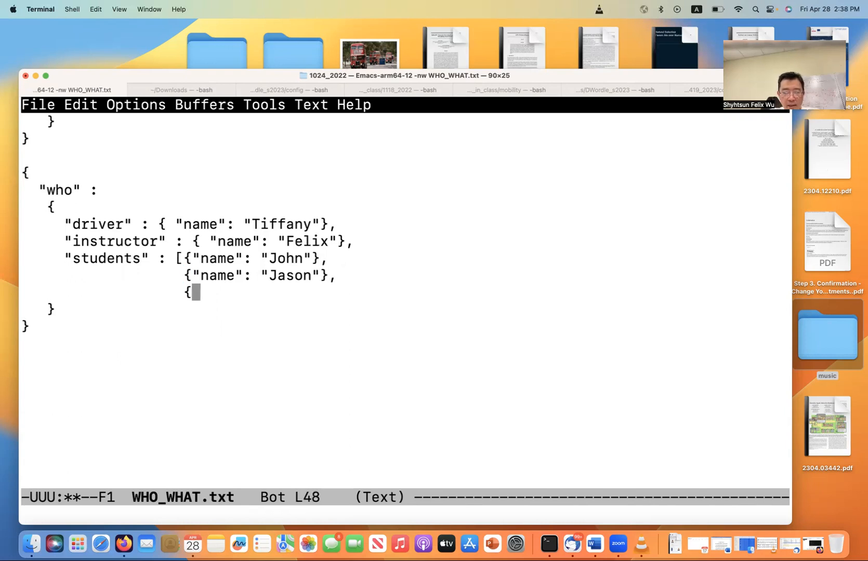
pyautogui.write('"name": "Hel')
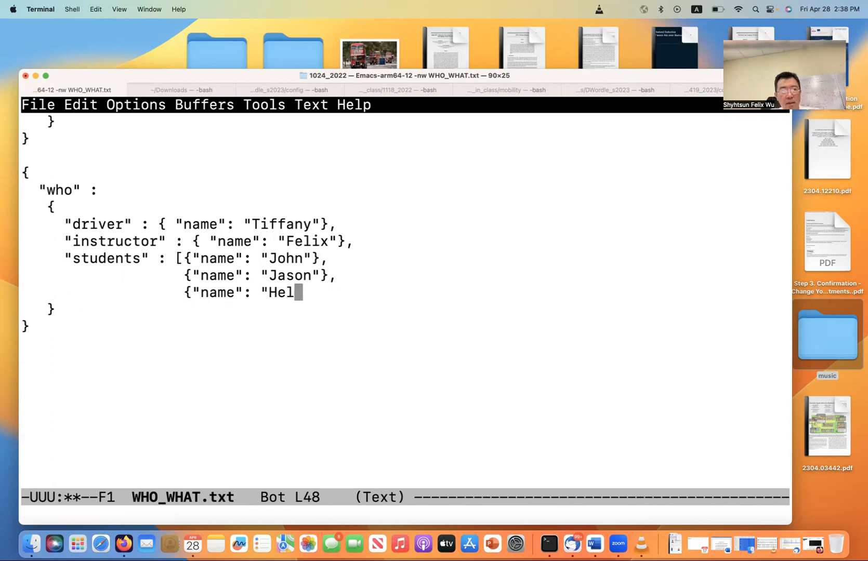
pyautogui.write('en"}')
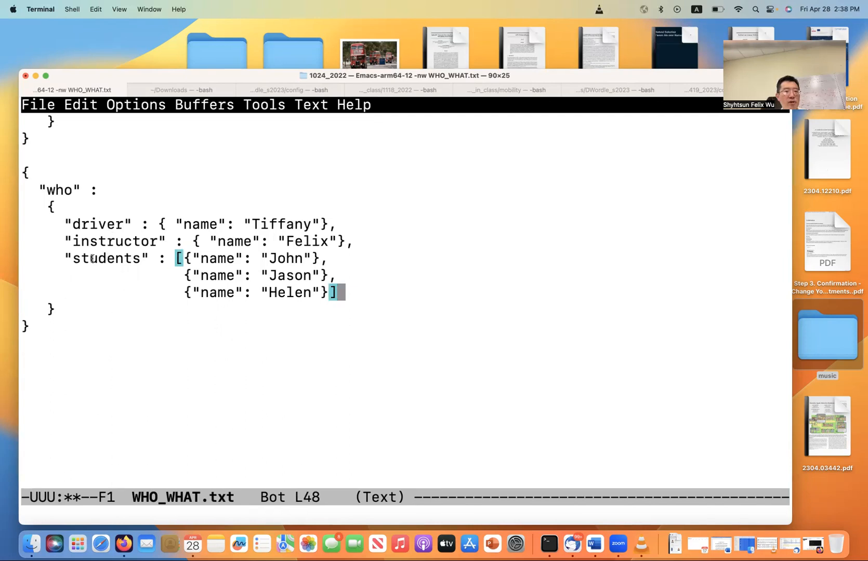
pyautogui.moveTo(154, 266)
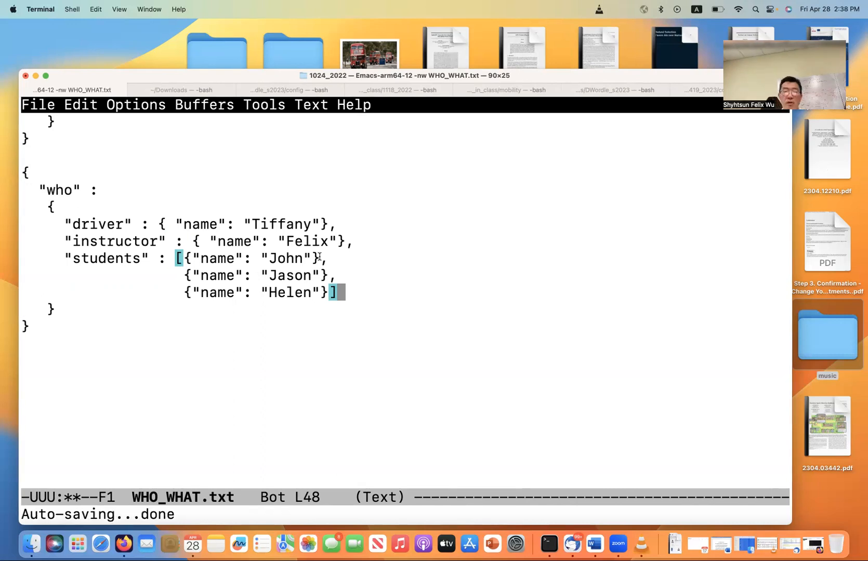
pyautogui.moveTo(158, 225)
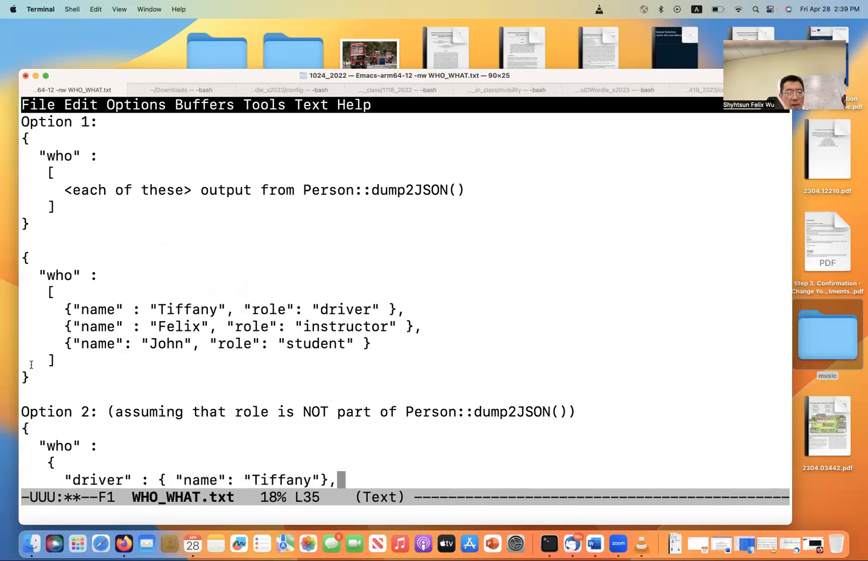
pyautogui.scroll(-3)
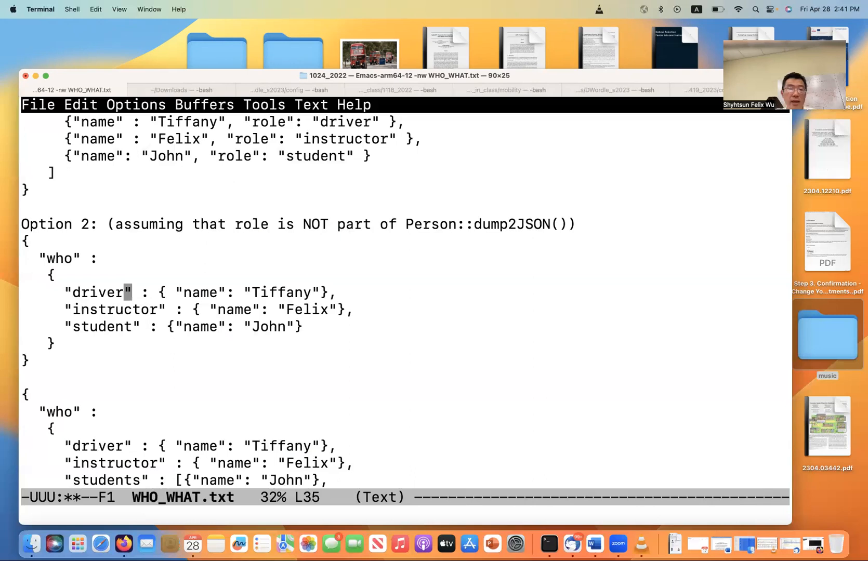
# Rename the who keys driver, instructor, student to person1, person2, person3
pyautogui.press('backspace')
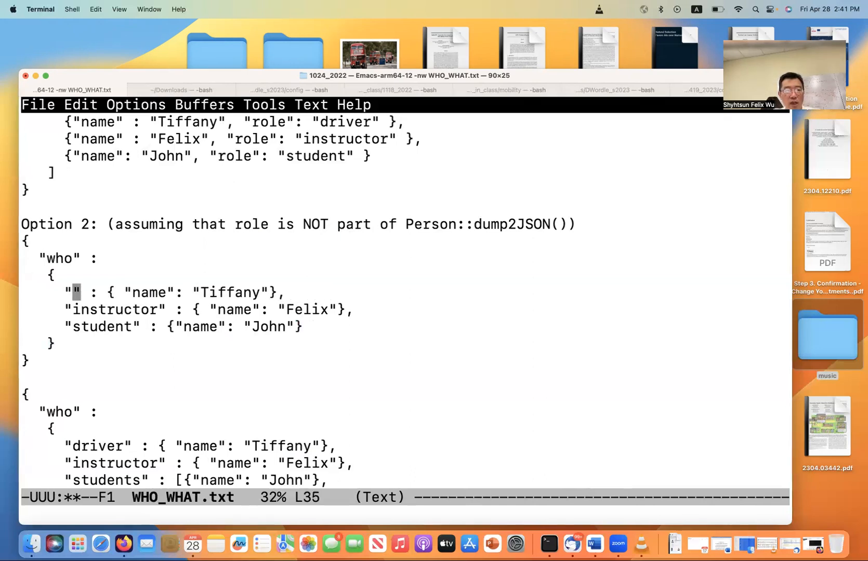
pyautogui.write('person1')
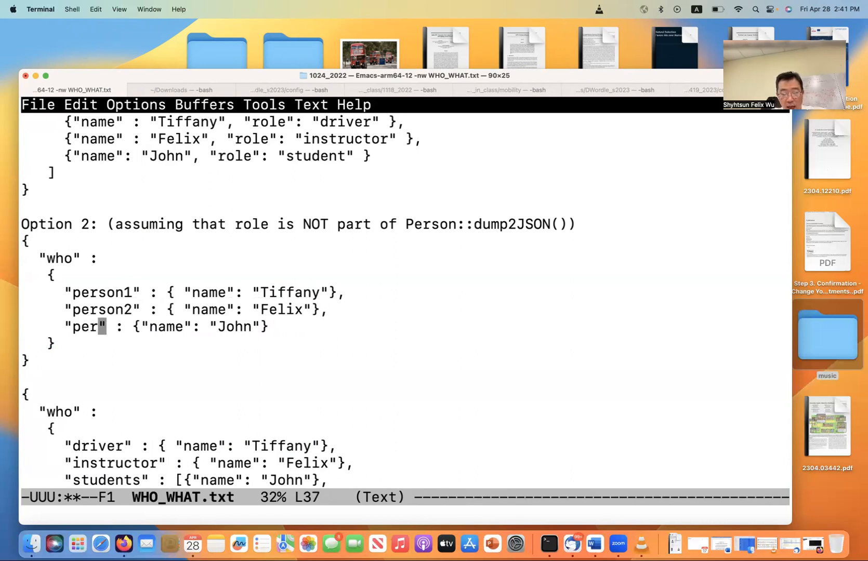
pyautogui.write('son3')
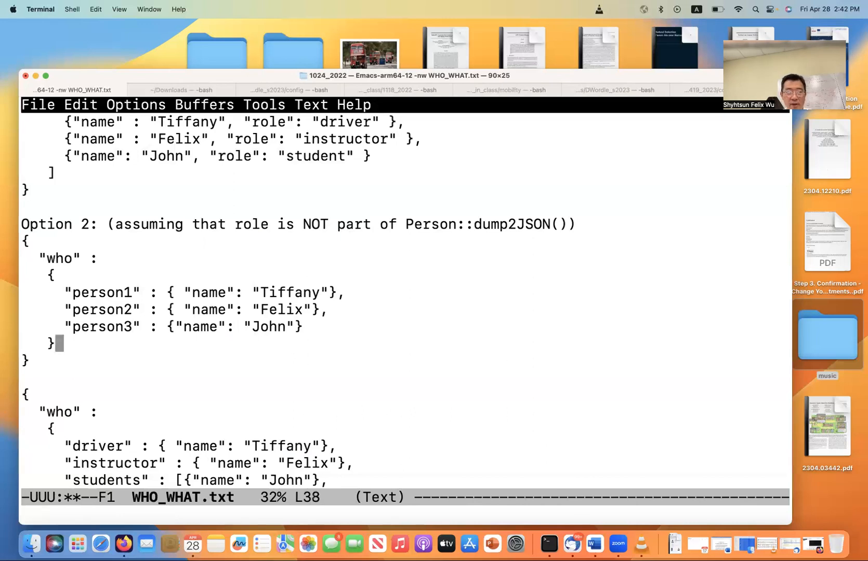
# Add "what" : {...}, "when" : {} and "where": {} lines after the who block
pyautogui.write(',')
pyautogui.write('"')
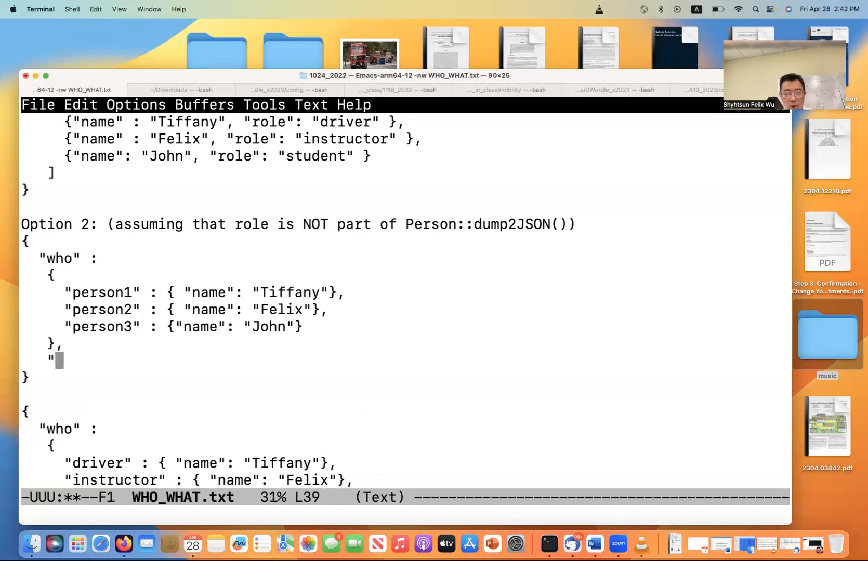
pyautogui.write('what"')
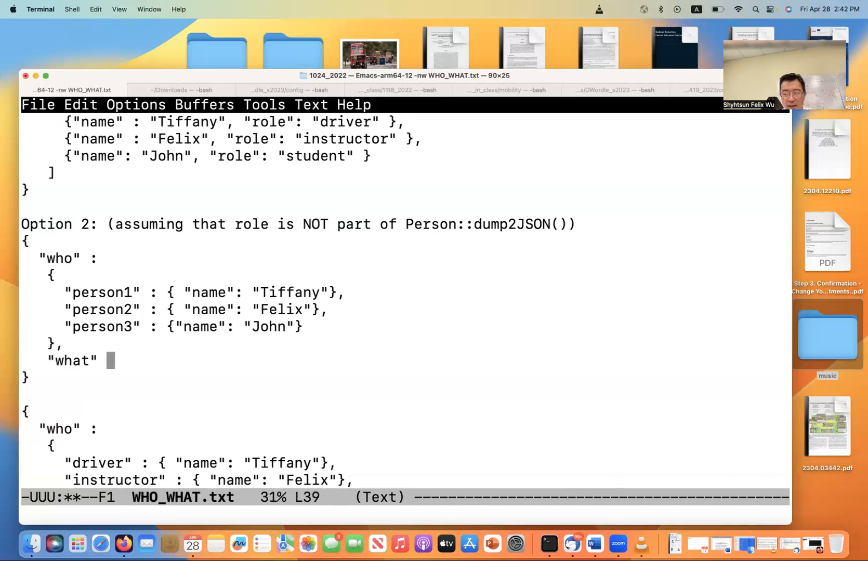
pyautogui.write(': {...},')
pyautogui.write('"whe')
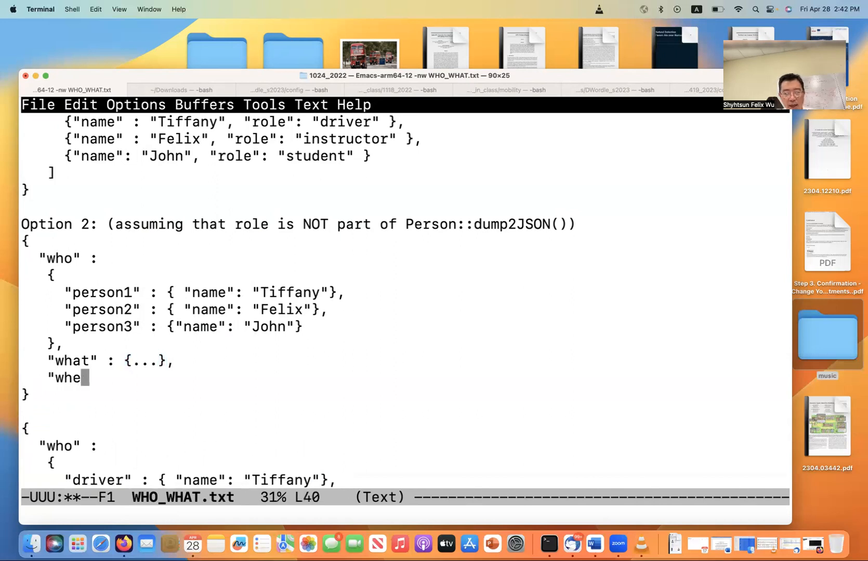
pyautogui.write('n" :')
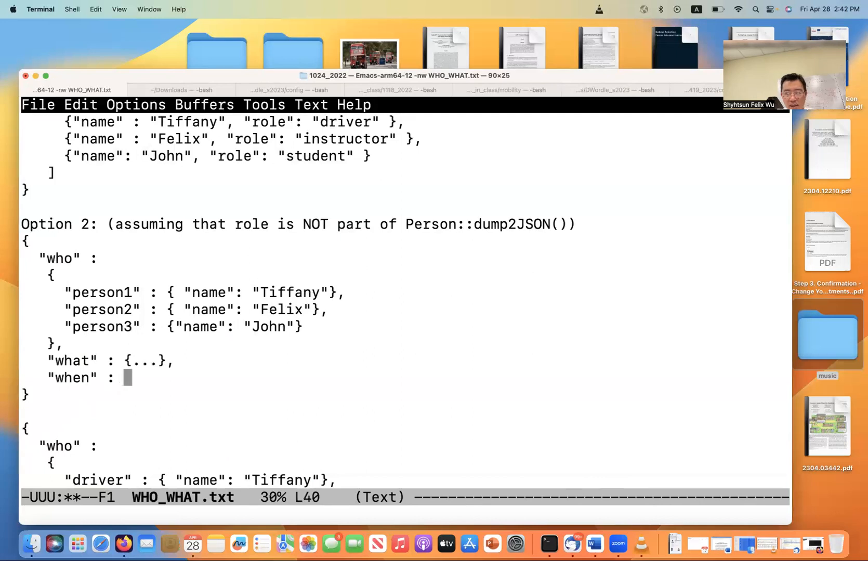
pyautogui.write('{}.')
pyautogui.write('"')
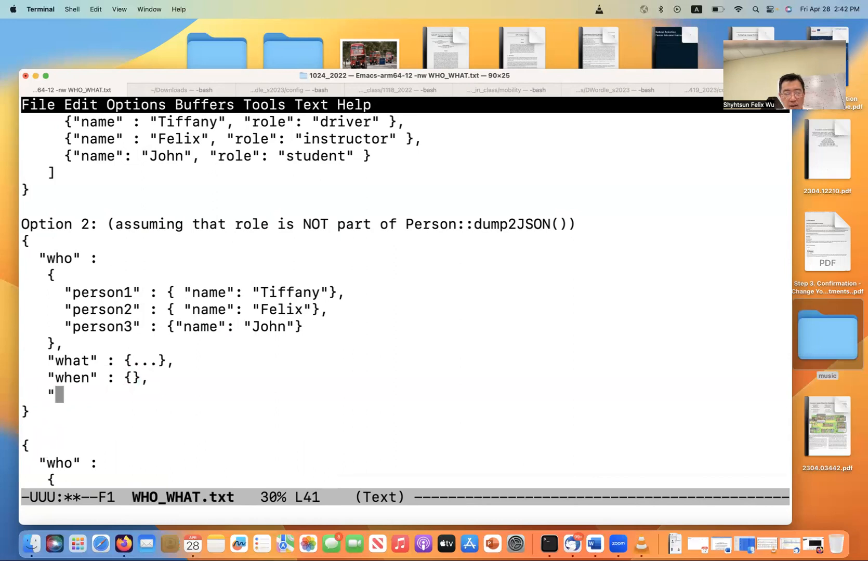
pyautogui.write('where": {},')
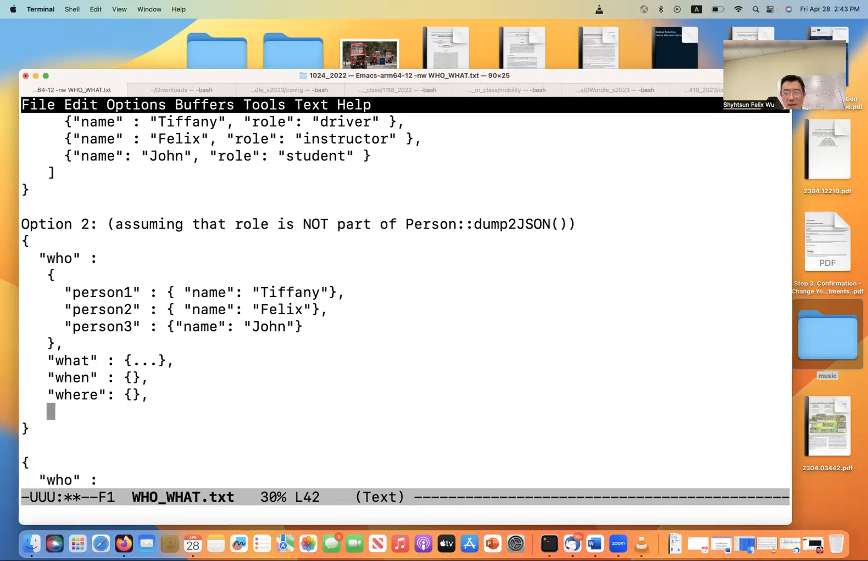
# Add "images":.. and "youtube": .. lines before Option 2's closing brace
pyautogui.write('"images":..')
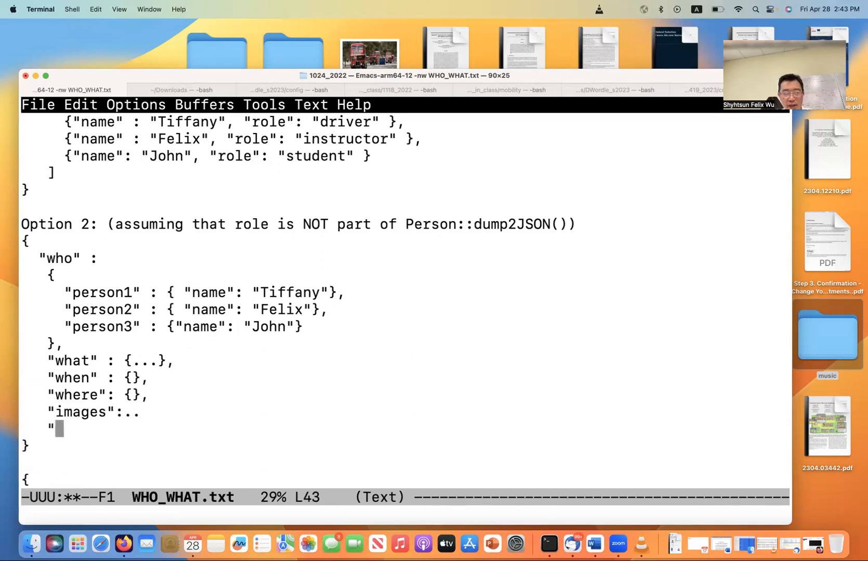
pyautogui.write('youtube')
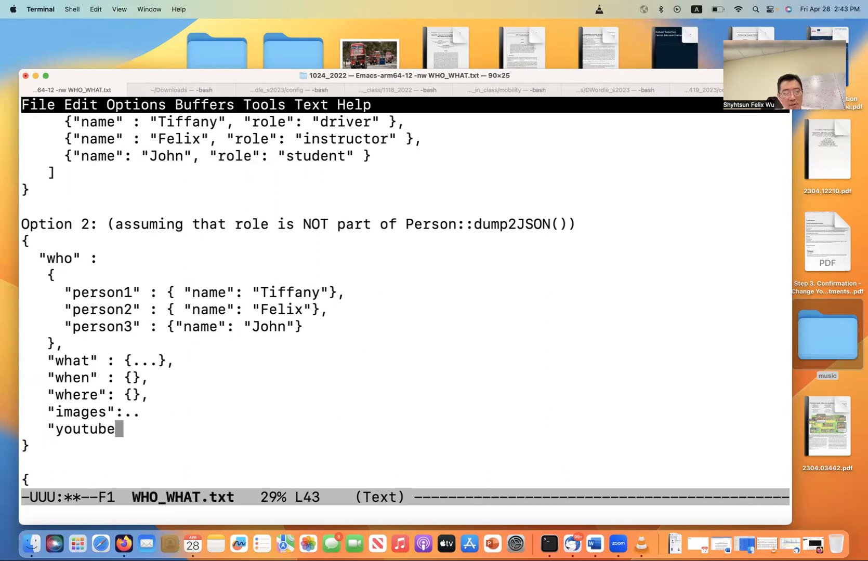
pyautogui.write('":')
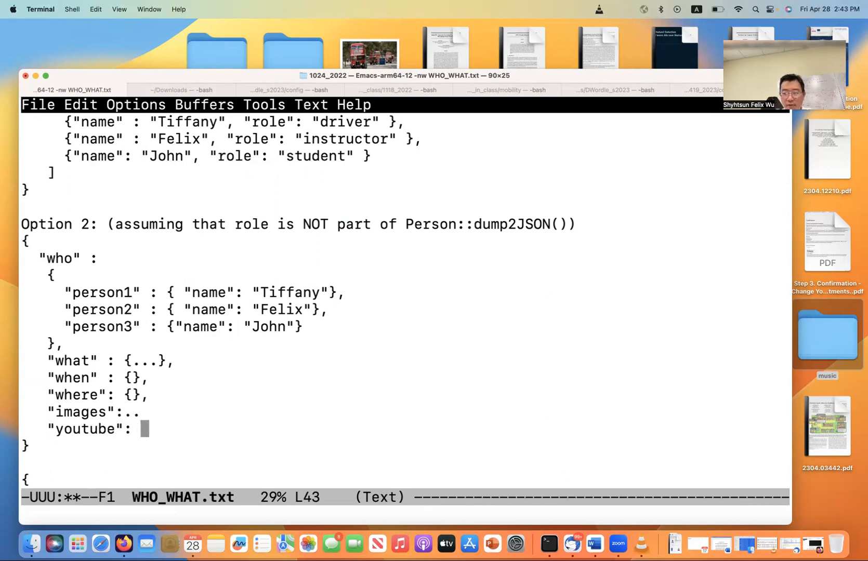
pyautogui.write('..')
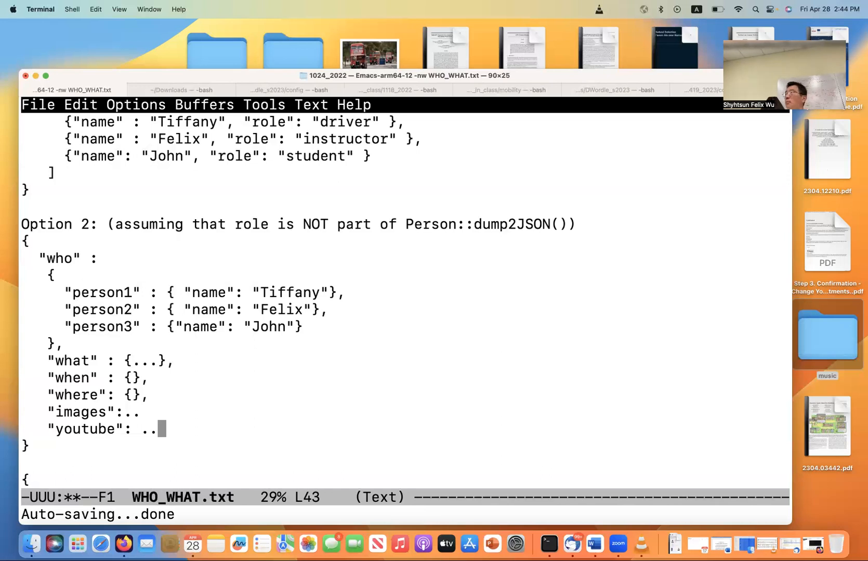
pyautogui.moveTo(52, 343)
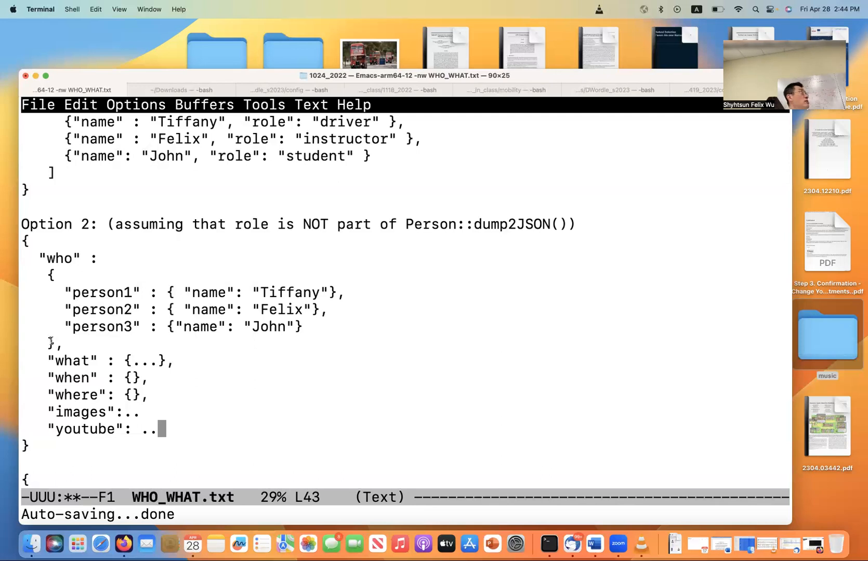